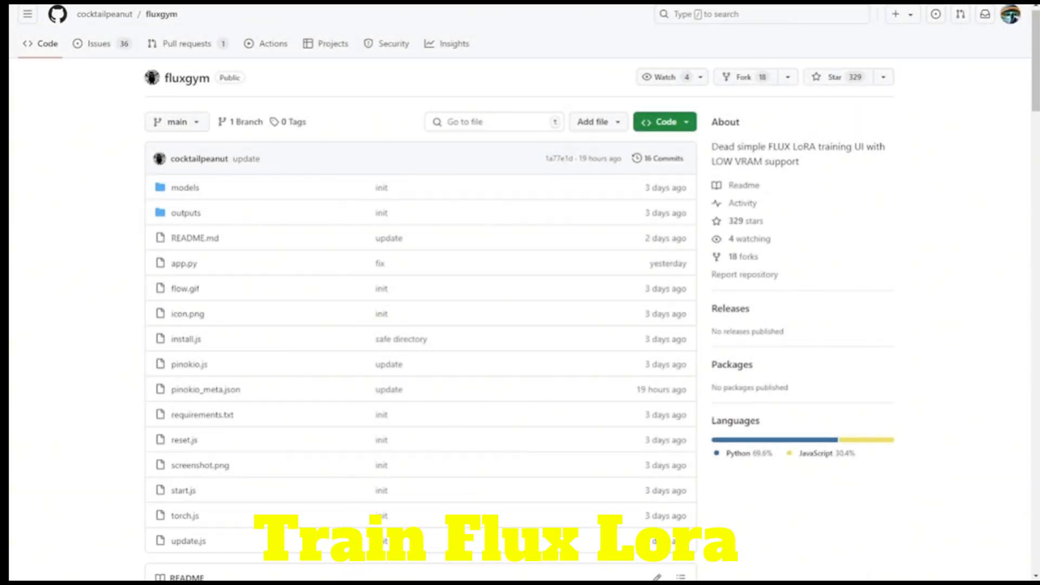
# - Highlight part of the repository description and scroll down to the README's Flux Gym description and UI screenshot
pyautogui.moveTo(766, 152); pyautogui.dragTo(888, 151)
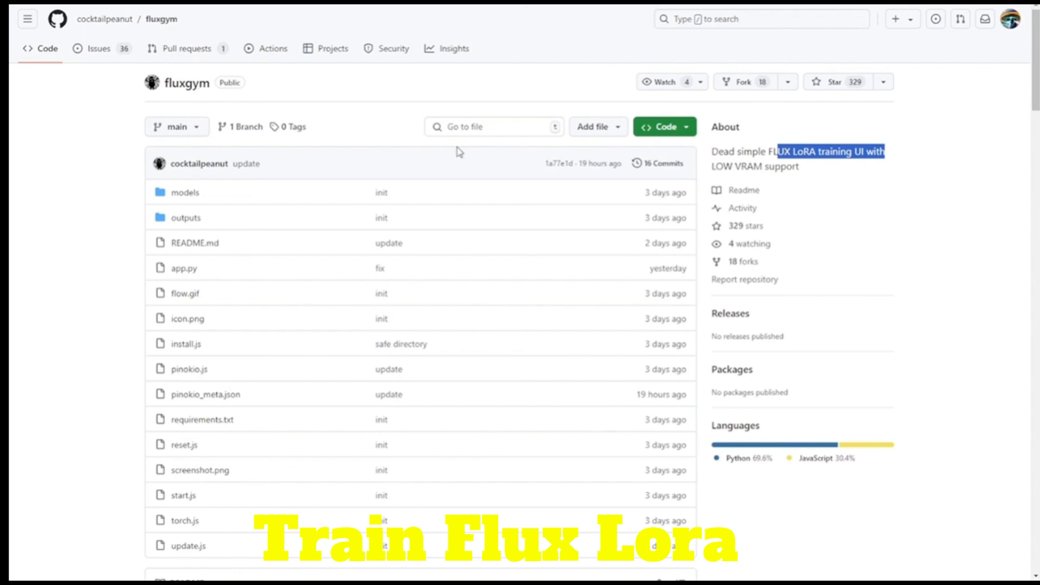
pyautogui.moveTo(299, 185)
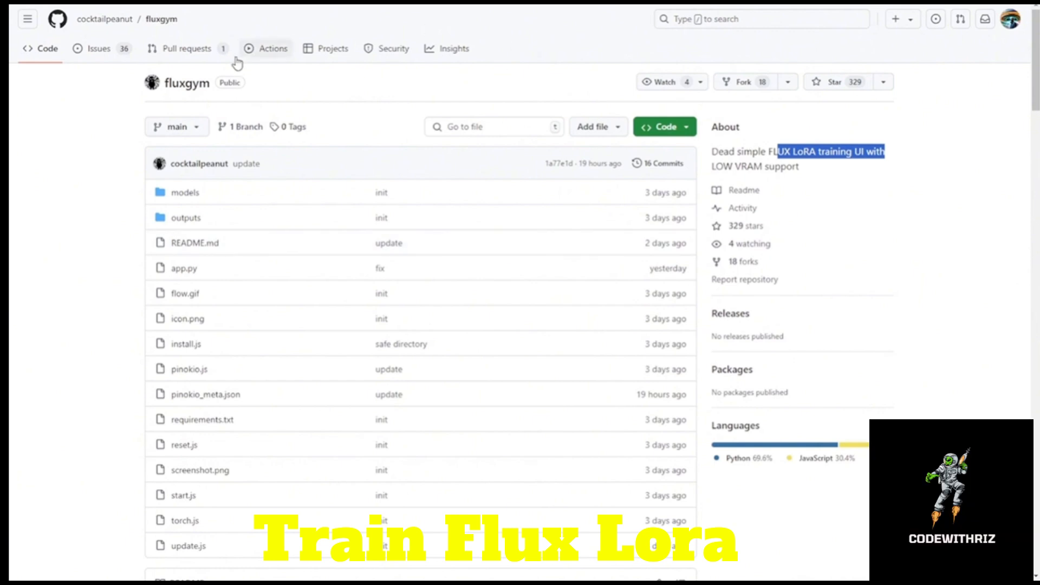
pyautogui.moveTo(159, 142)
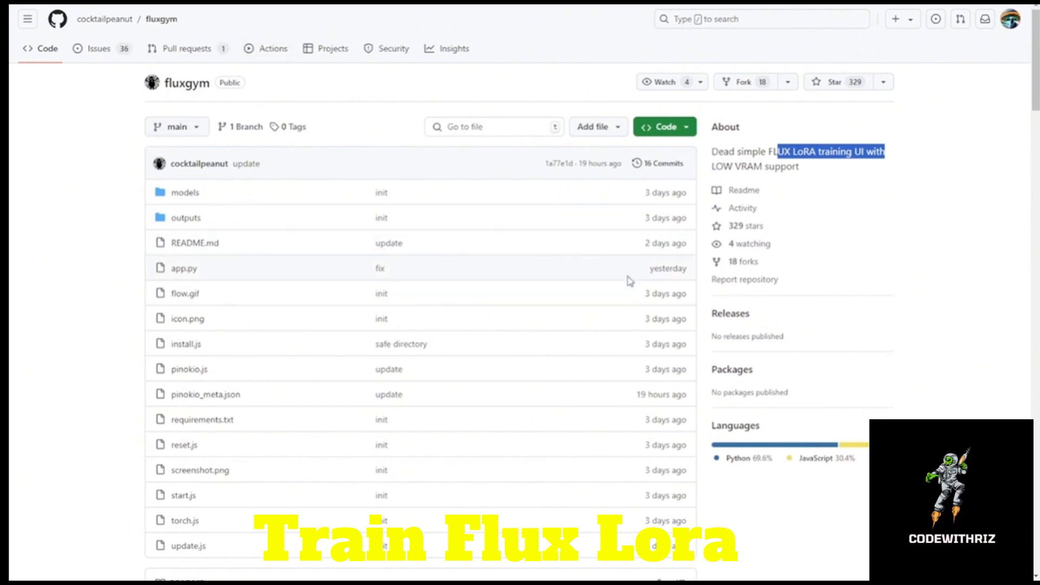
pyautogui.scroll(-3)
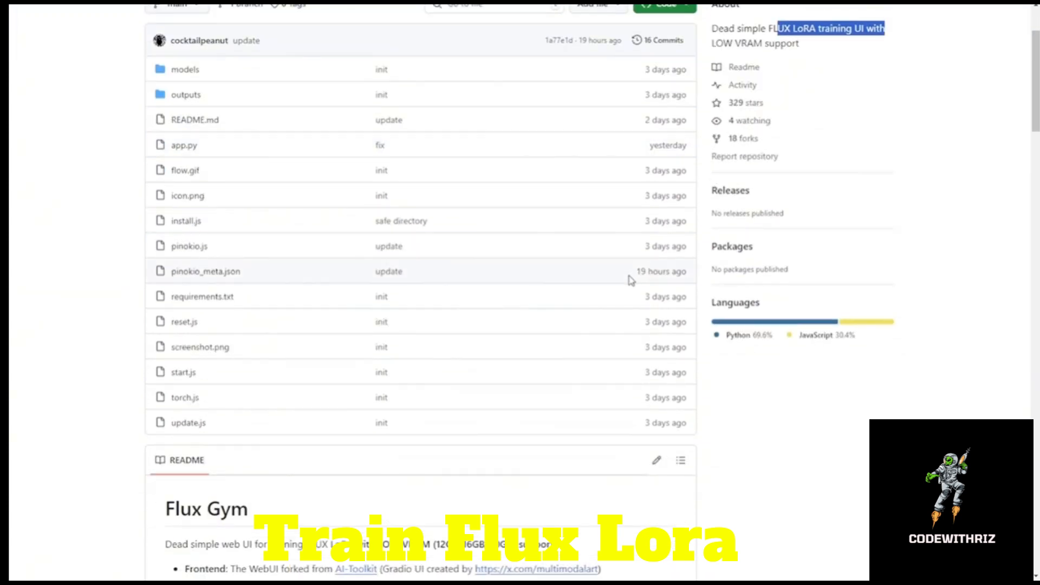
pyautogui.scroll(-3)
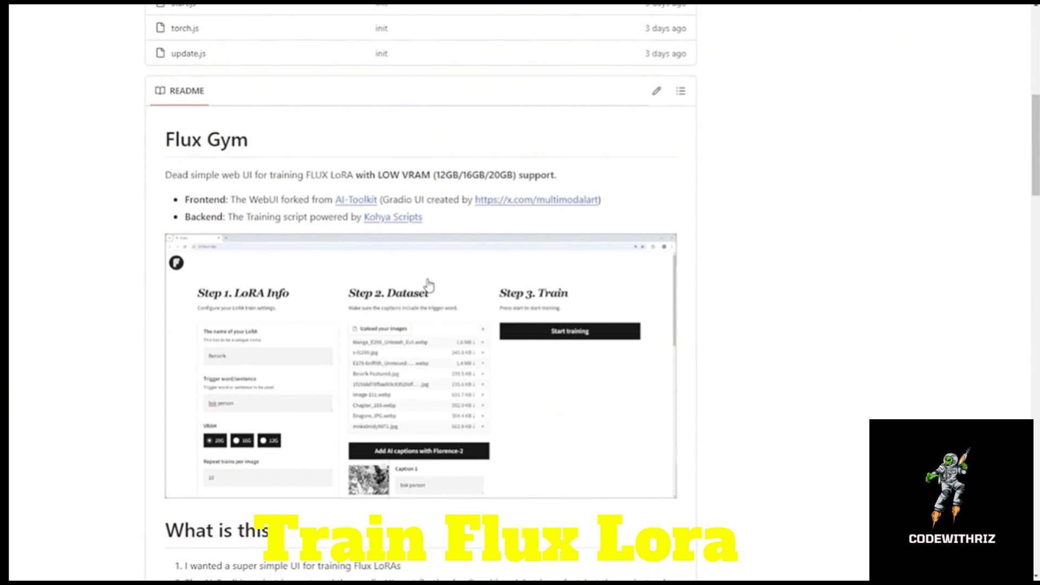
pyautogui.scroll(-3)
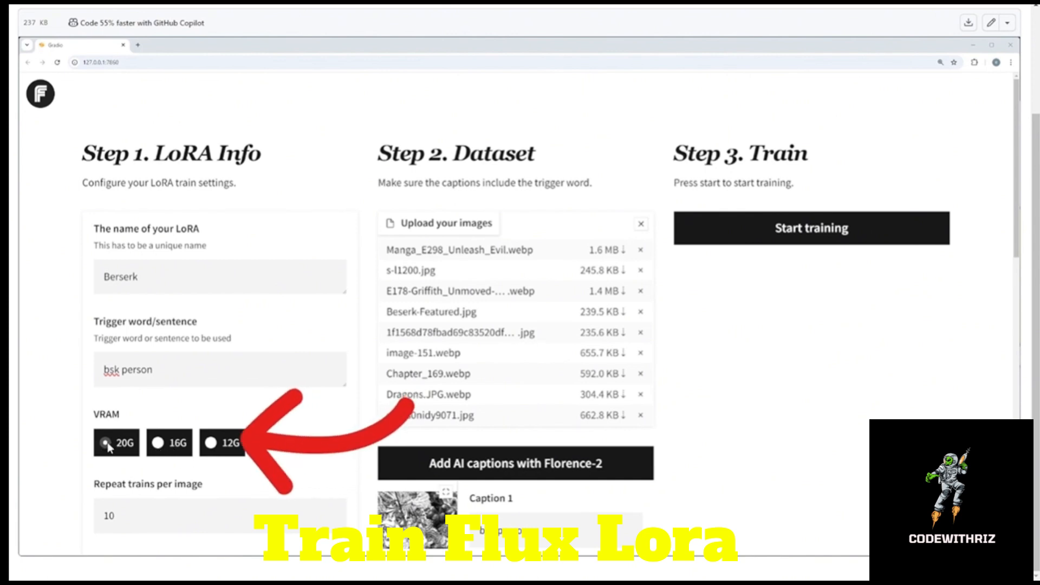
pyautogui.click(104, 442)
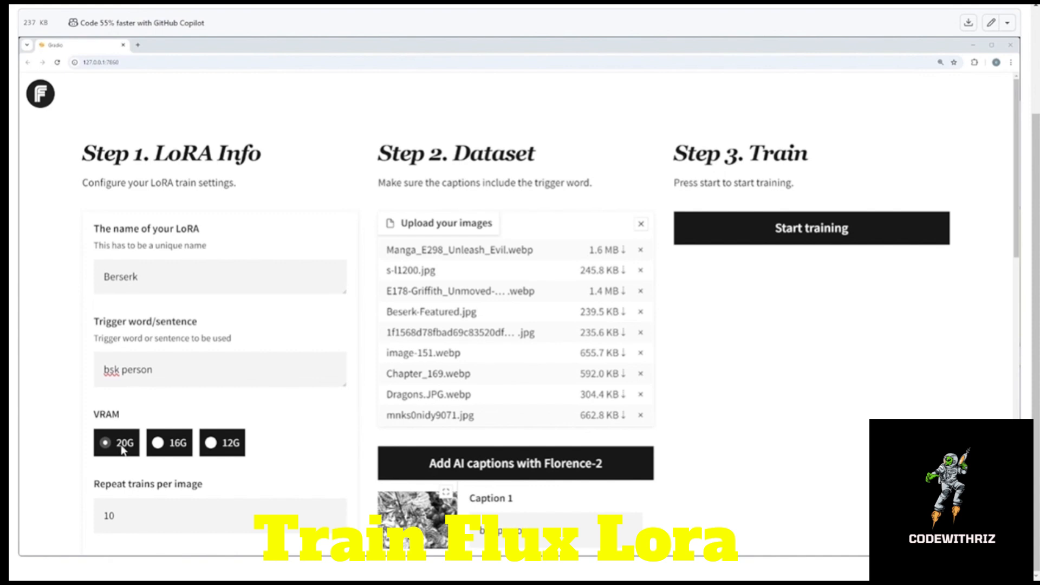
pyautogui.moveTo(137, 481)
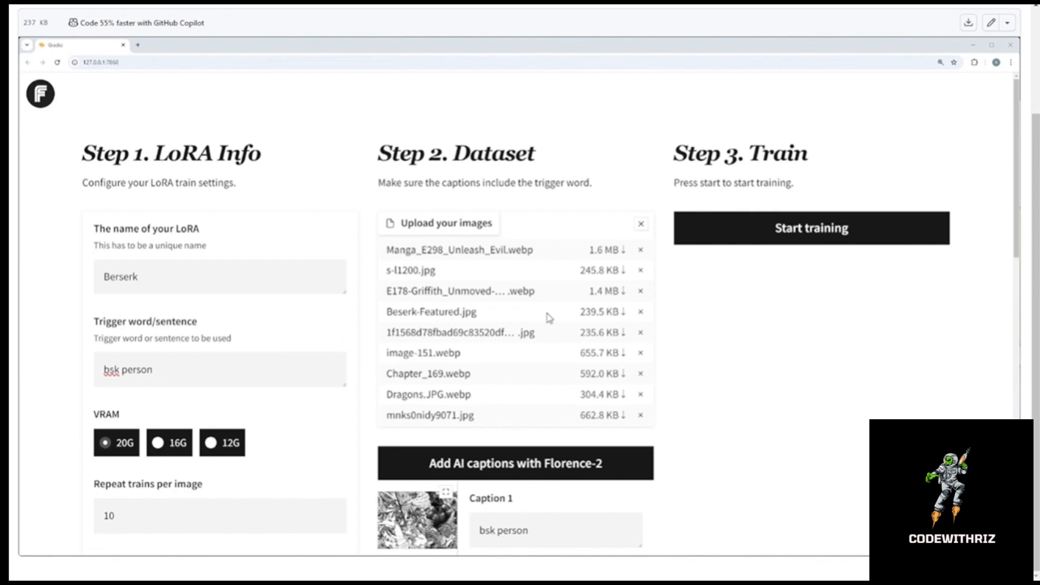
pyautogui.moveTo(95, 226)
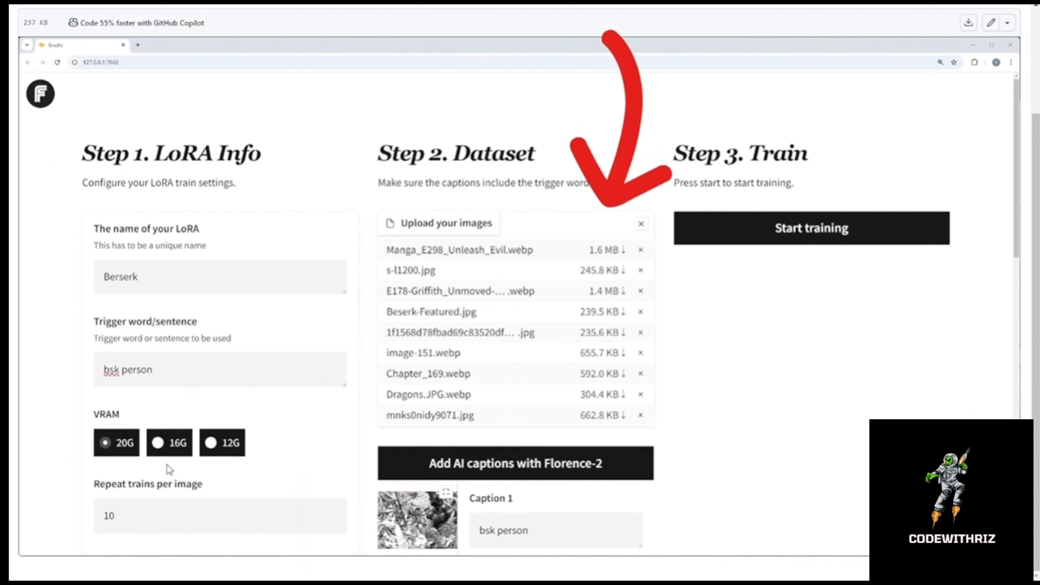
pyautogui.moveTo(542, 274)
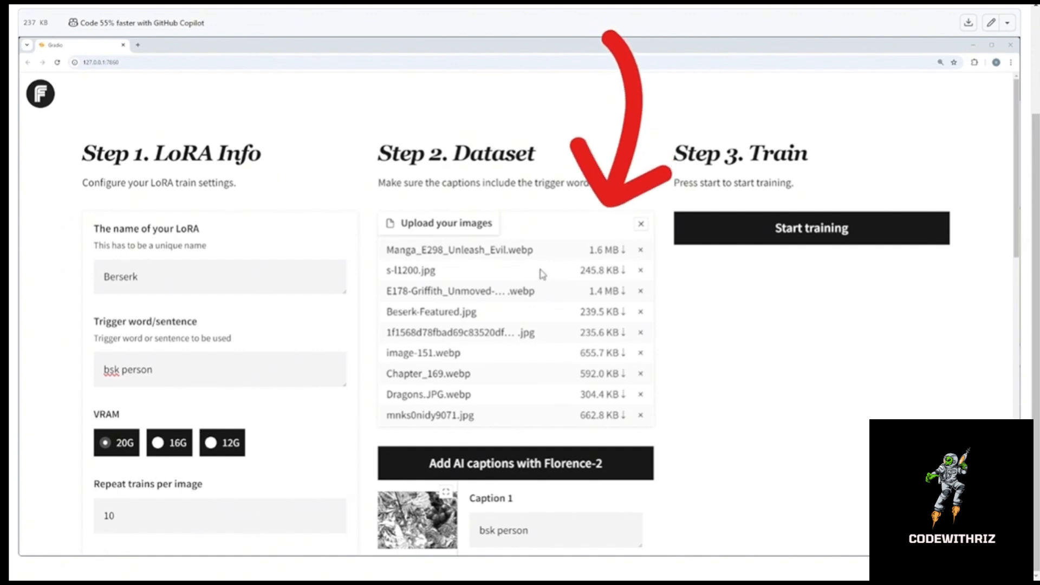
pyautogui.moveTo(163, 494)
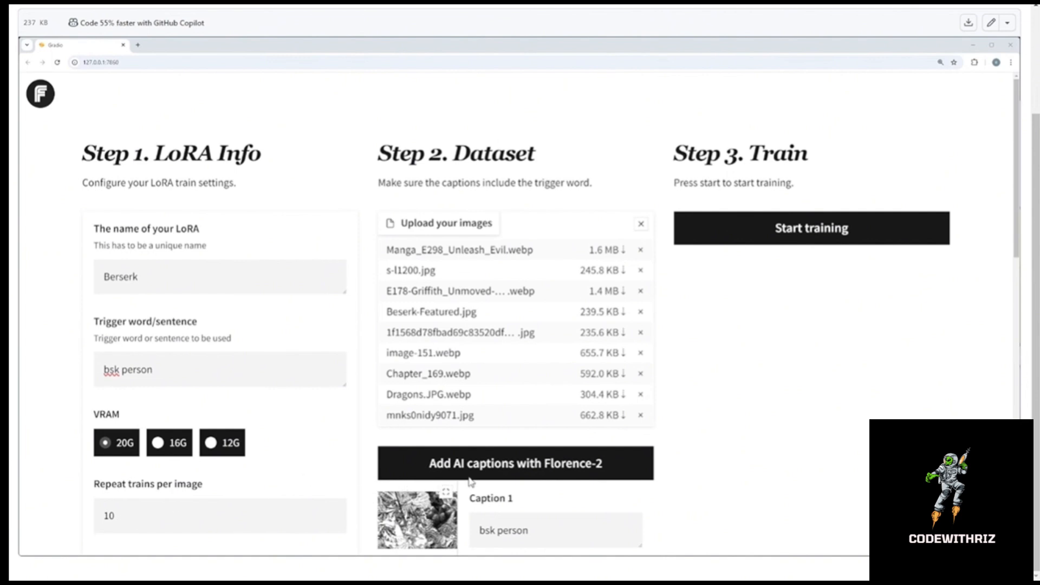
pyautogui.moveTo(452, 461)
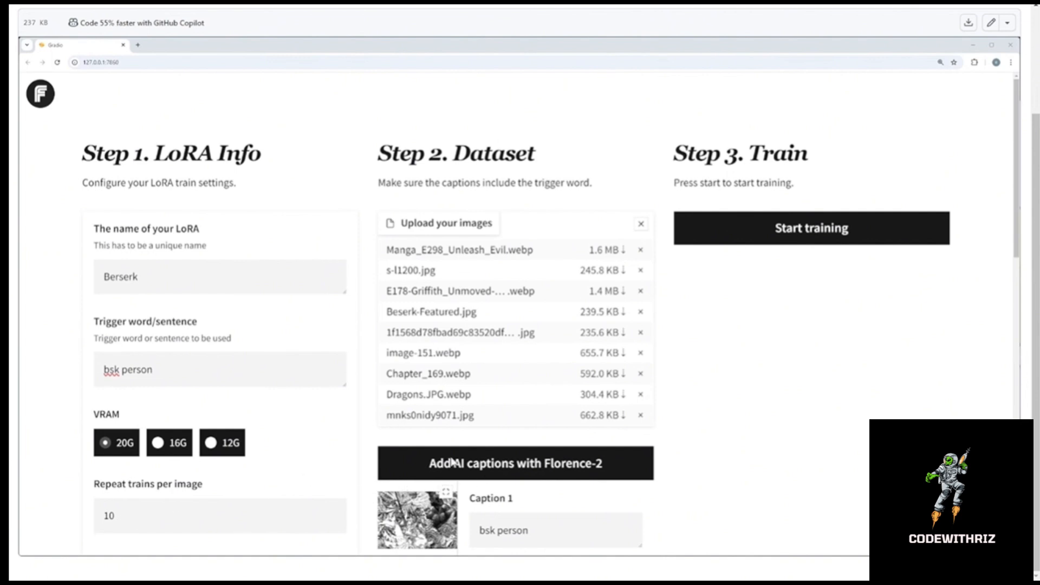
pyautogui.moveTo(543, 89)
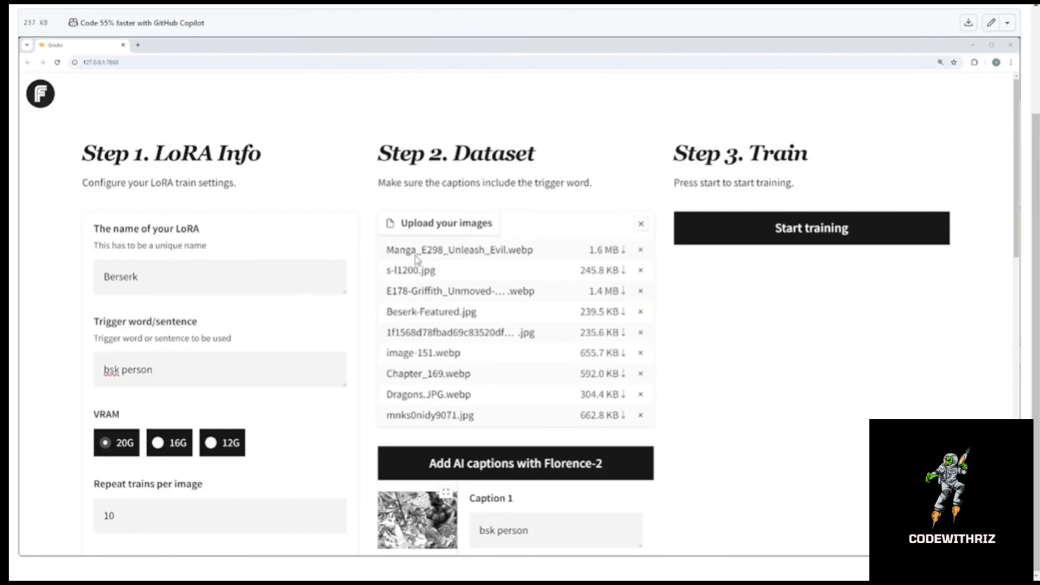
pyautogui.moveTo(490, 318)
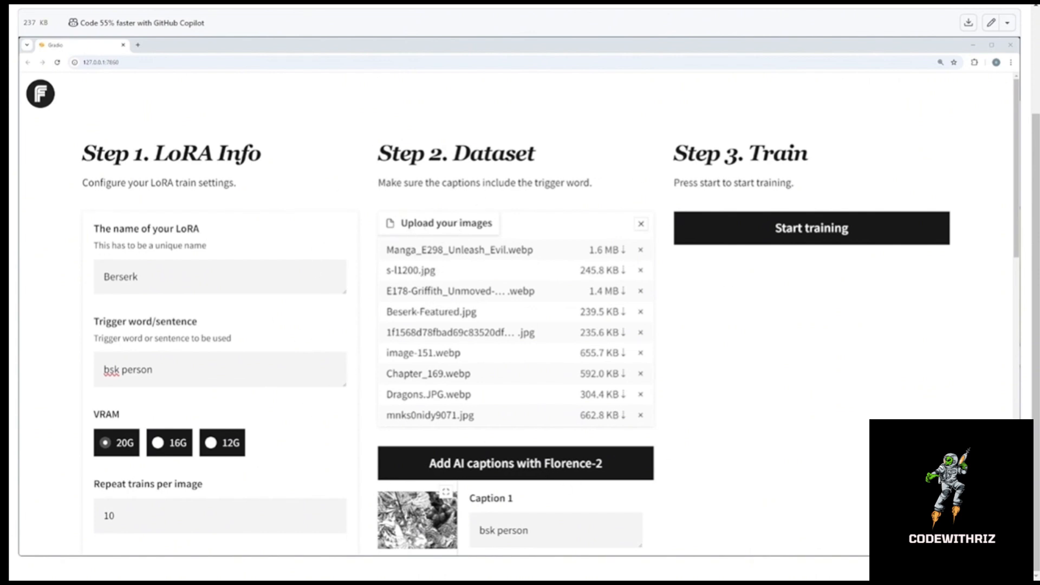
# - Reach the README's 'What is this?' section and follow its Kohya Scripts link to the kohya-ss profile
pyautogui.scroll(-3)
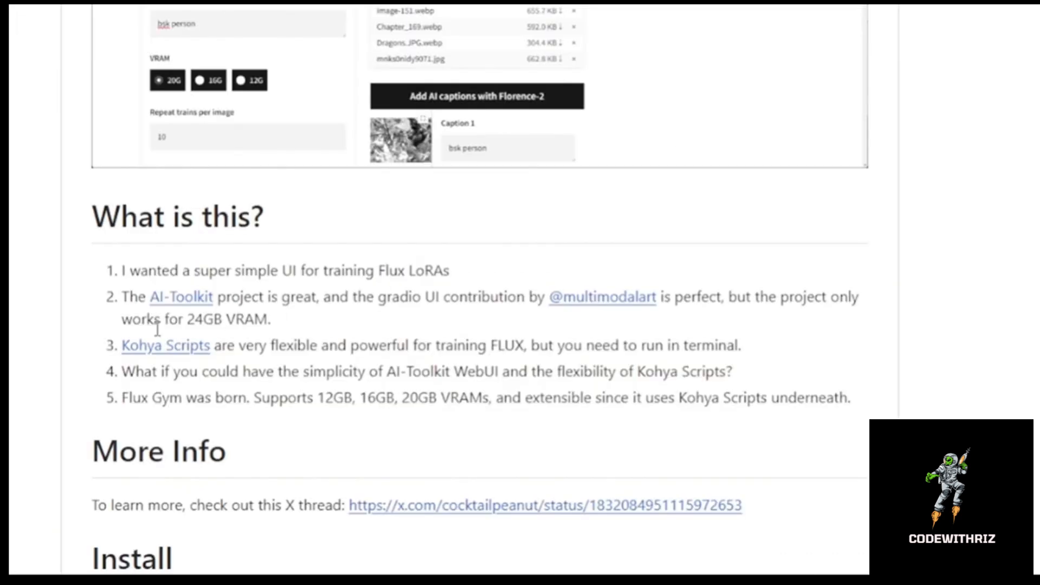
pyautogui.moveTo(465, 79)
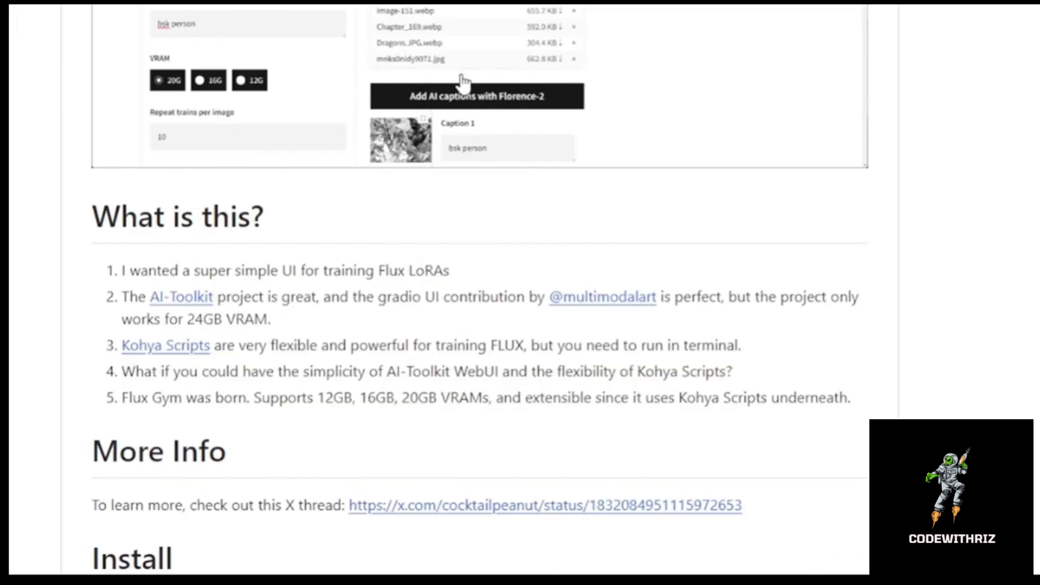
pyautogui.scroll(-3)
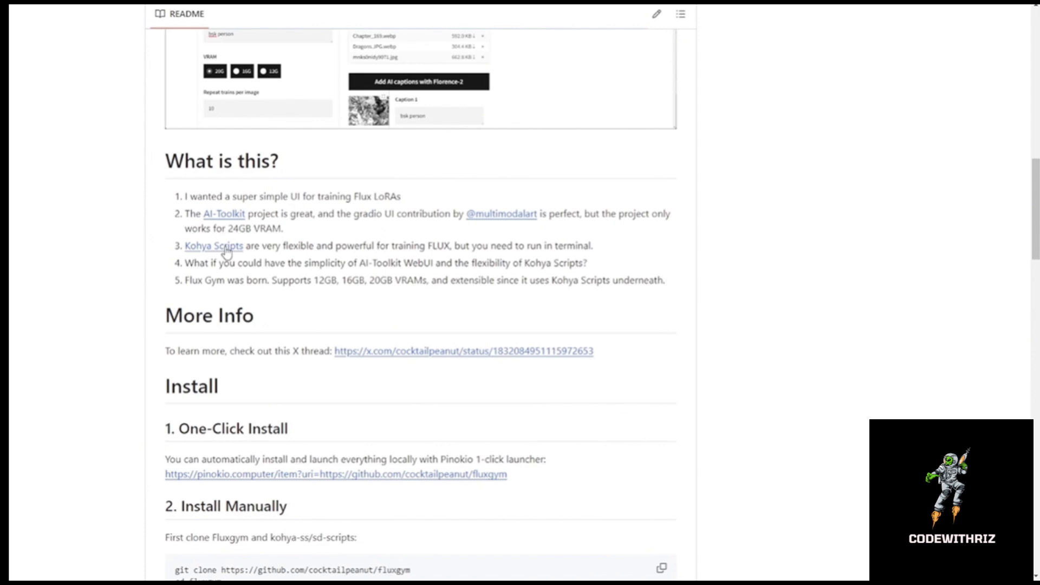
pyautogui.click(212, 246)
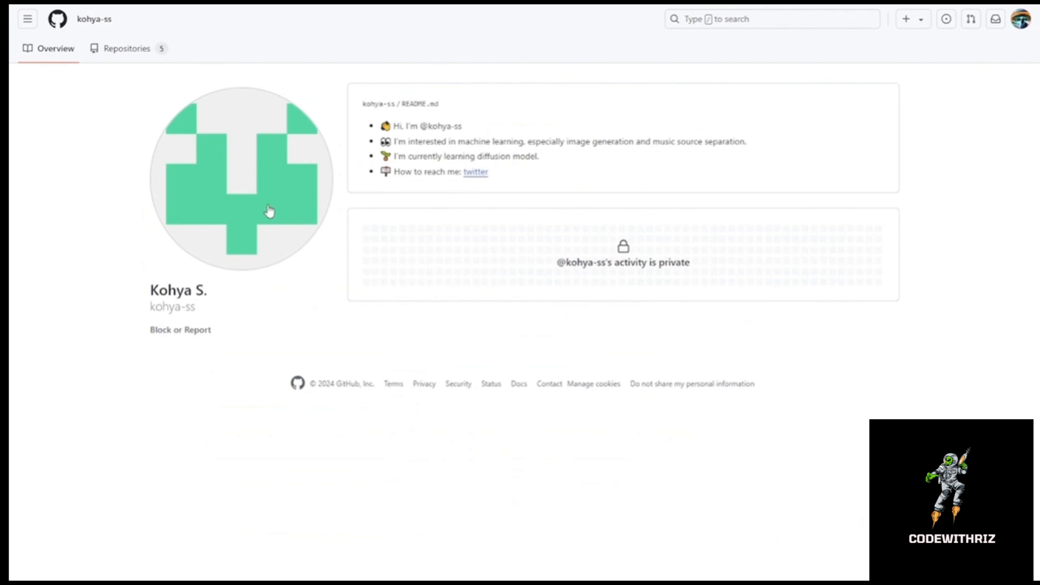
pyautogui.moveTo(111, 34)
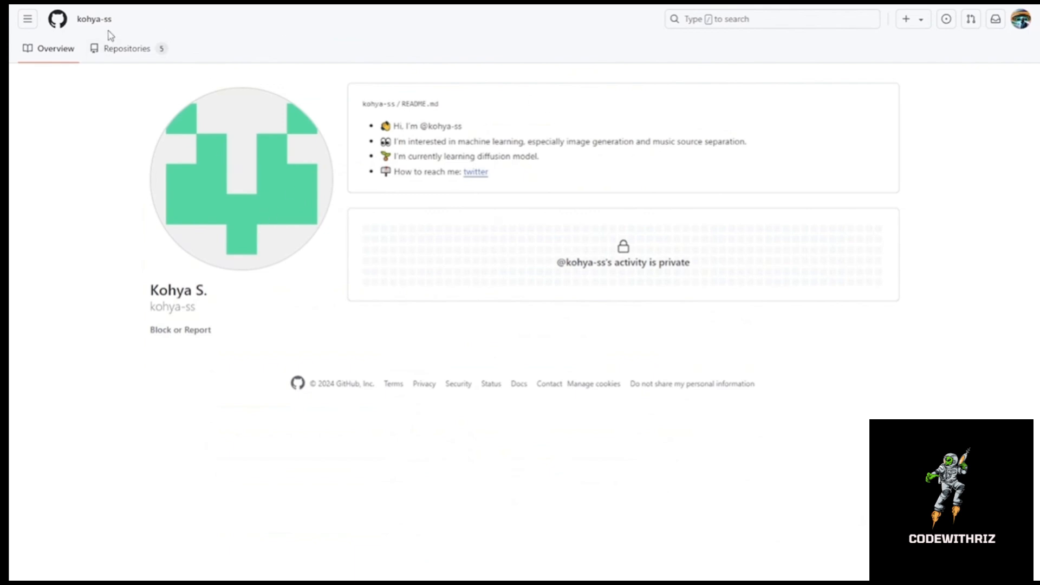
# - List kohya-ss's repositories, including sd-scripts, then return to the fluxgym README
pyautogui.click(125, 48)
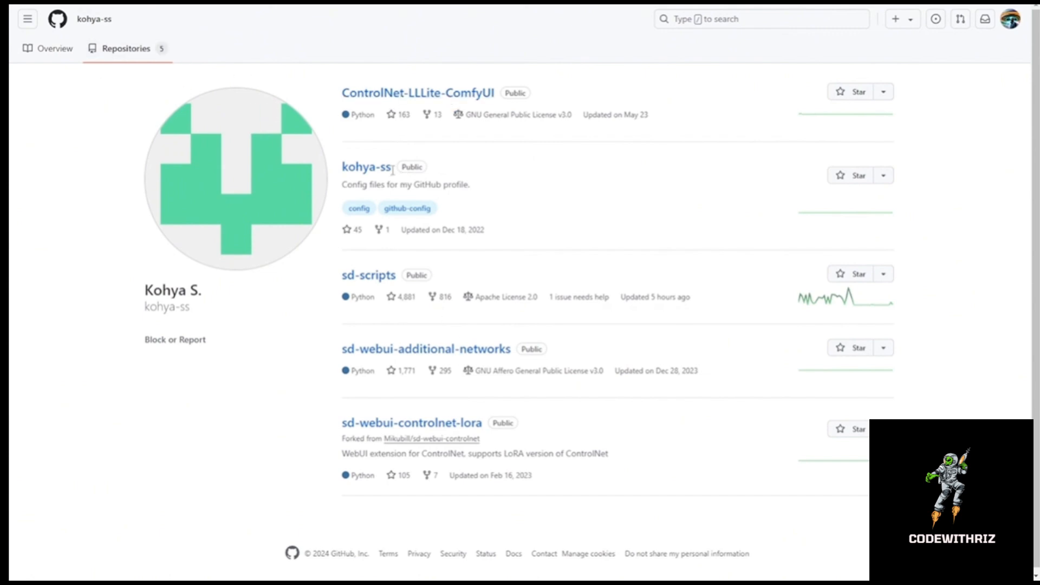
pyautogui.doubleClick(380, 274)
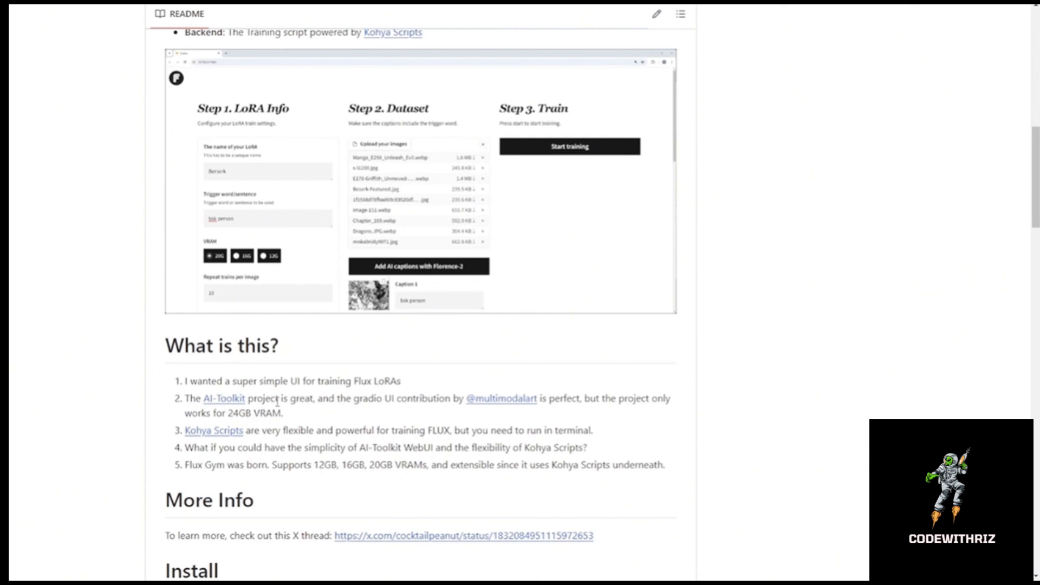
# - Scroll the fluxgym README past the Install Manually steps to the model checkpoint download links
pyautogui.scroll(-3)
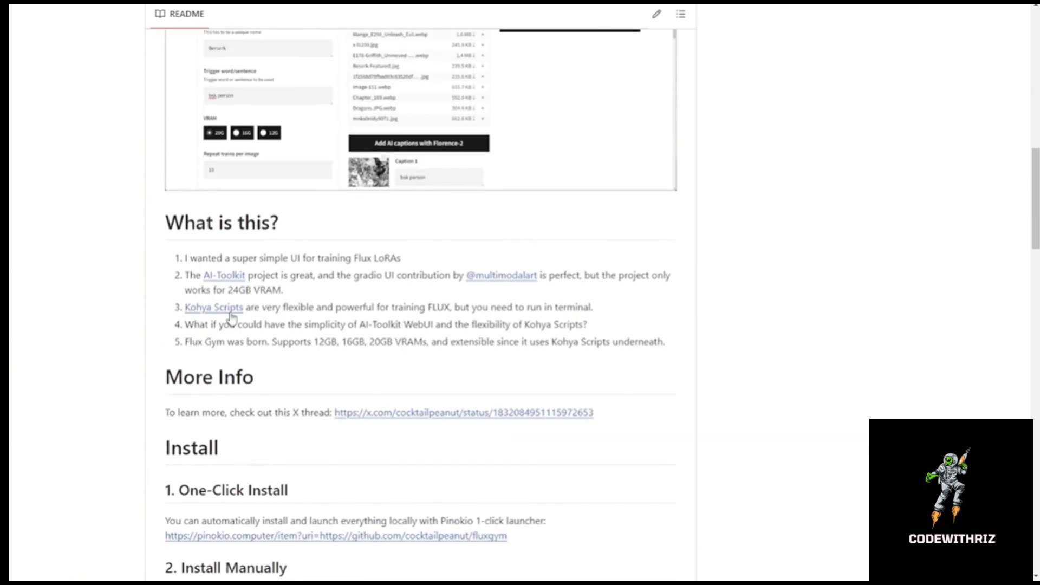
pyautogui.moveTo(259, 302)
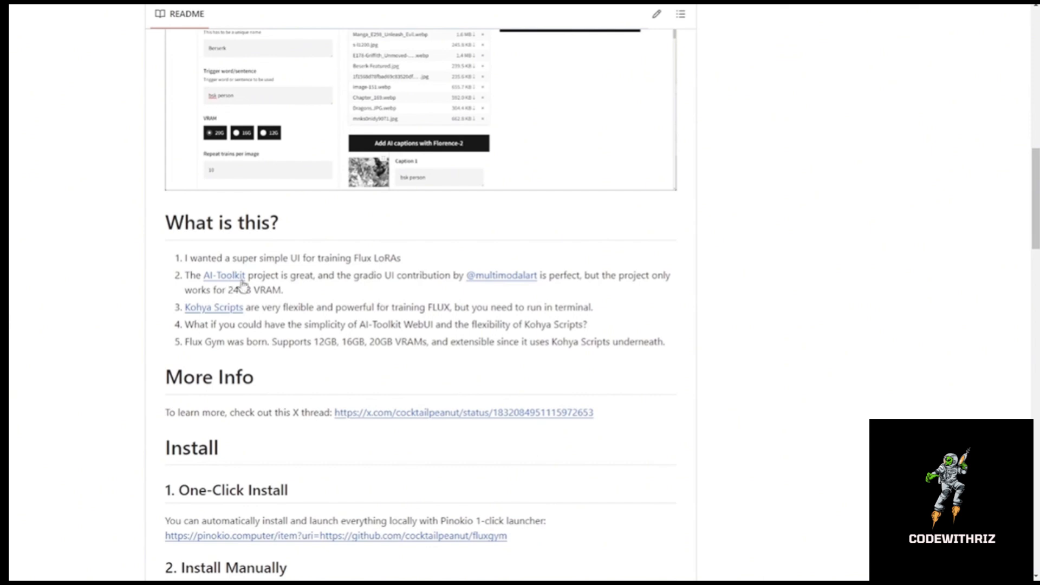
pyautogui.scroll(-3)
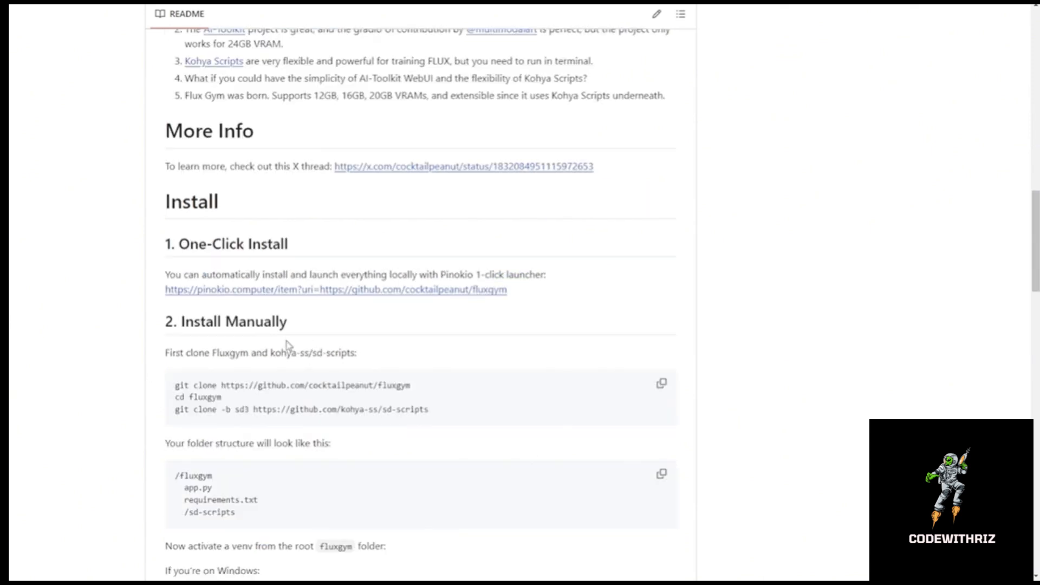
pyautogui.scroll(-3)
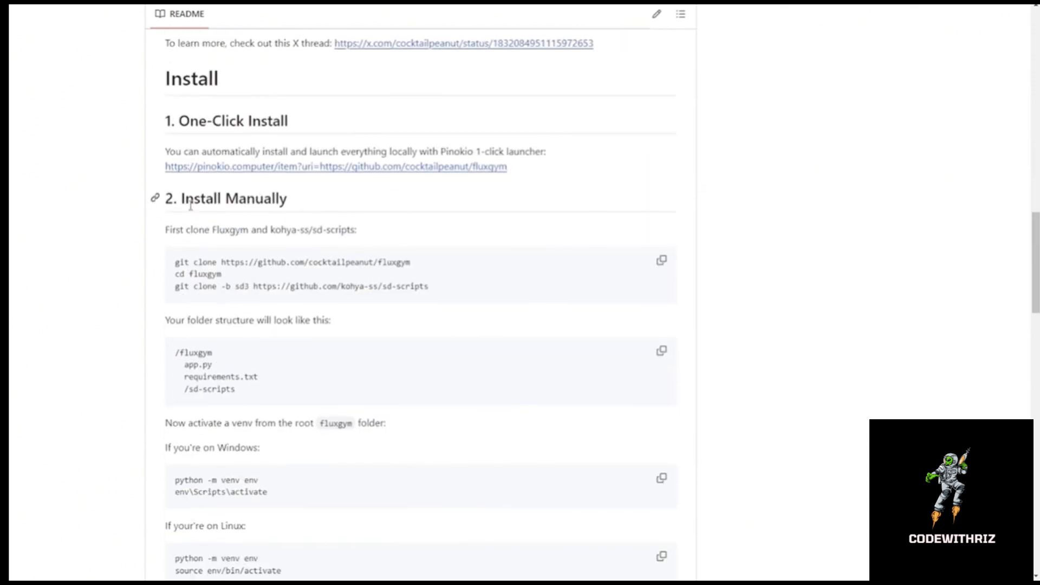
pyautogui.doubleClick(206, 198)
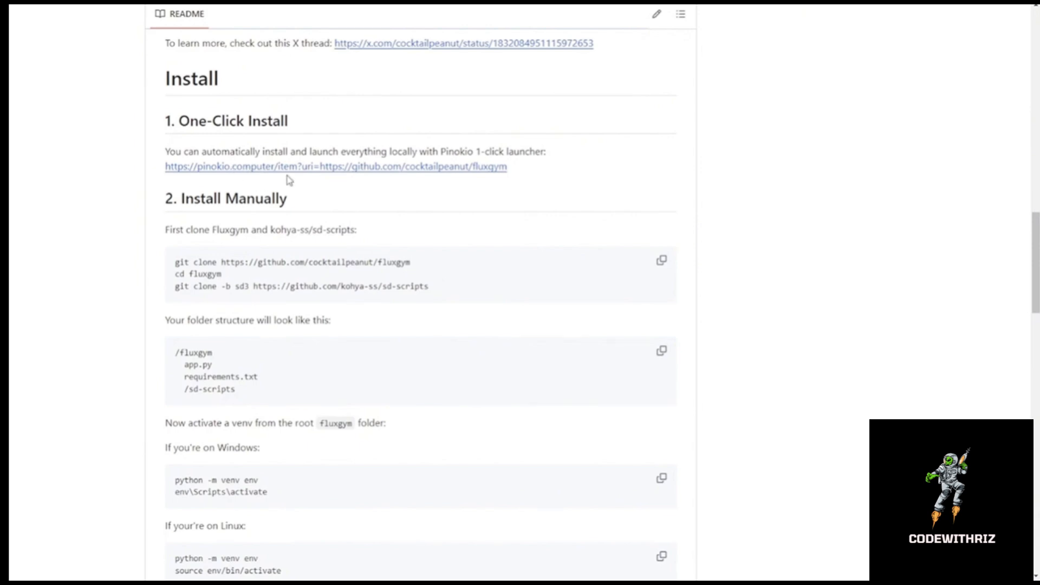
pyautogui.moveTo(332, 188)
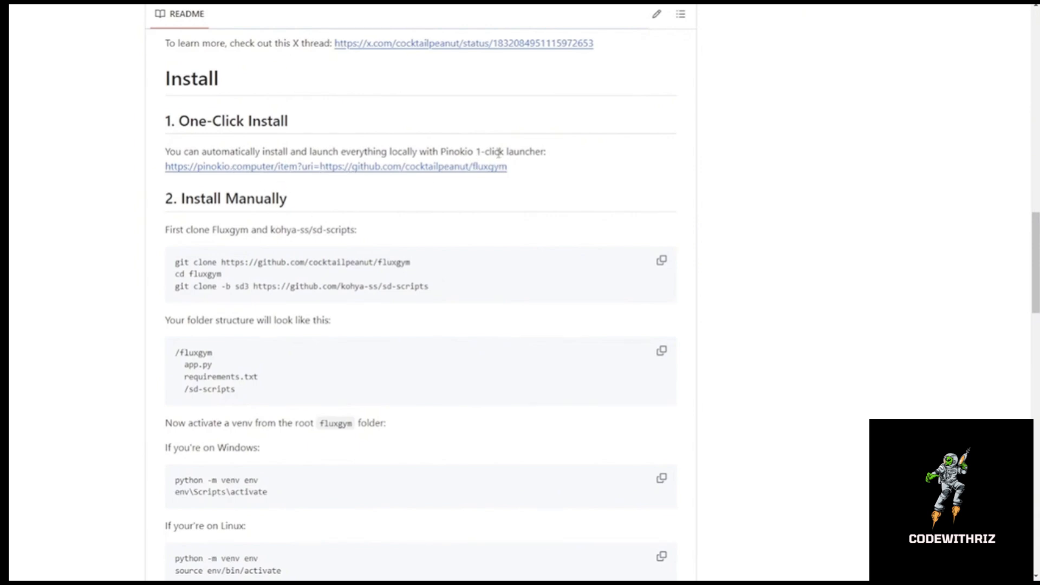
pyautogui.moveTo(312, 171)
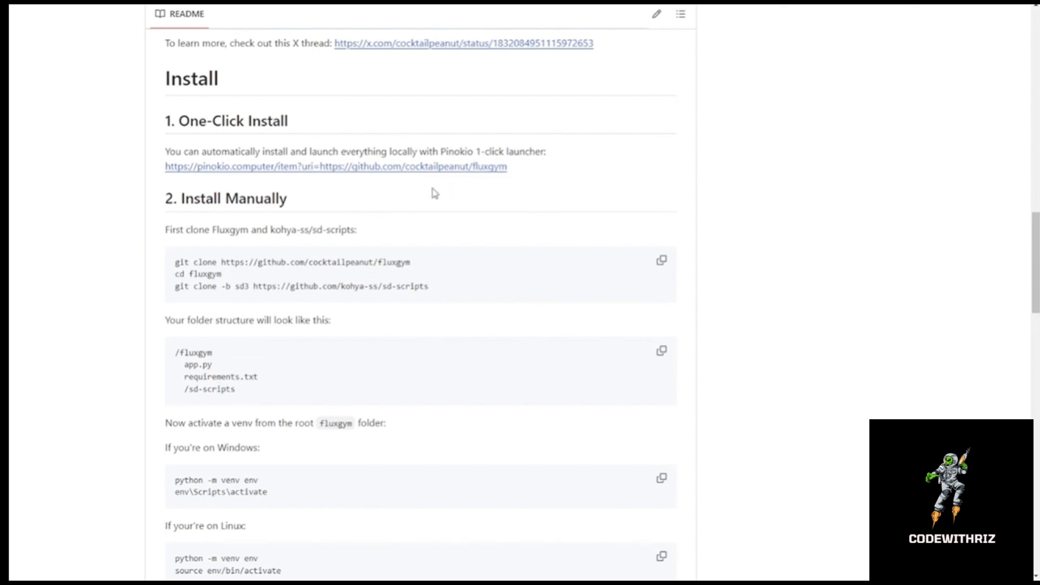
pyautogui.scroll(-3)
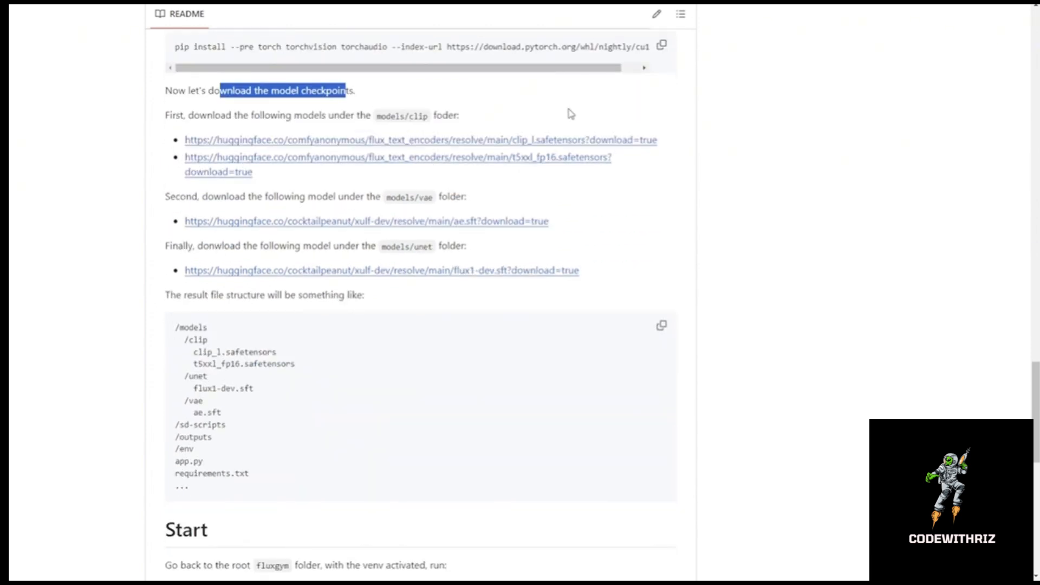
pyautogui.moveTo(600, 150)
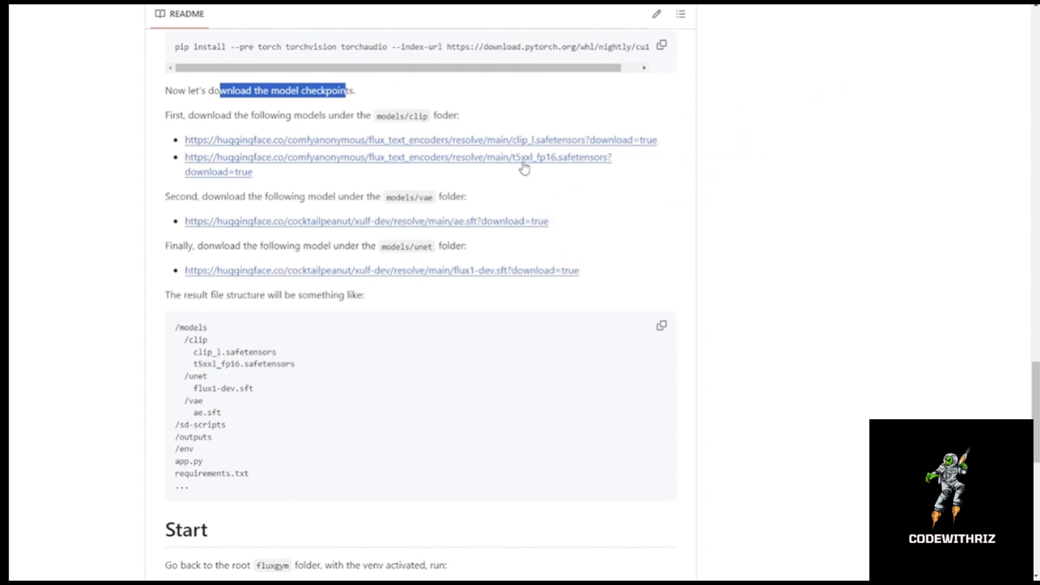
pyautogui.moveTo(483, 173)
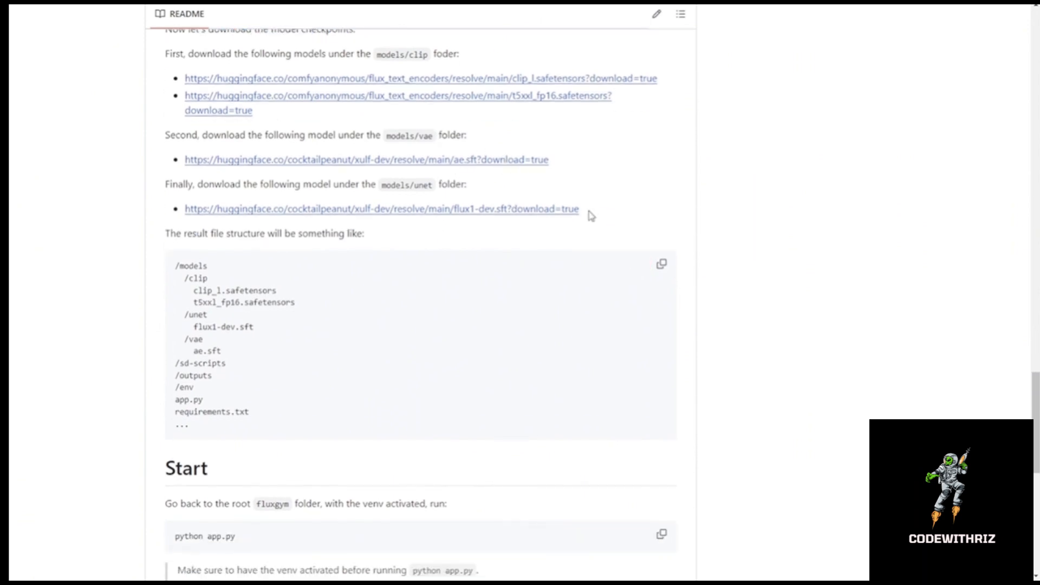
pyautogui.moveTo(459, 221)
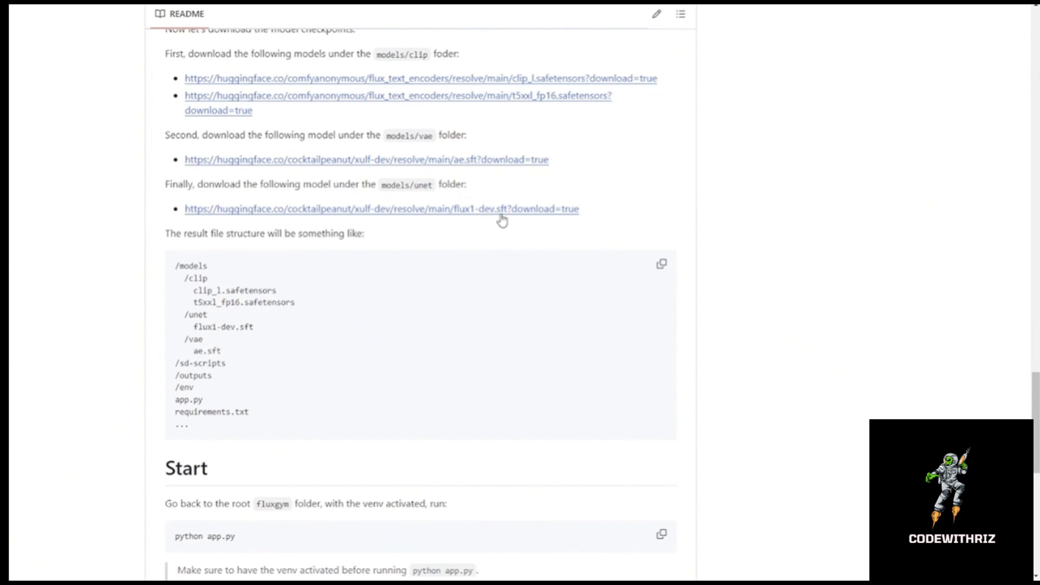
pyautogui.moveTo(428, 309)
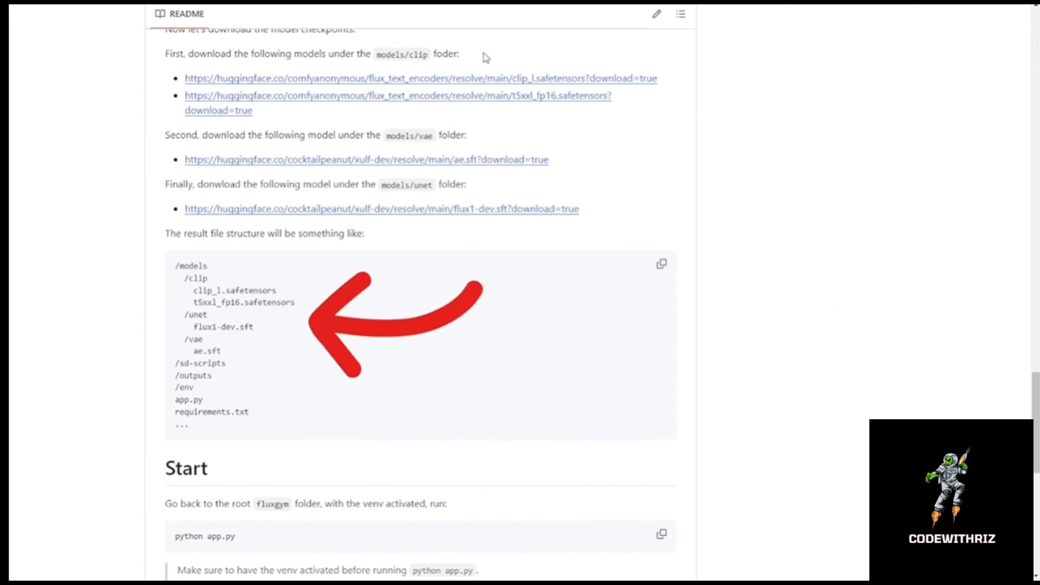
pyautogui.moveTo(474, 132)
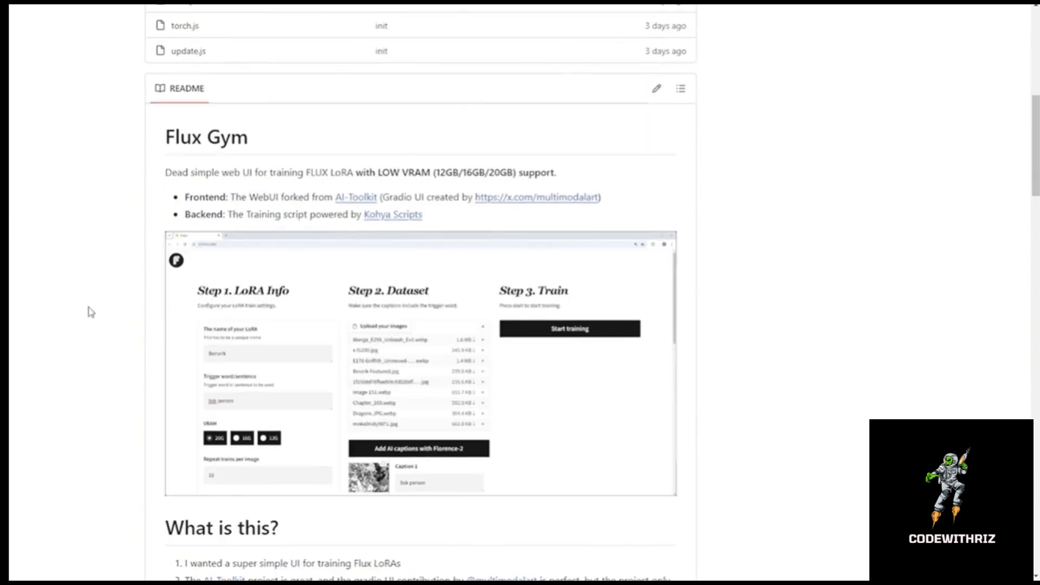
pyautogui.scroll(-3)
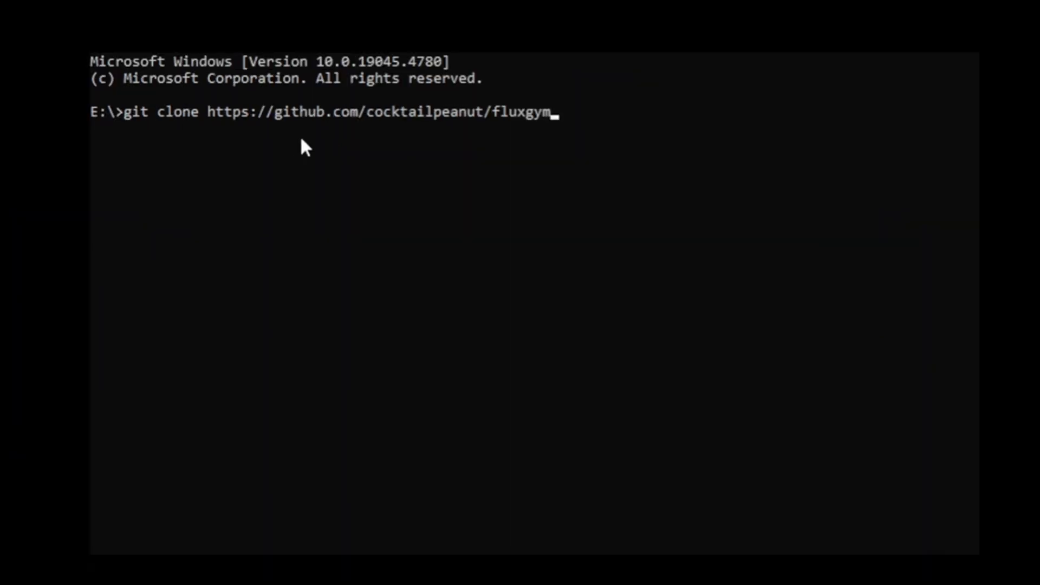
pyautogui.moveTo(351, 147)
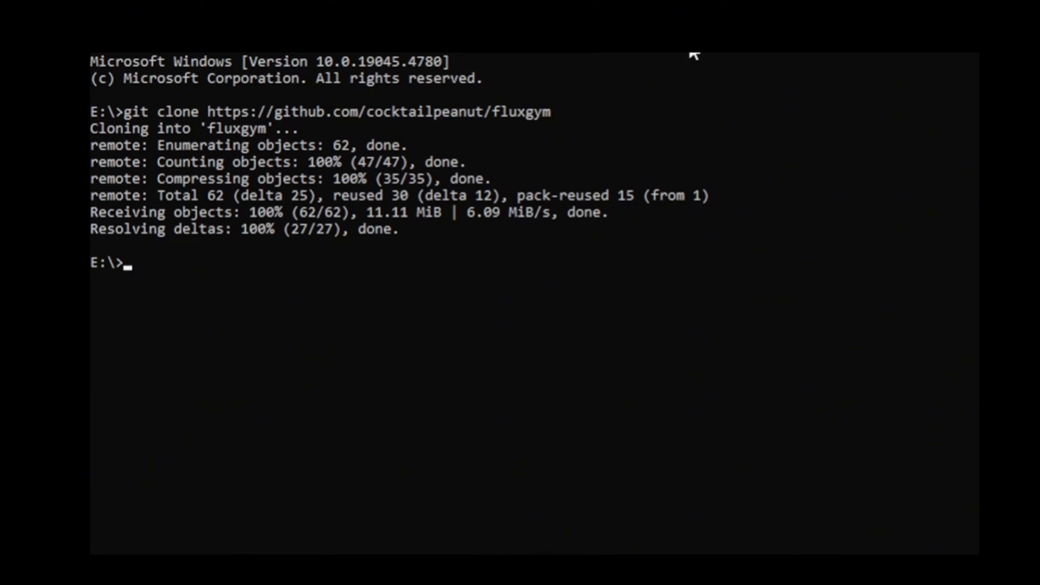
# - Enter the cloned fluxgym folder and clone the sd3 branch of kohya-ss/sd-scripts inside it
pyautogui.write('cd fluxgym')
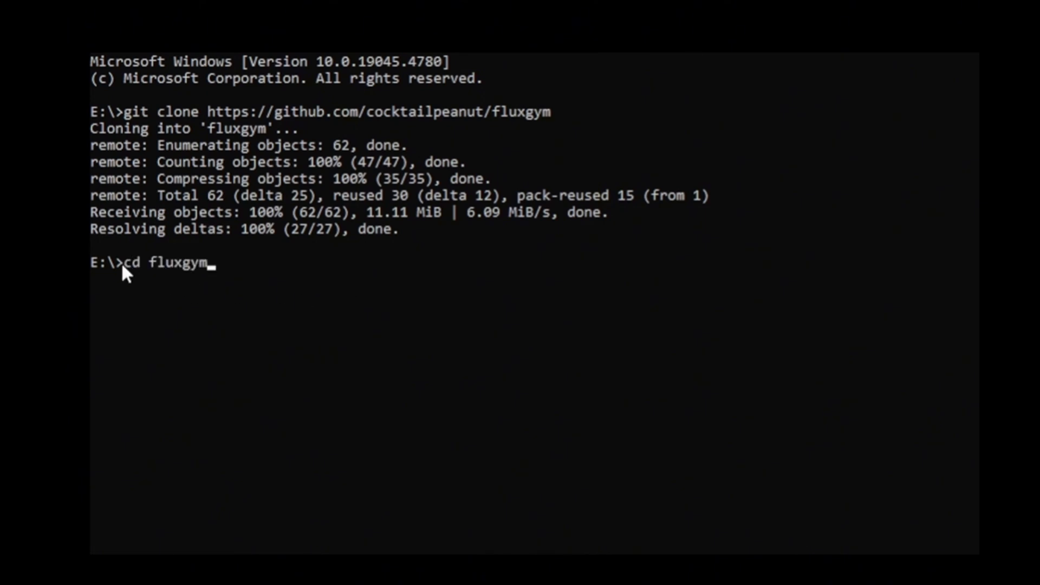
pyautogui.moveTo(231, 269)
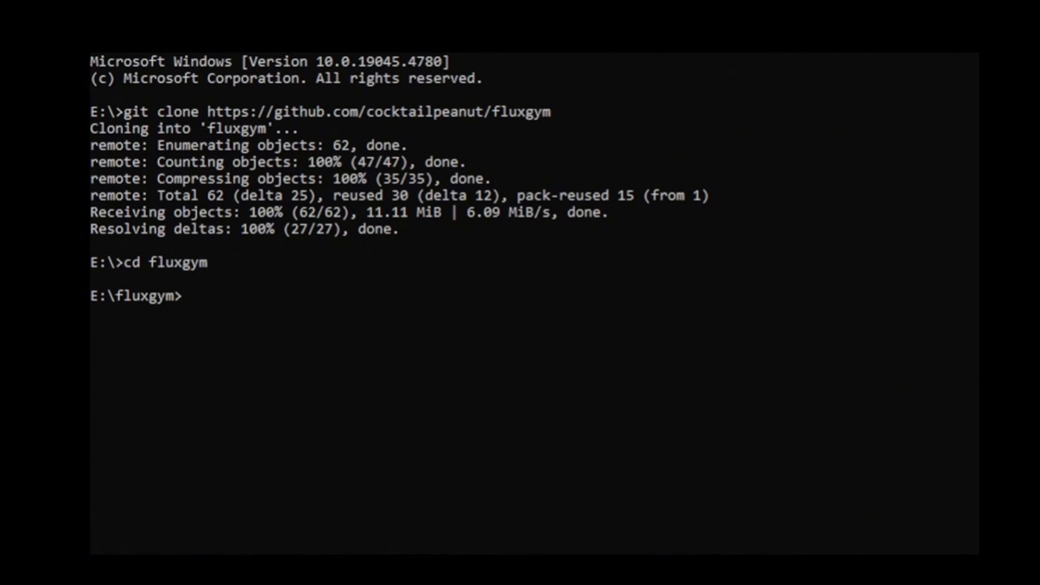
pyautogui.write('git clone -b sd3 https://github.com/kohya-ss/sd-scripts')
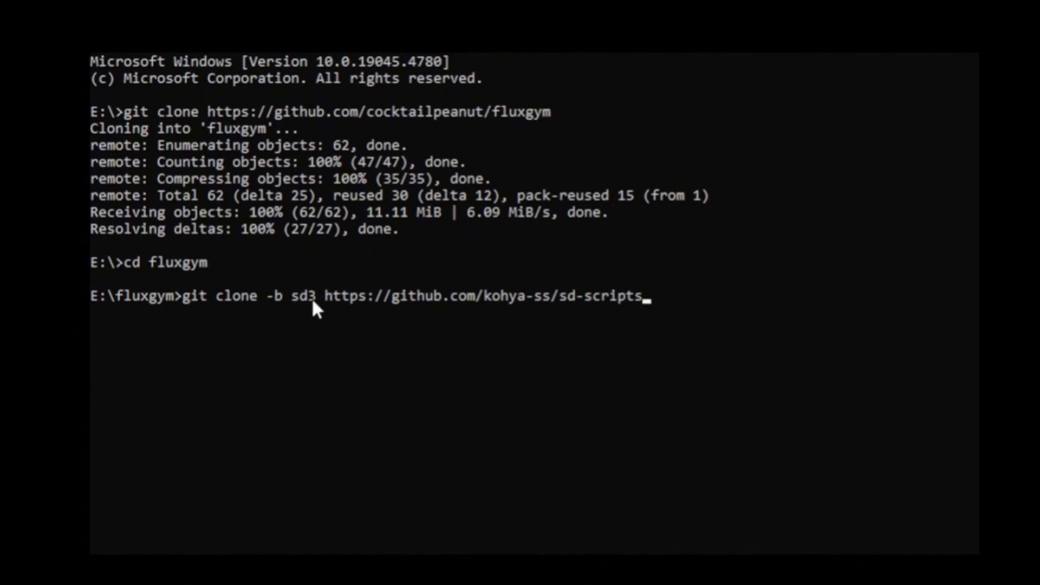
pyautogui.moveTo(610, 312)
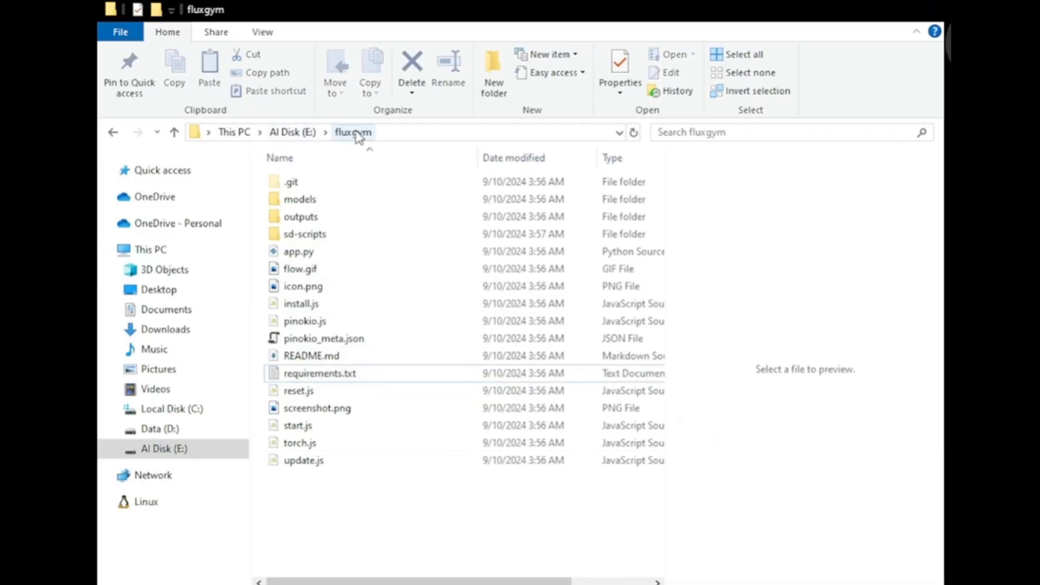
pyautogui.moveTo(357, 144)
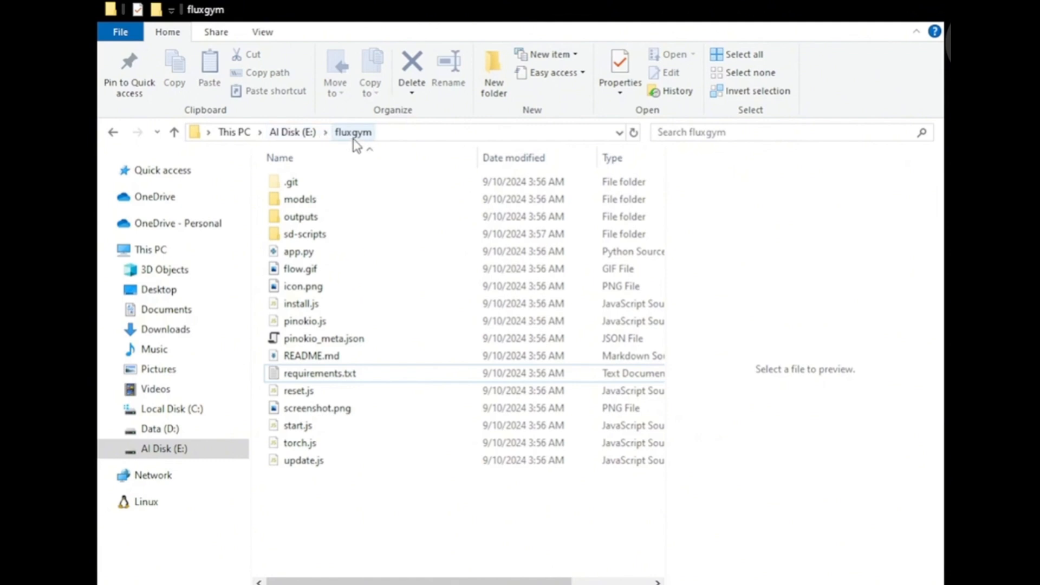
pyautogui.click(304, 234)
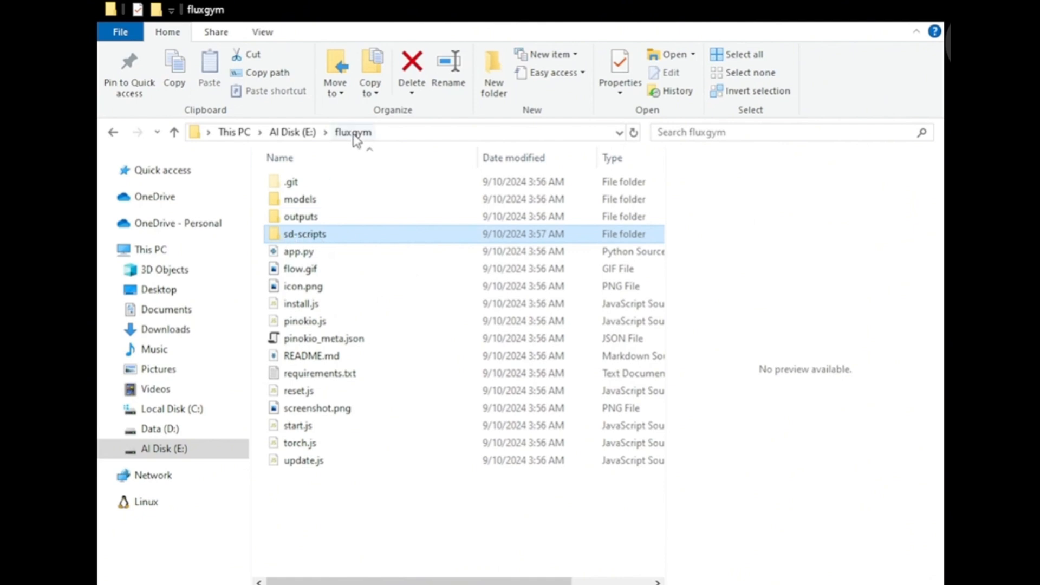
pyautogui.moveTo(353, 144)
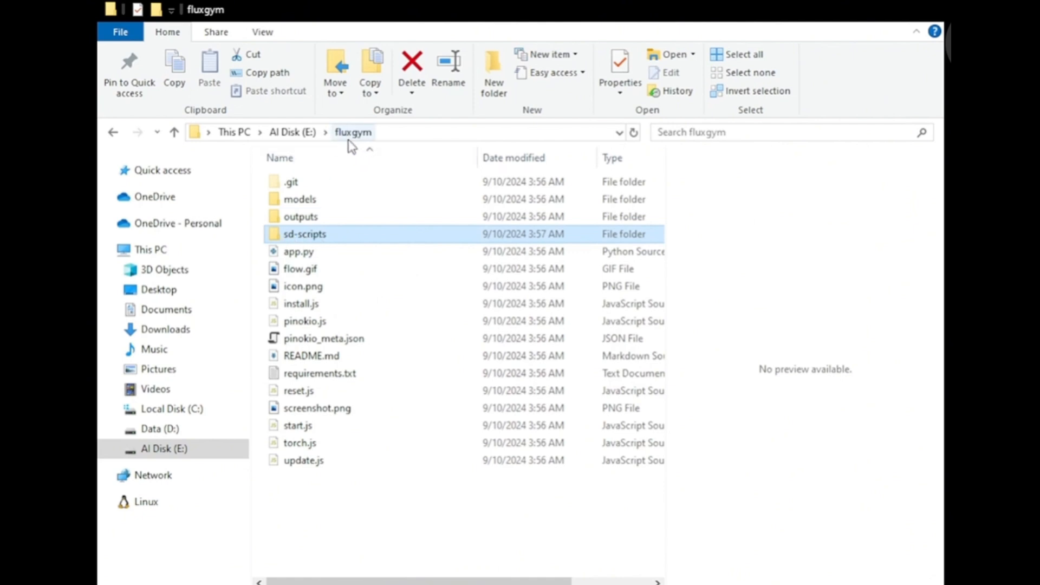
pyautogui.doubleClick(304, 234)
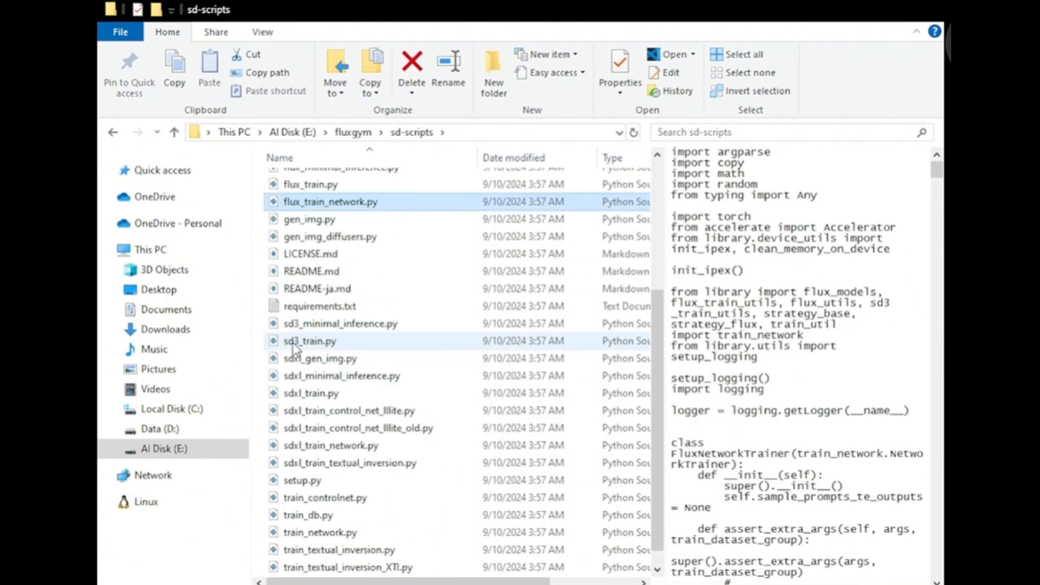
pyautogui.click(321, 358)
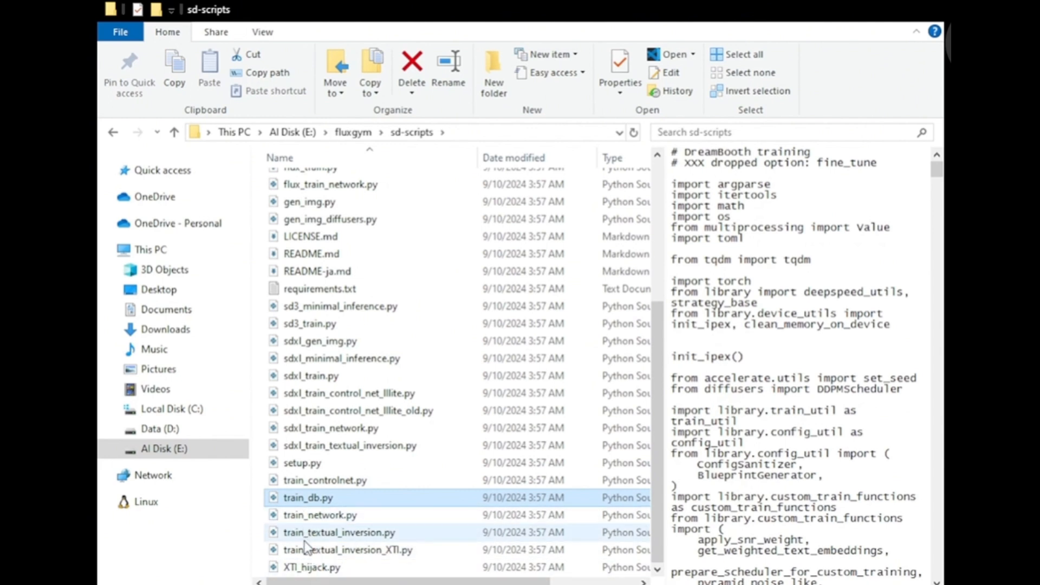
pyautogui.click(307, 497)
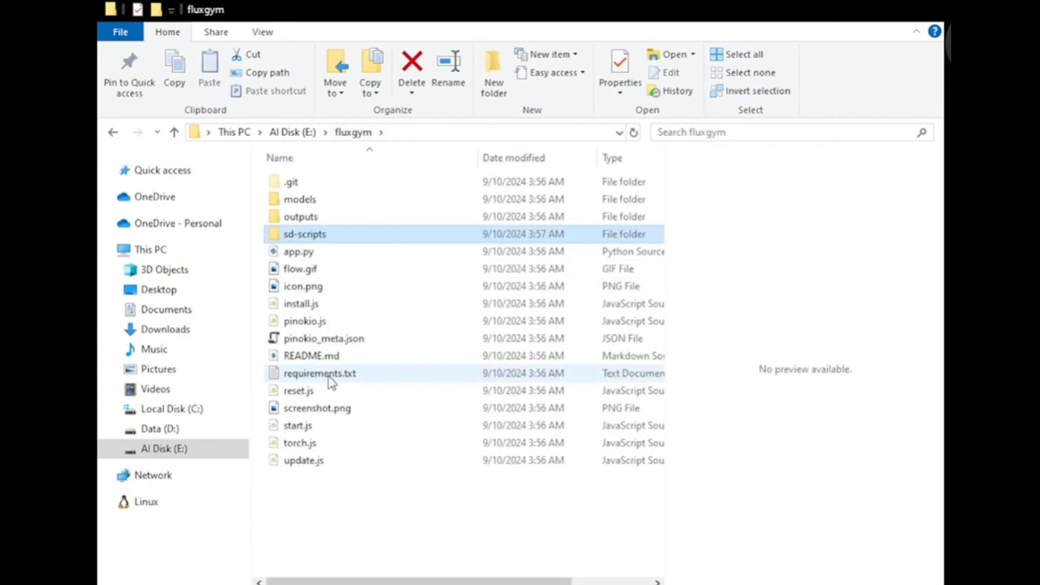
pyautogui.click(319, 373)
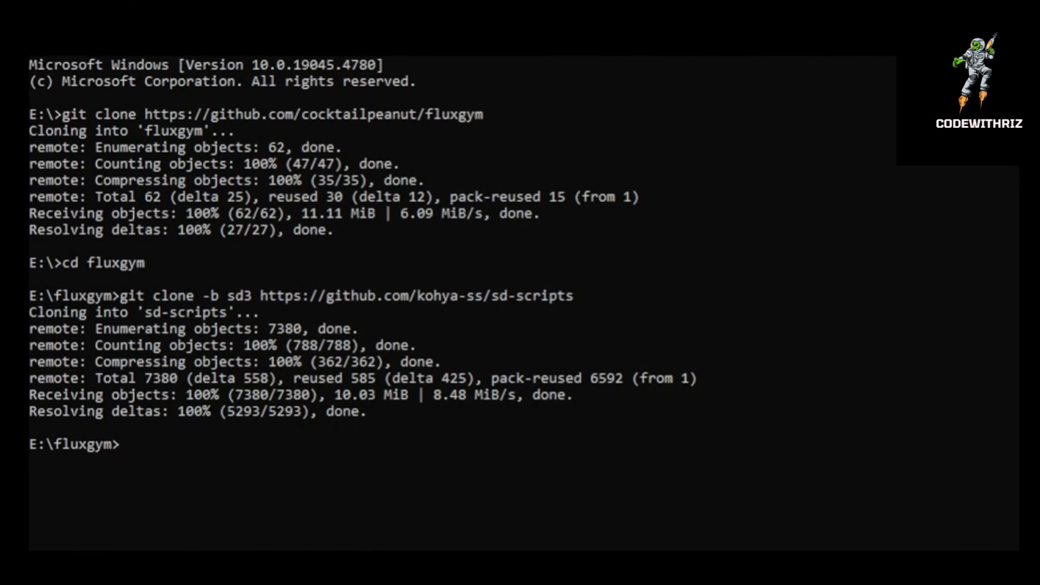
pyautogui.moveTo(470, 360)
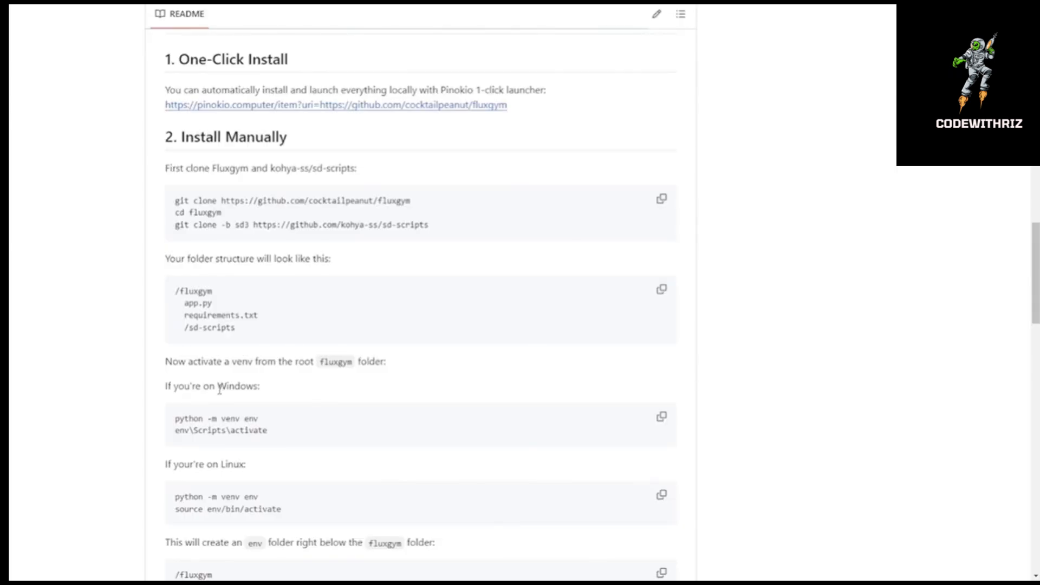
# - Create a Python virtual environment named env in the fluxgym folder with python -m venv env
pyautogui.scroll(-3)
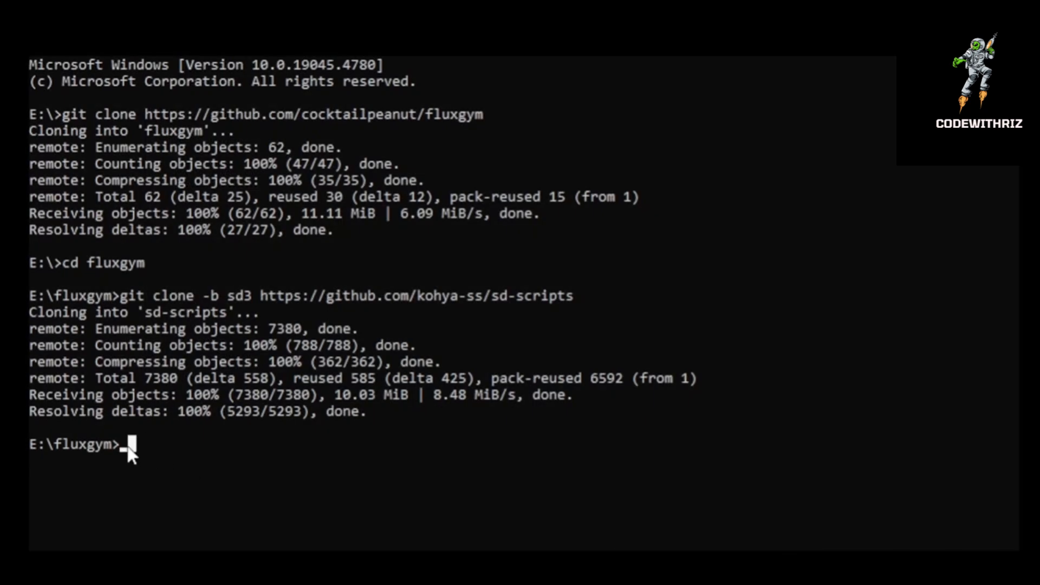
pyautogui.write('python -m venv env')
pyautogui.write('env\\Scripts\\activate')
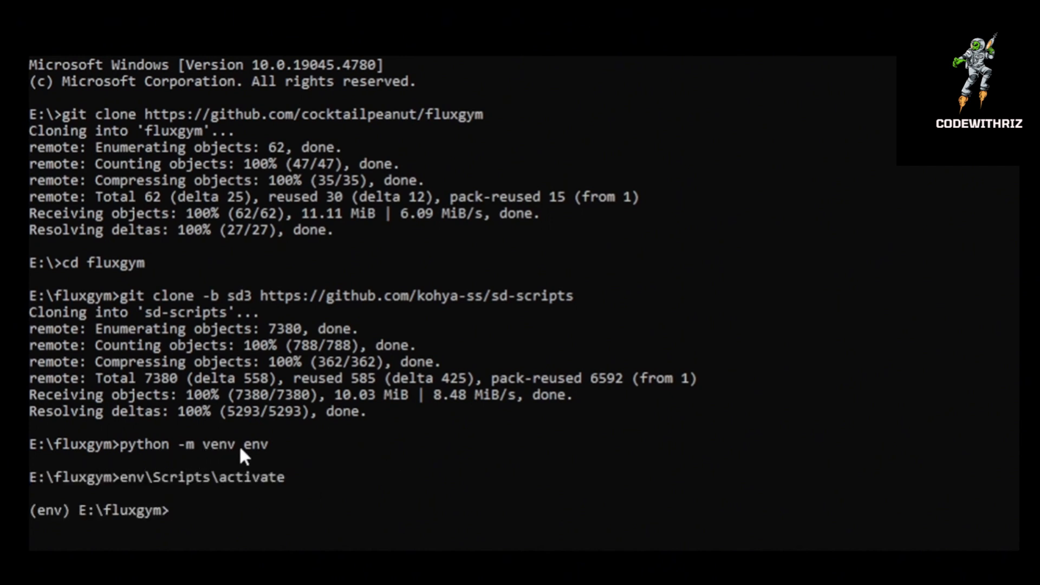
pyautogui.moveTo(177, 489)
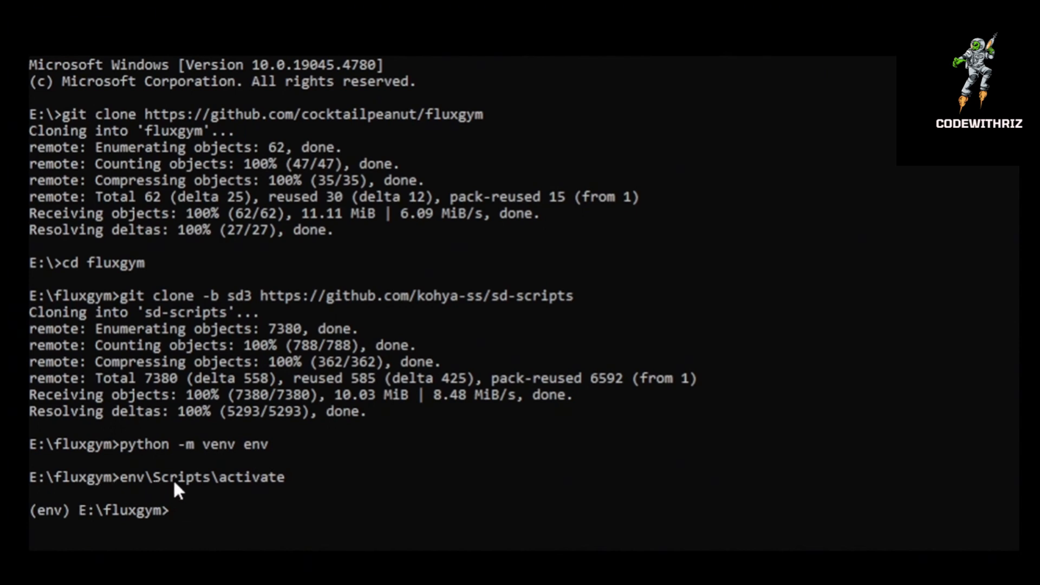
pyautogui.moveTo(134, 493)
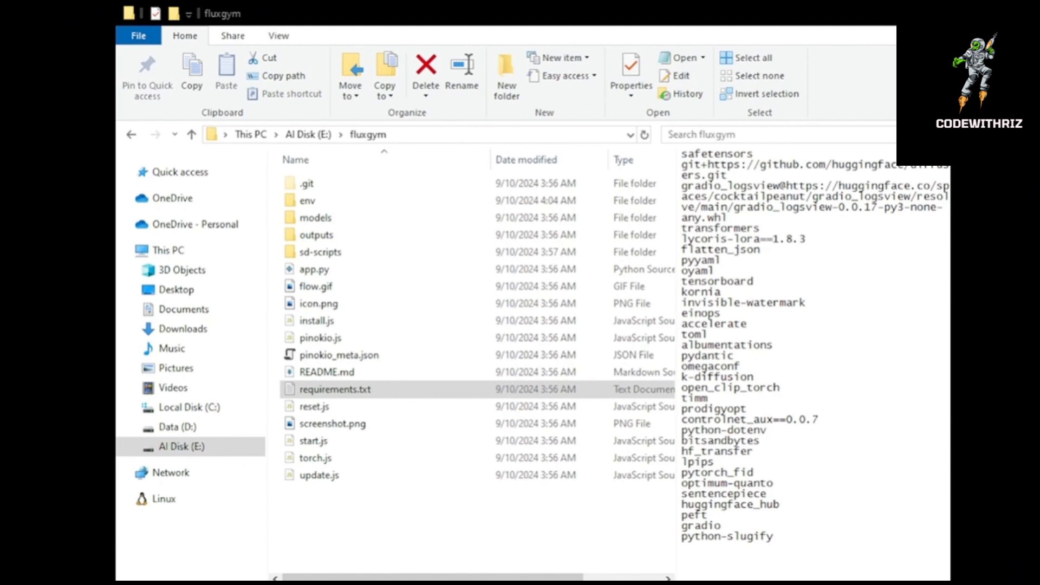
# - Open the new env folder's Scripts directory and locate the activate.bat script
pyautogui.click(306, 200)
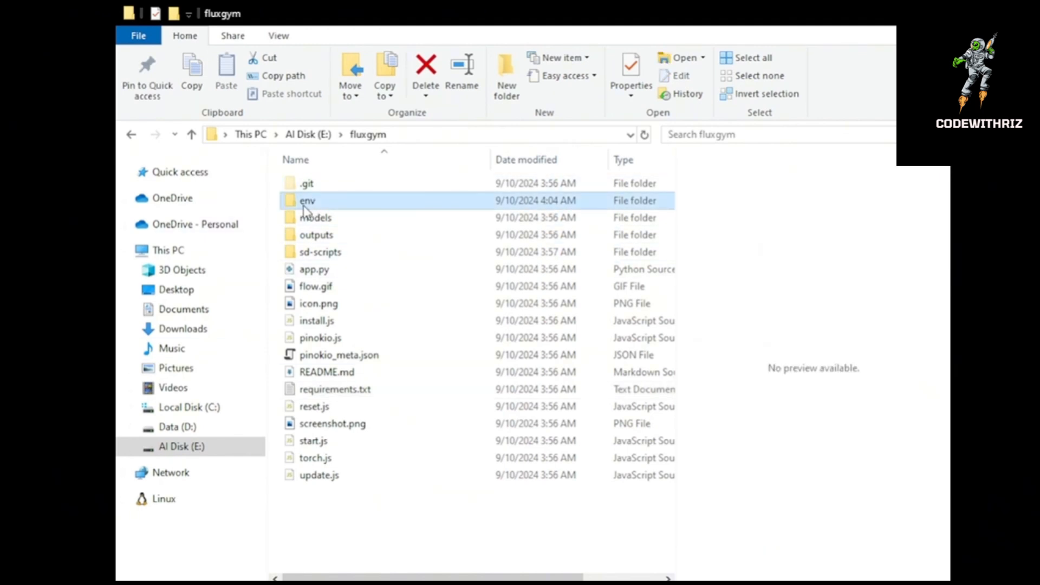
pyautogui.doubleClick(307, 200)
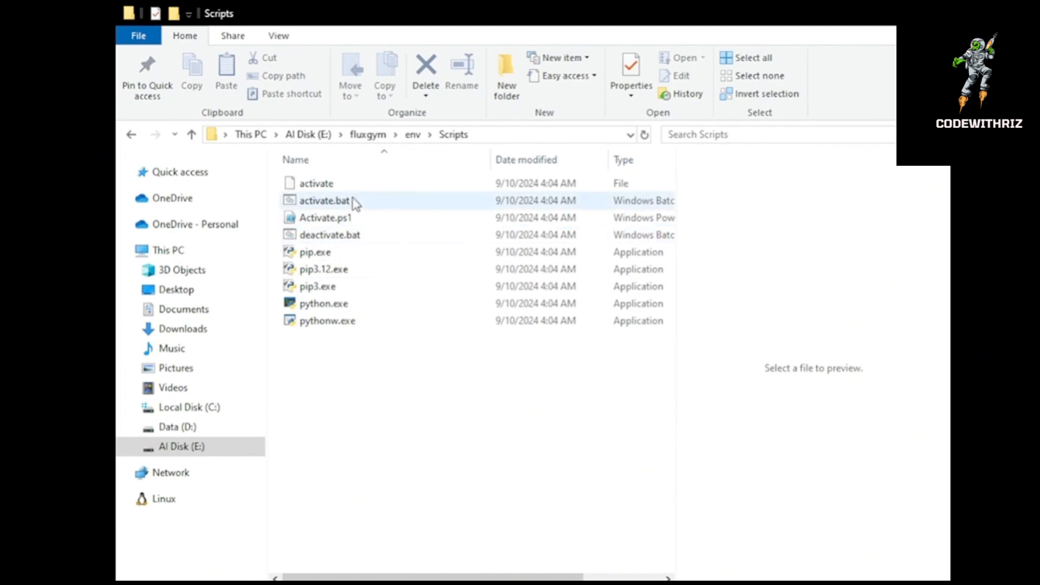
pyautogui.click(329, 234)
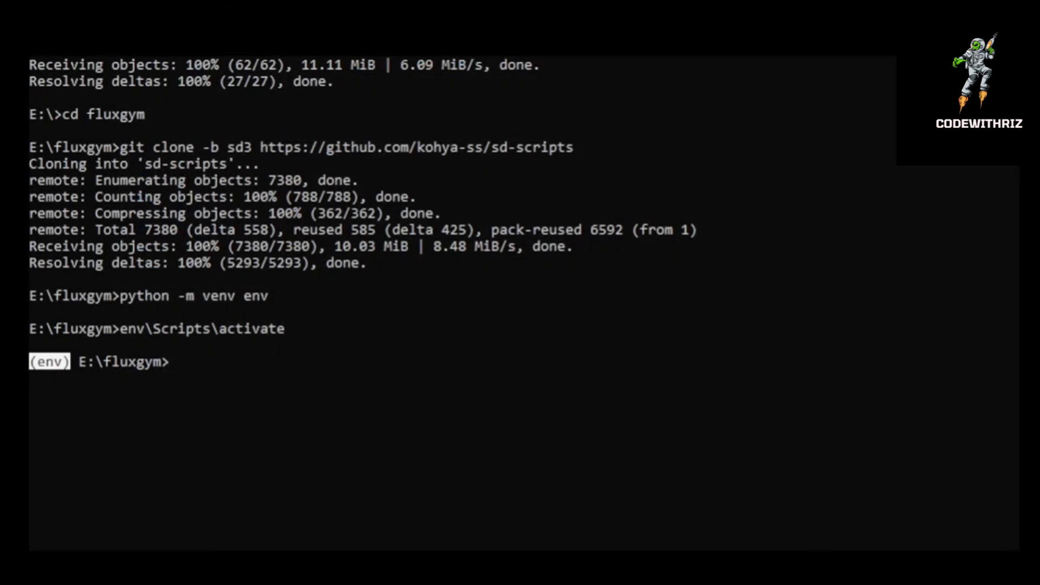
pyautogui.moveTo(191, 358)
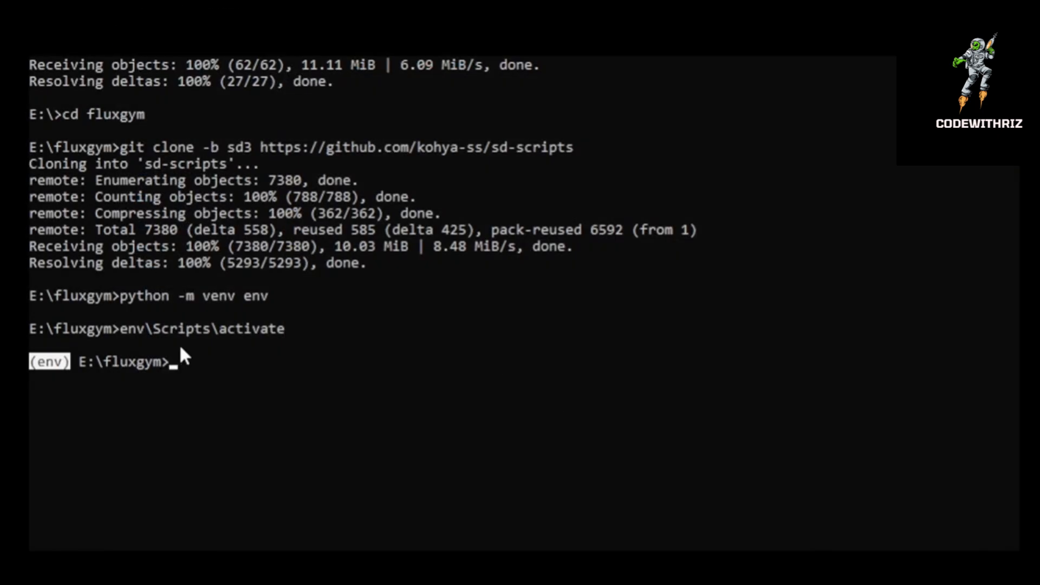
# - Install sd-scripts' requirements.txt inside the active env, then go back up to the fluxgym folder
pyautogui.write('cd sd-scripts')
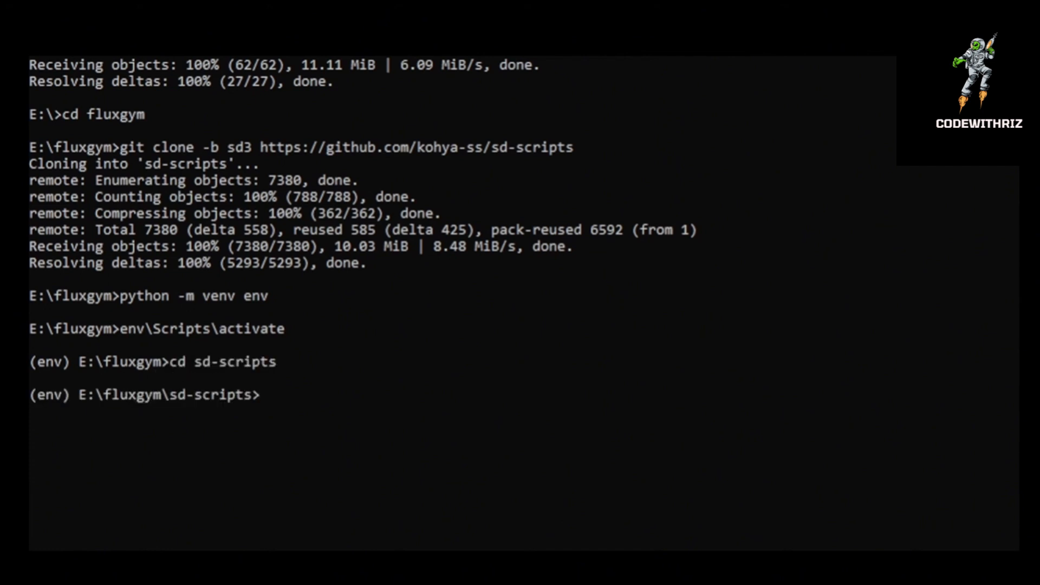
pyautogui.write('pip install -r requirements.txt')
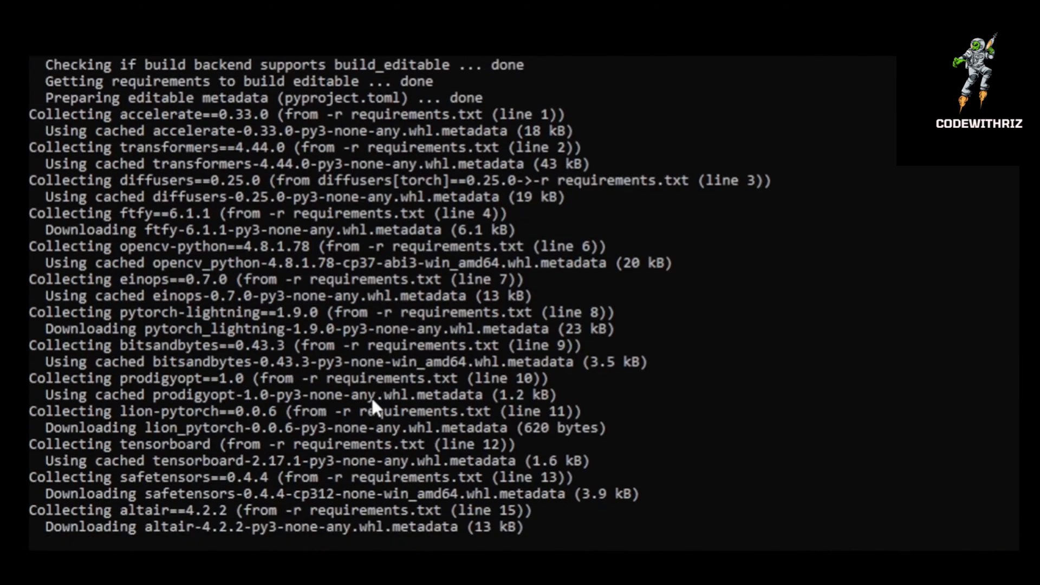
pyautogui.scroll(-3)
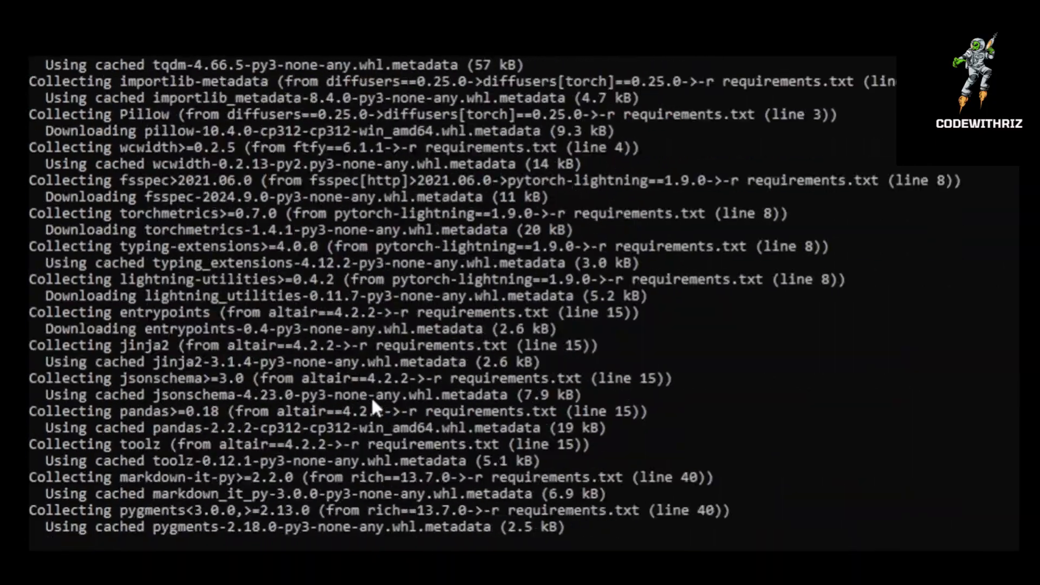
pyautogui.scroll(-3)
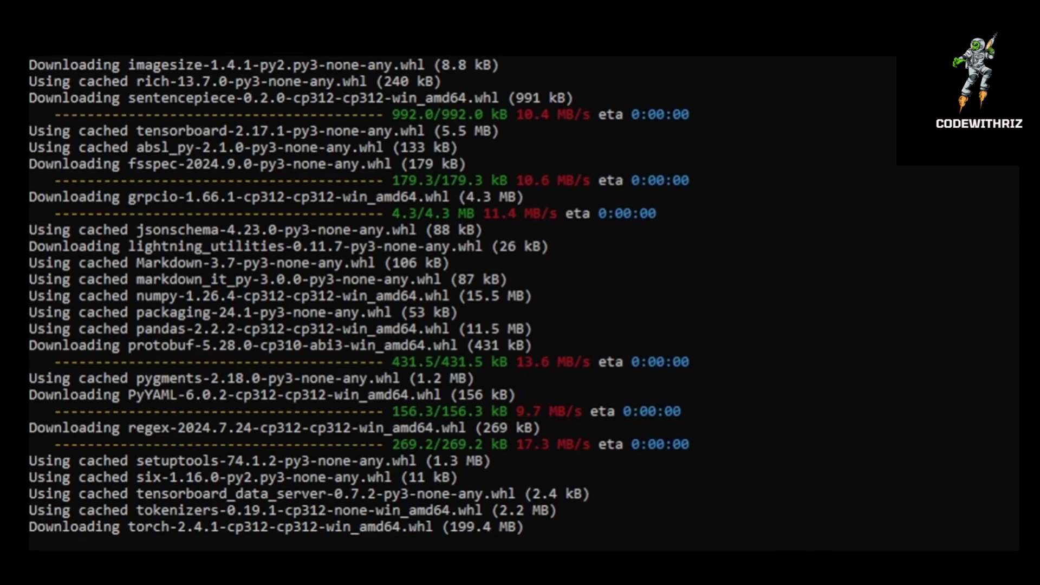
pyautogui.scroll(-3)
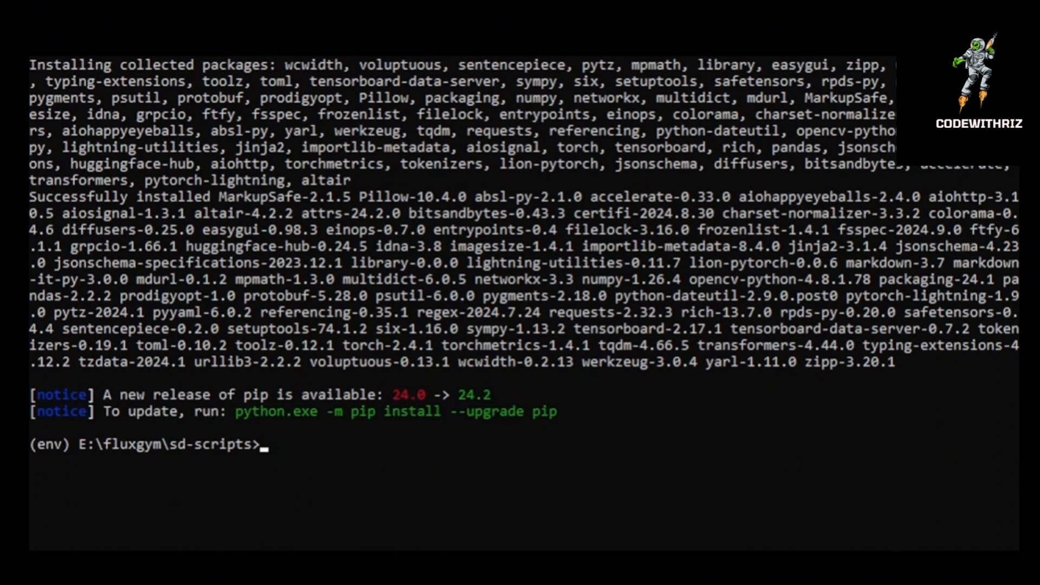
pyautogui.write('cd..')
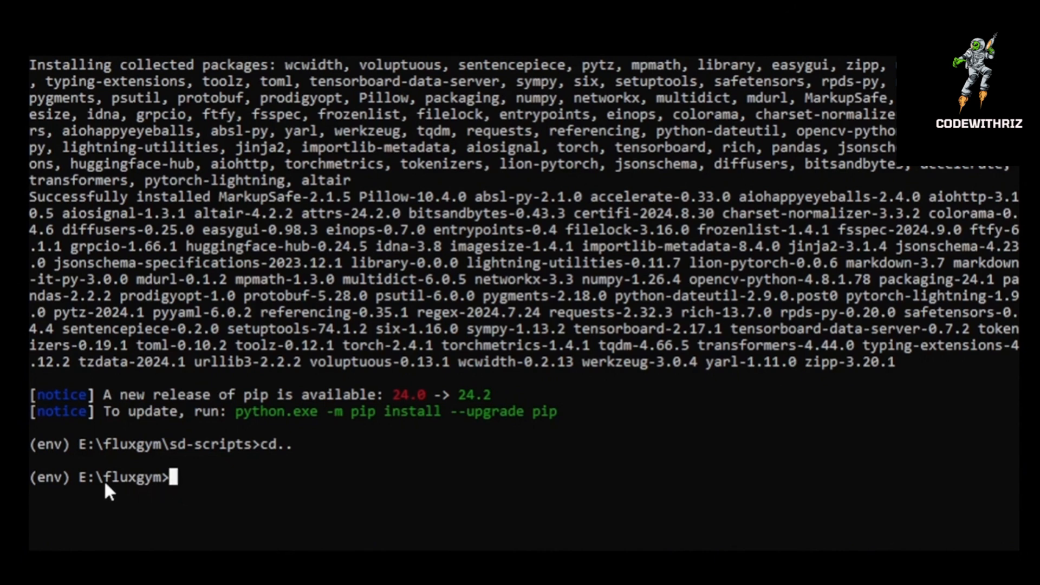
pyautogui.moveTo(209, 493)
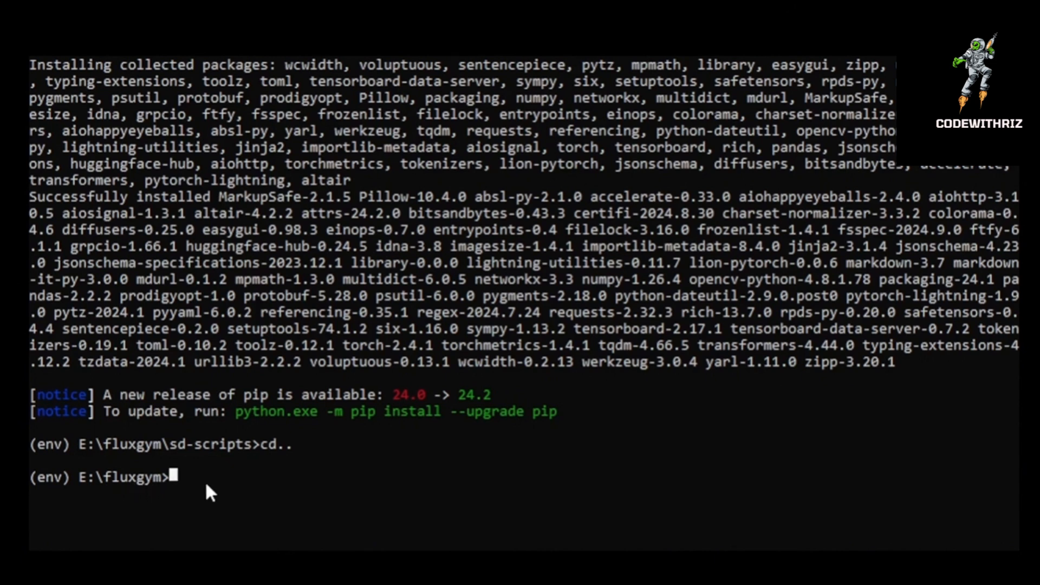
# - Install fluxgym's own requirements.txt, then begin the nightly torch/torchvision/torchaudio cu121 install command
pyautogui.write('pip install -r requirements.txt')
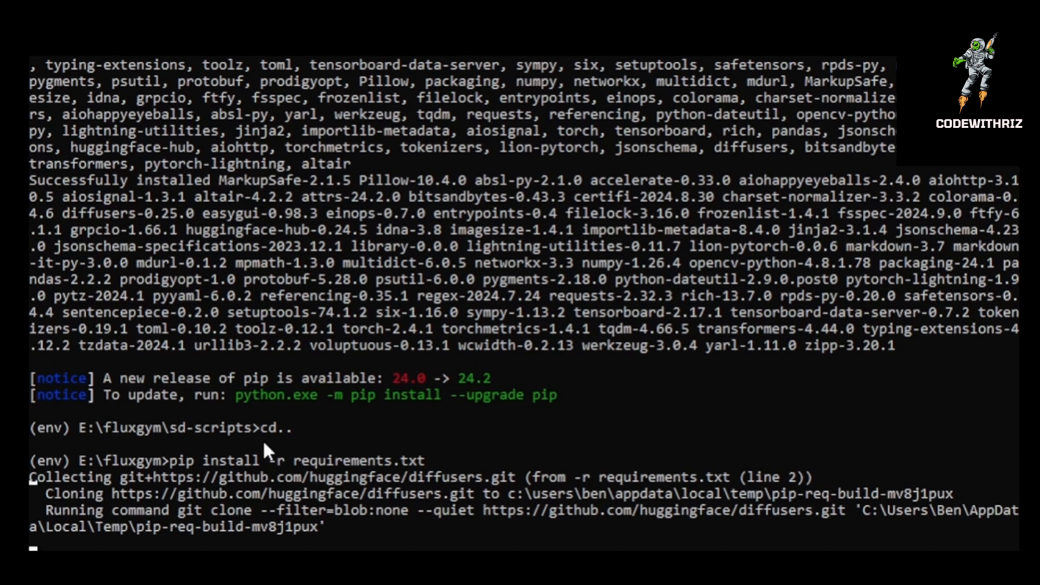
pyautogui.scroll(-3)
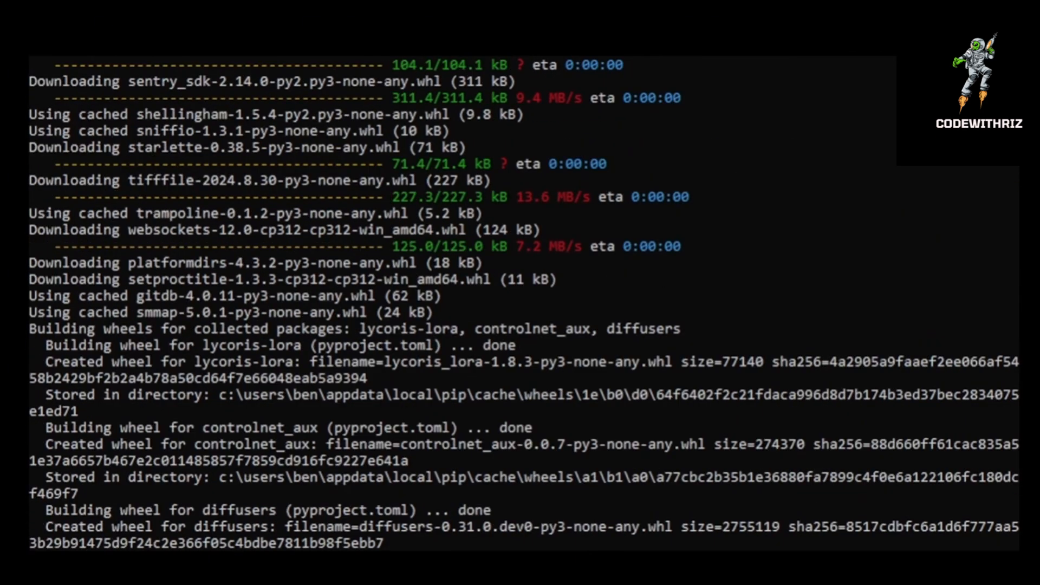
pyautogui.scroll(-3)
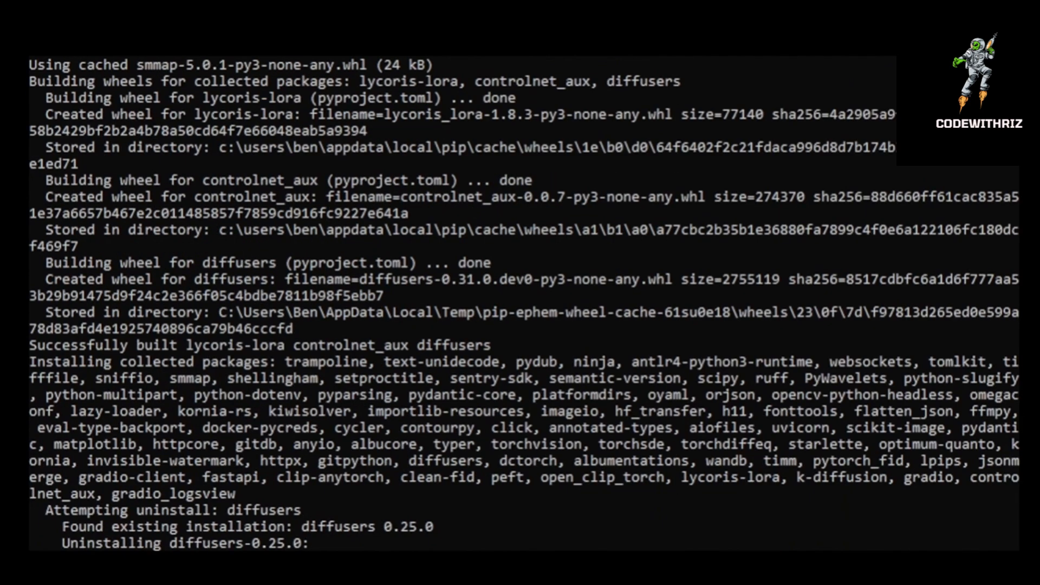
pyautogui.scroll(-3)
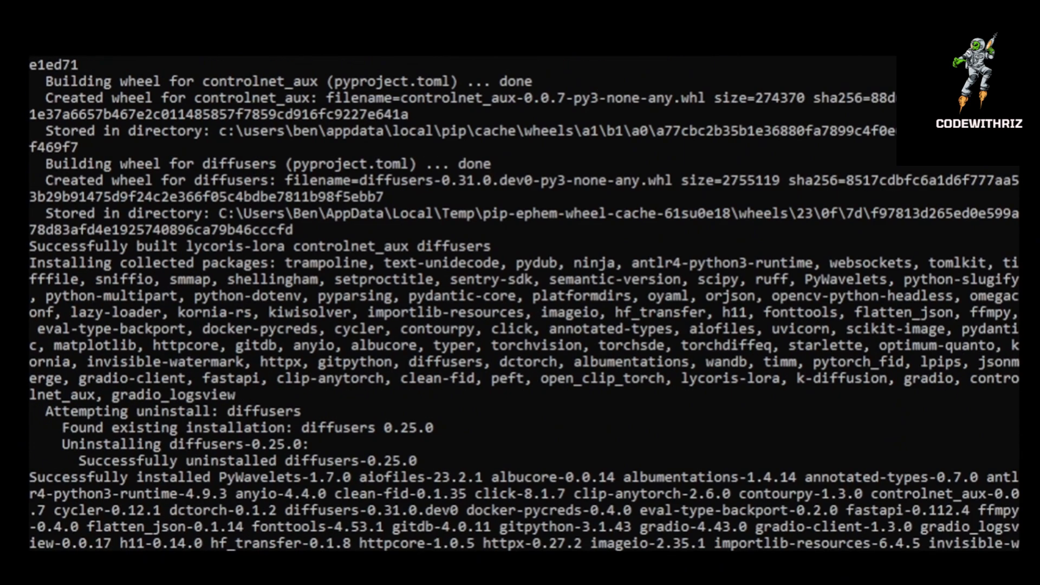
pyautogui.scroll(-3)
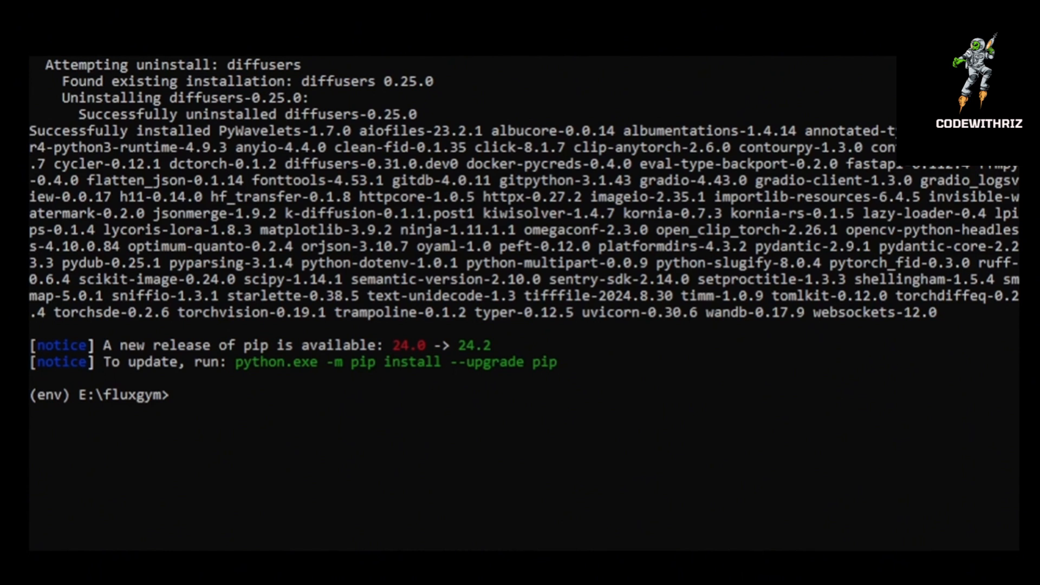
pyautogui.write('pip install --pre torch torchvision torchaudio --index-url https://download.pytorch.org/whl/nightly/cu121')
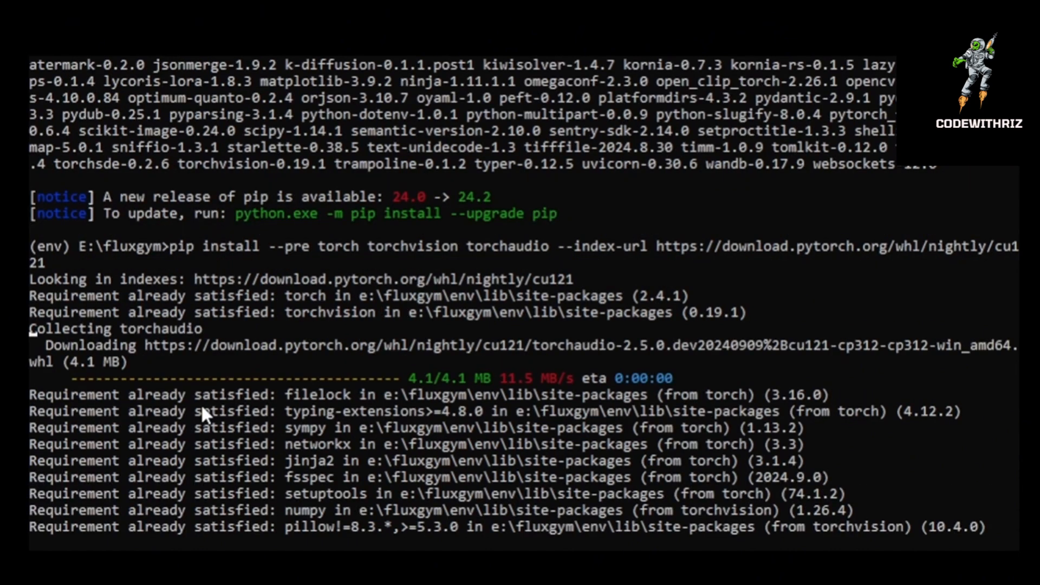
# - Scroll through the nightly PyTorch download output while torchaudio resolution backtracks
pyautogui.scroll(-3)
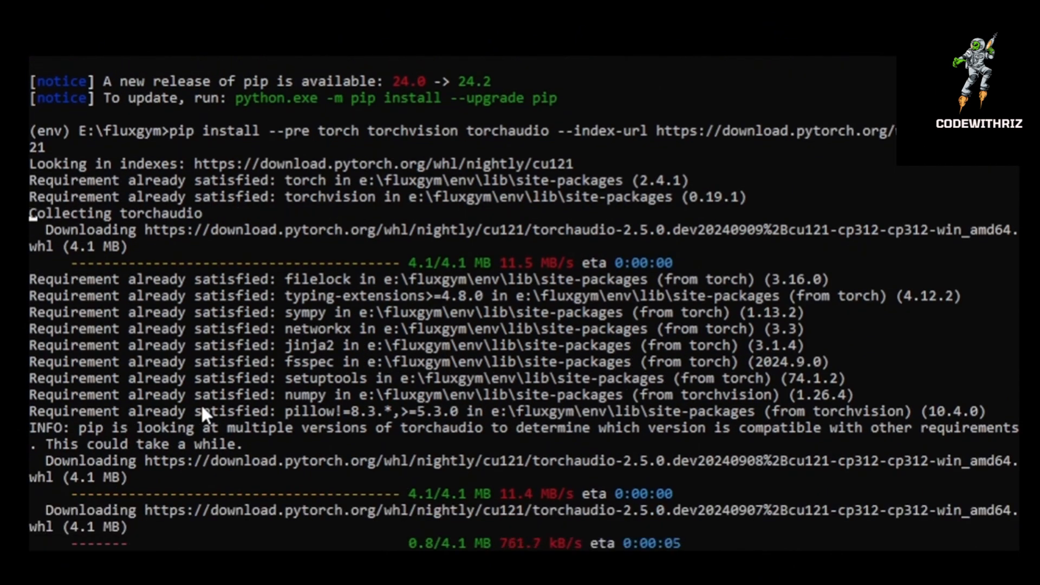
pyautogui.scroll(-3)
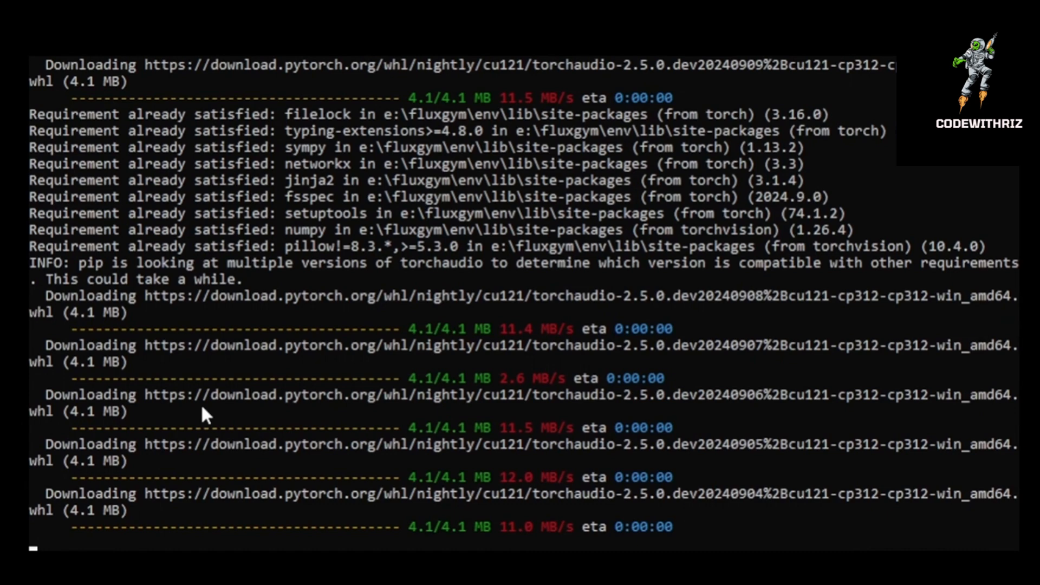
pyautogui.scroll(-3)
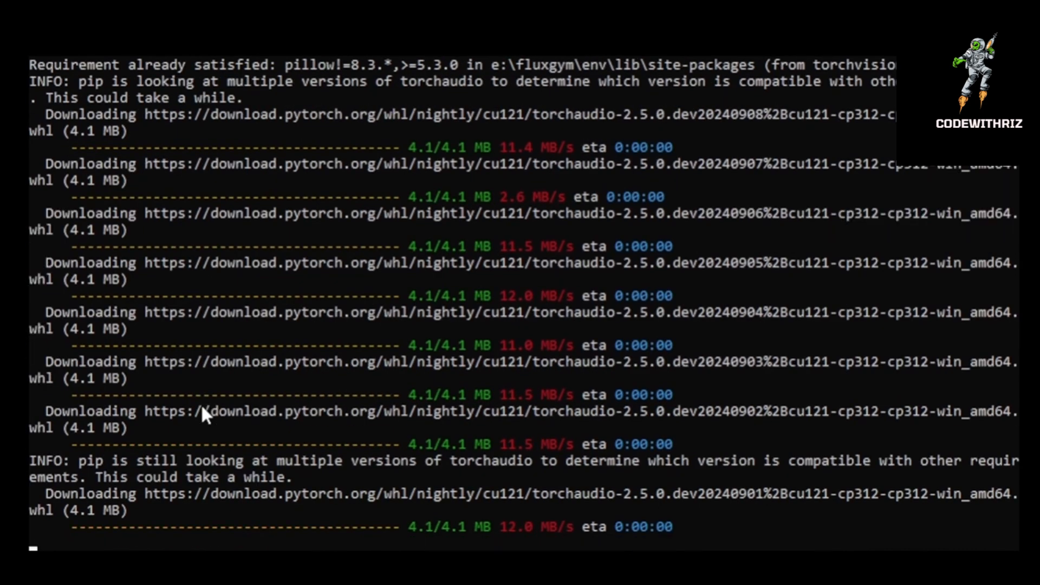
pyautogui.scroll(-3)
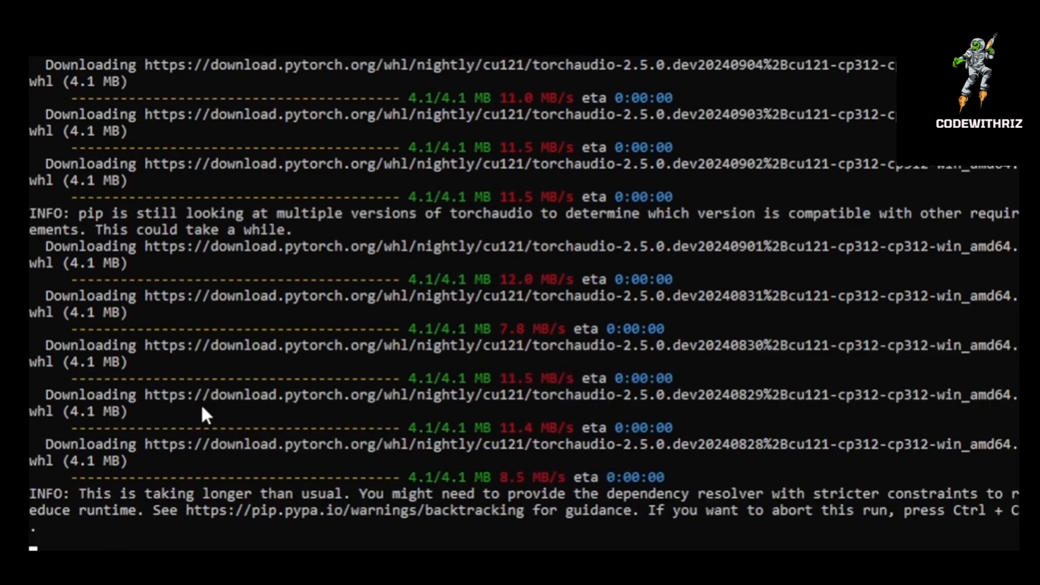
pyautogui.scroll(-3)
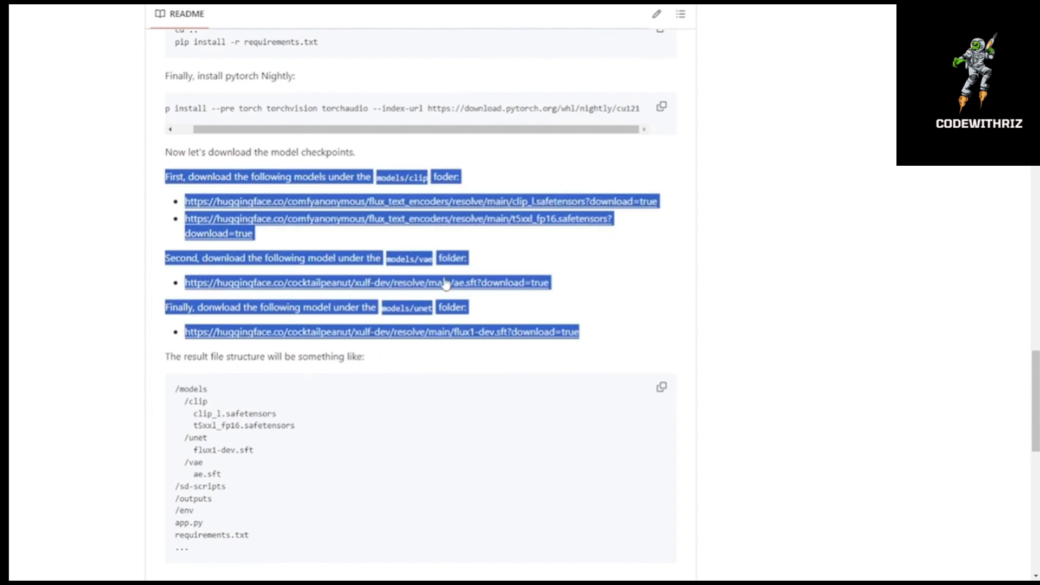
# - Reach the README's model checkpoint links, then show fluxgym's models folder with clip, unet and vae subfolders
pyautogui.scroll(-3)
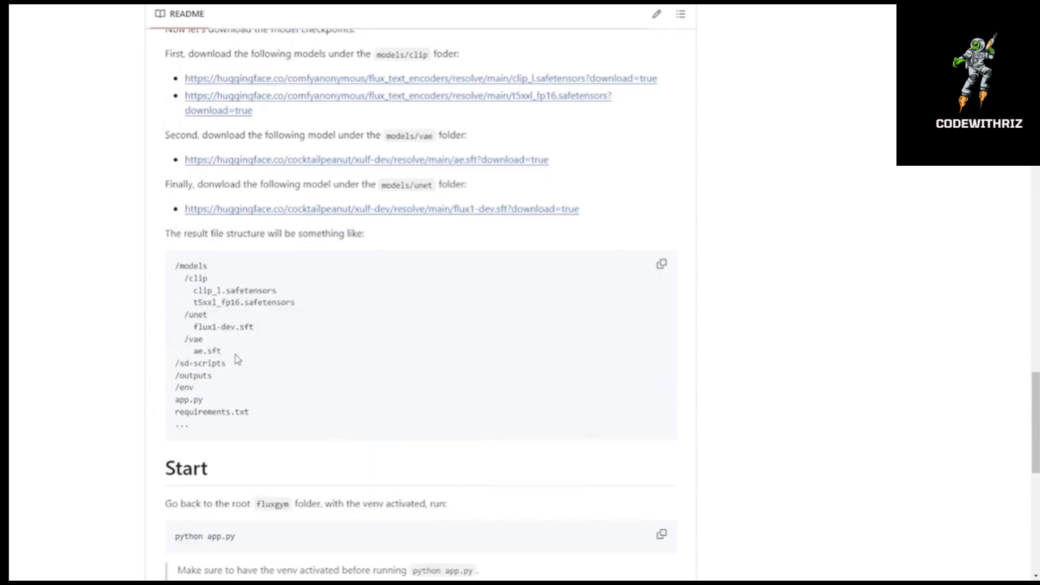
pyautogui.doubleClick(193, 267)
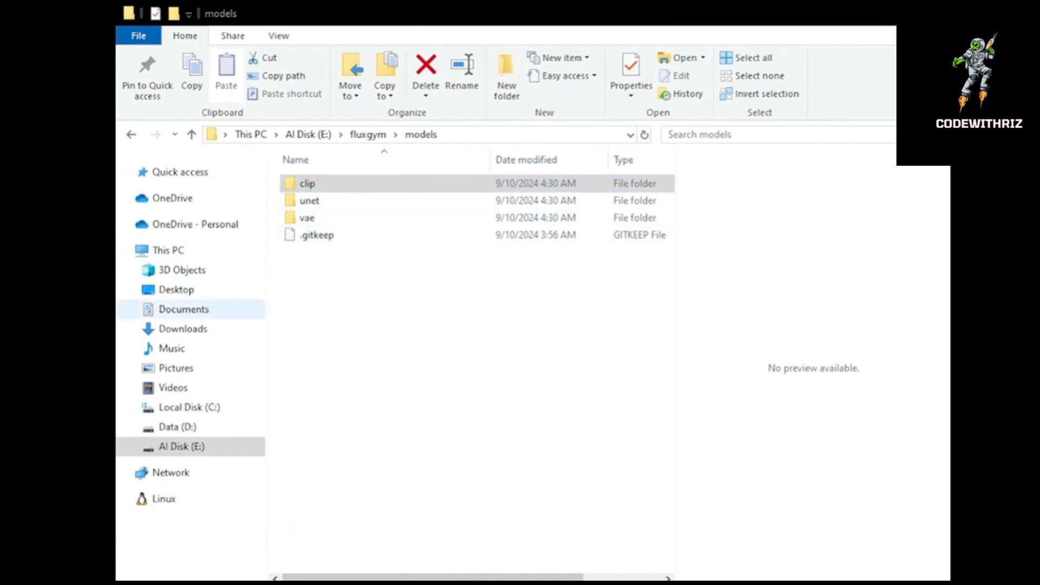
# - Check the clip and unet model subfolders and confirm ae.sft sits in the vae folder
pyautogui.doubleClick(307, 183)
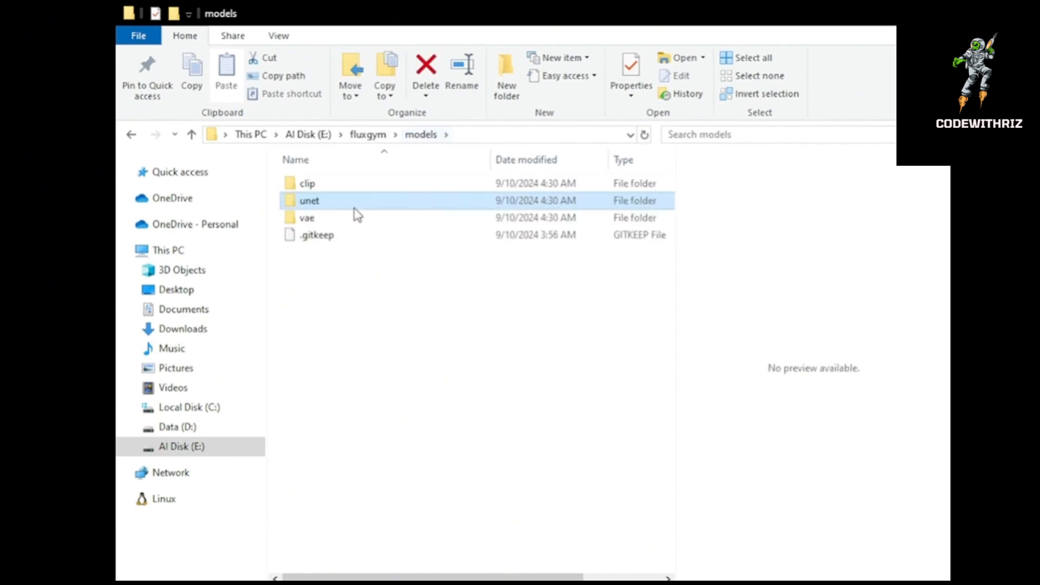
pyautogui.doubleClick(305, 218)
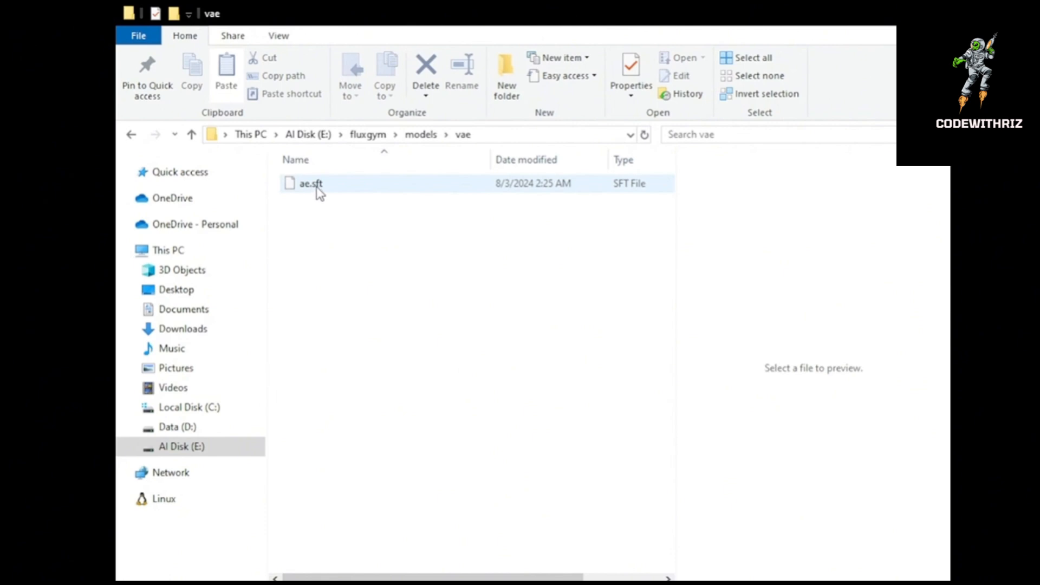
pyautogui.click(190, 134)
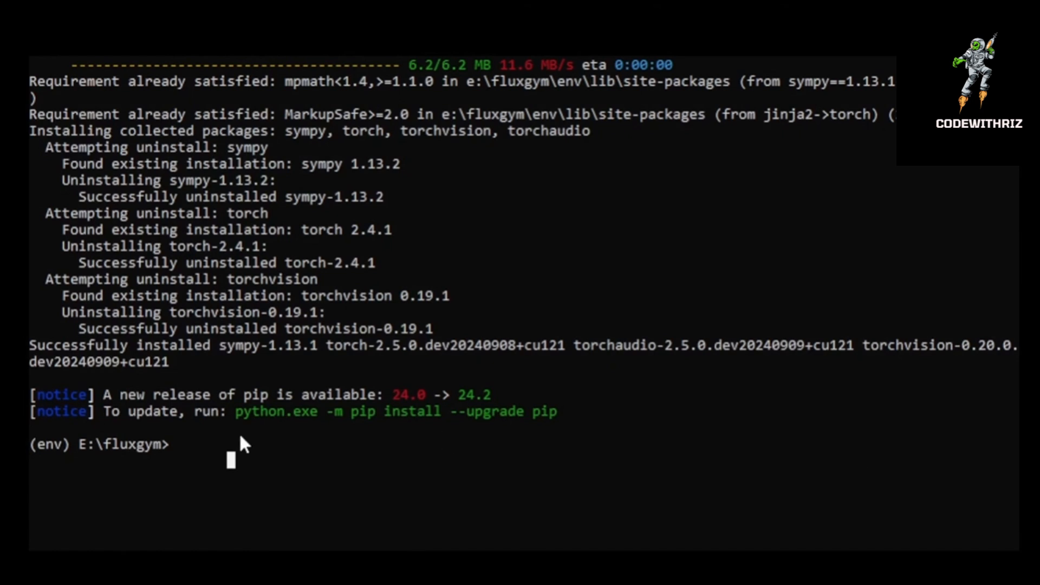
# - Activate the venv with env/Scripts/activate and launch Flux Gym via python app.py
pyautogui.write('python app.py')
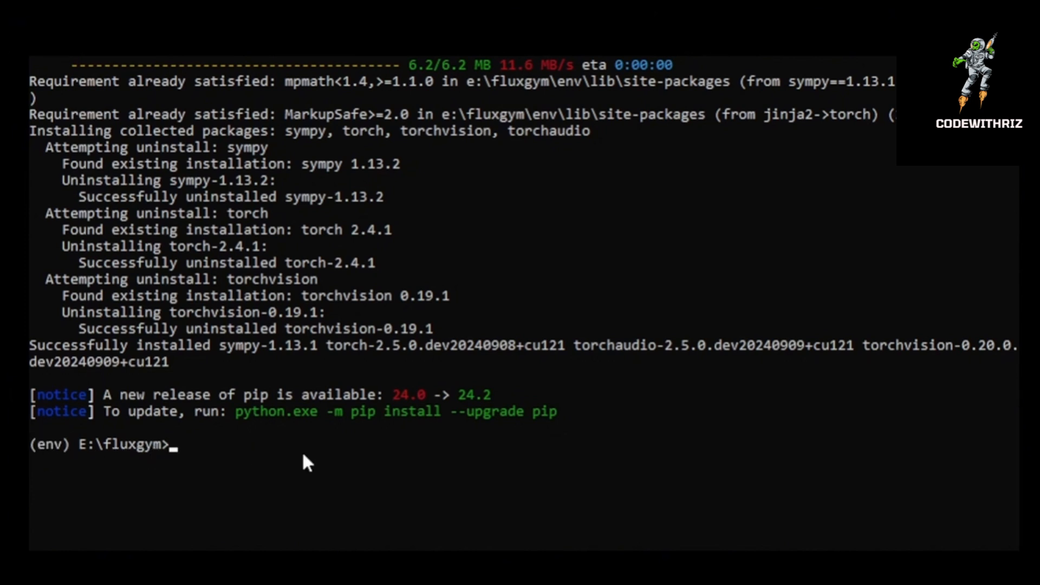
pyautogui.write('env/Scripts/activate')
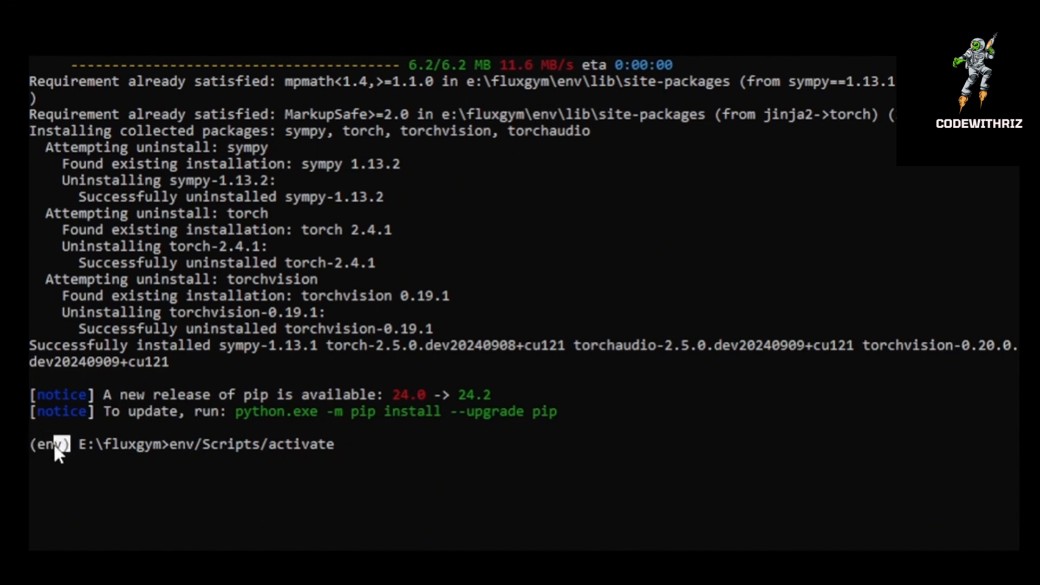
pyautogui.moveTo(344, 452)
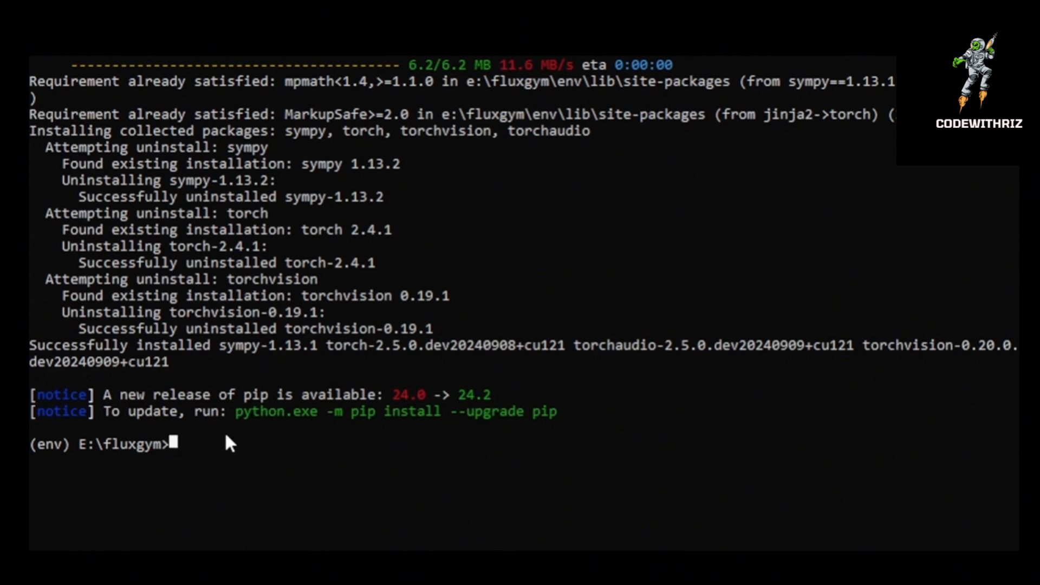
pyautogui.write('python app.py')
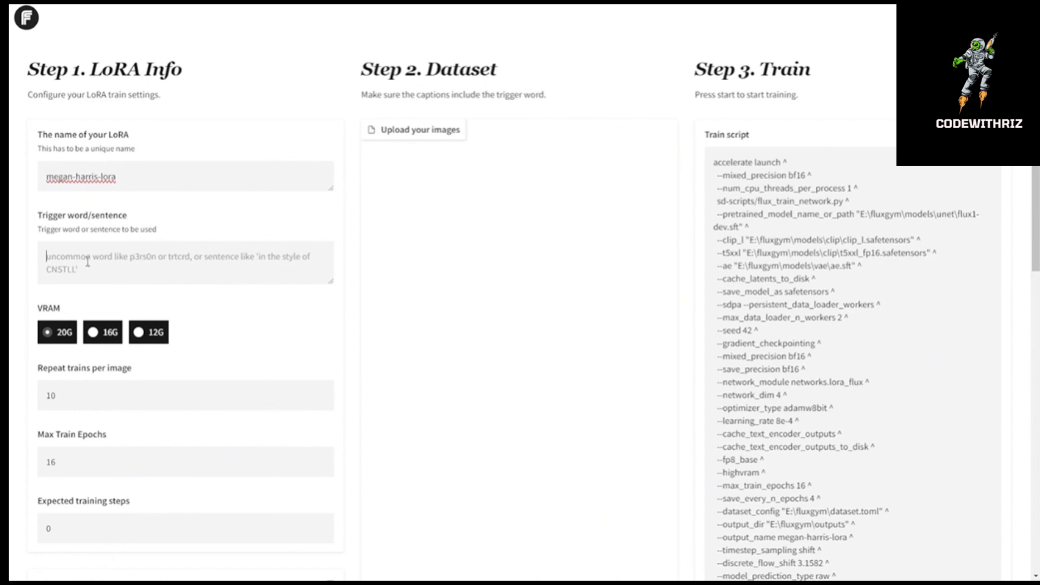
# - Enter trigger word megan and choose the 16G VRAM option, switching the script to adafactor
pyautogui.write('megan')
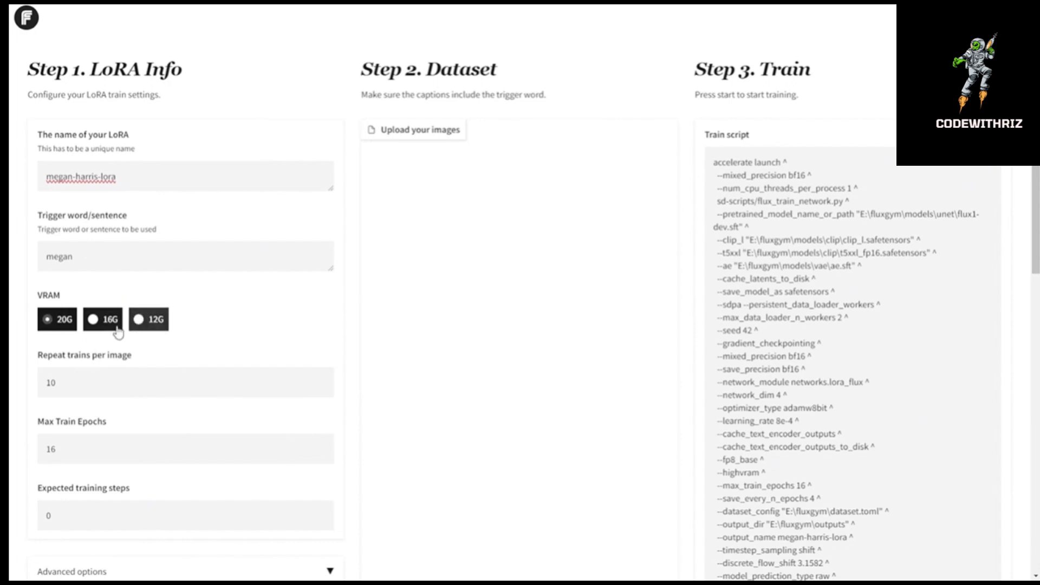
pyautogui.click(103, 318)
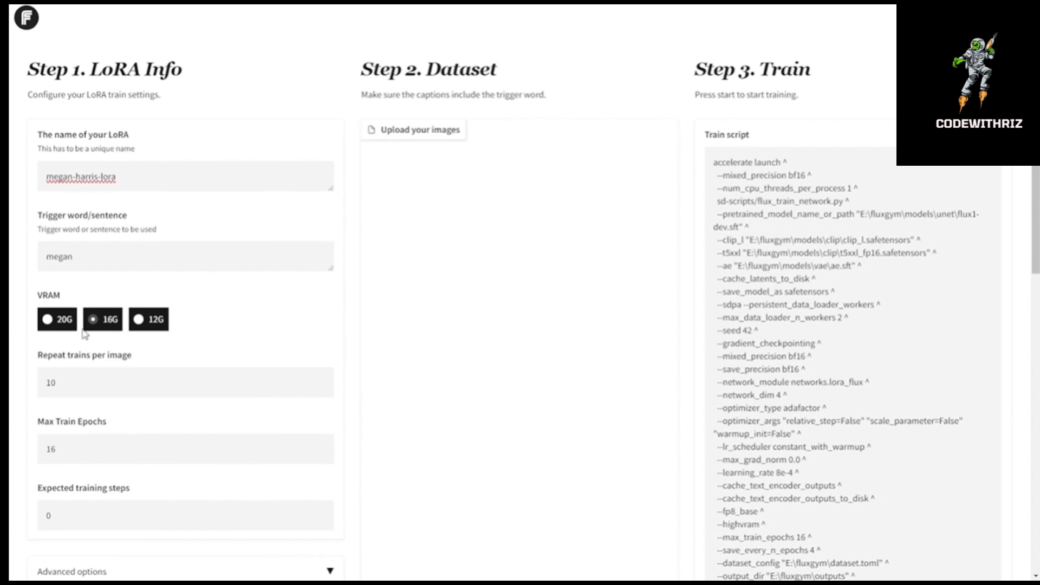
pyautogui.moveTo(117, 341)
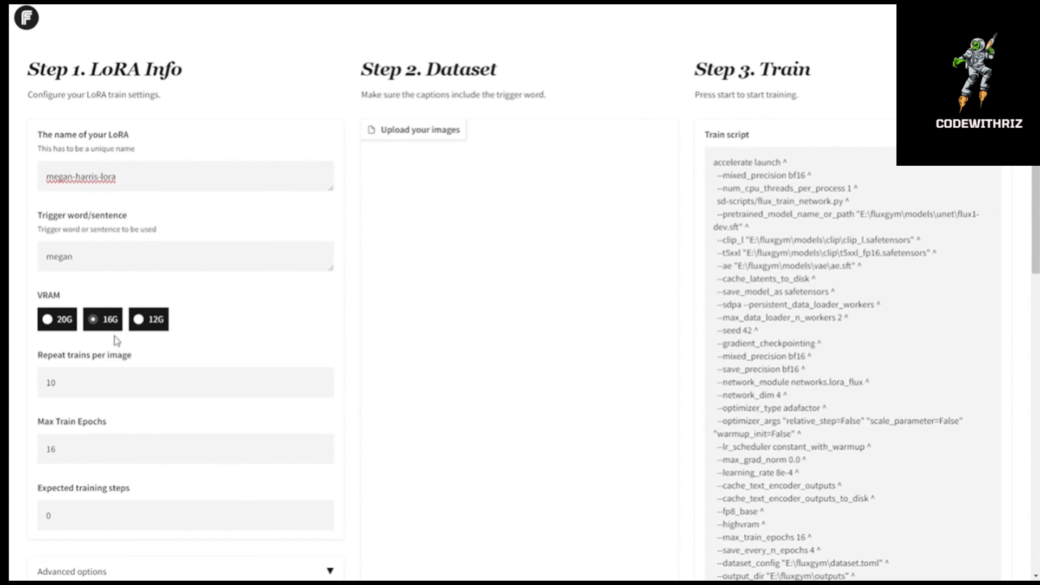
pyautogui.moveTo(586, 490)
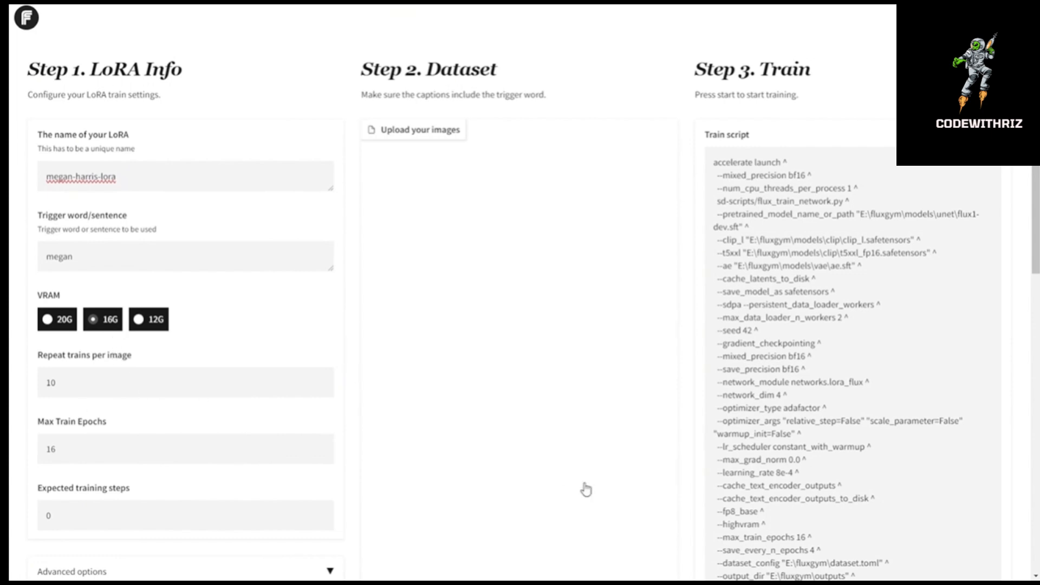
pyautogui.scroll(-3)
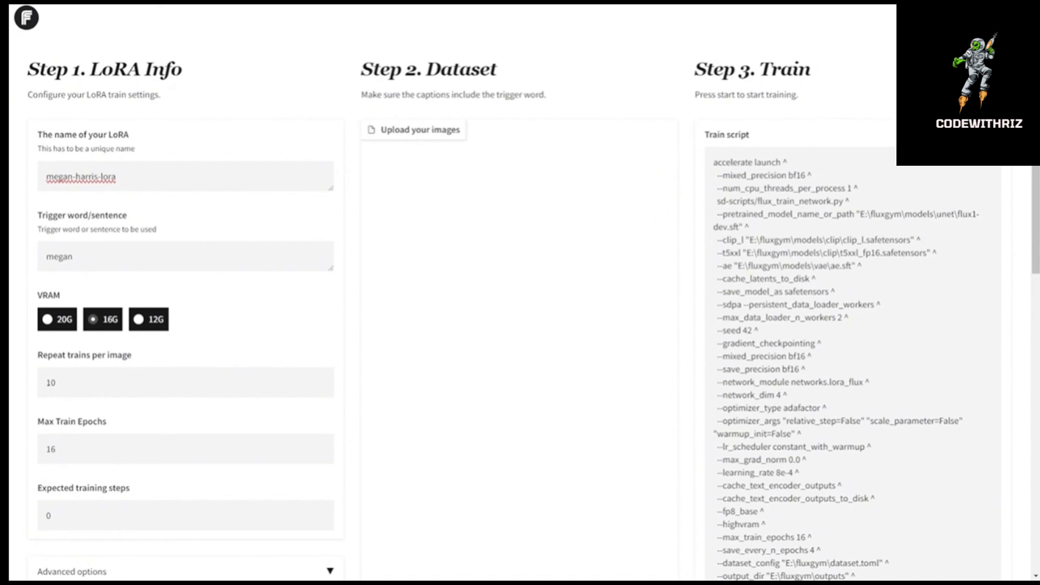
# - Upload the training photos and review their Florence-2 captions starting with megan
pyautogui.click(413, 129)
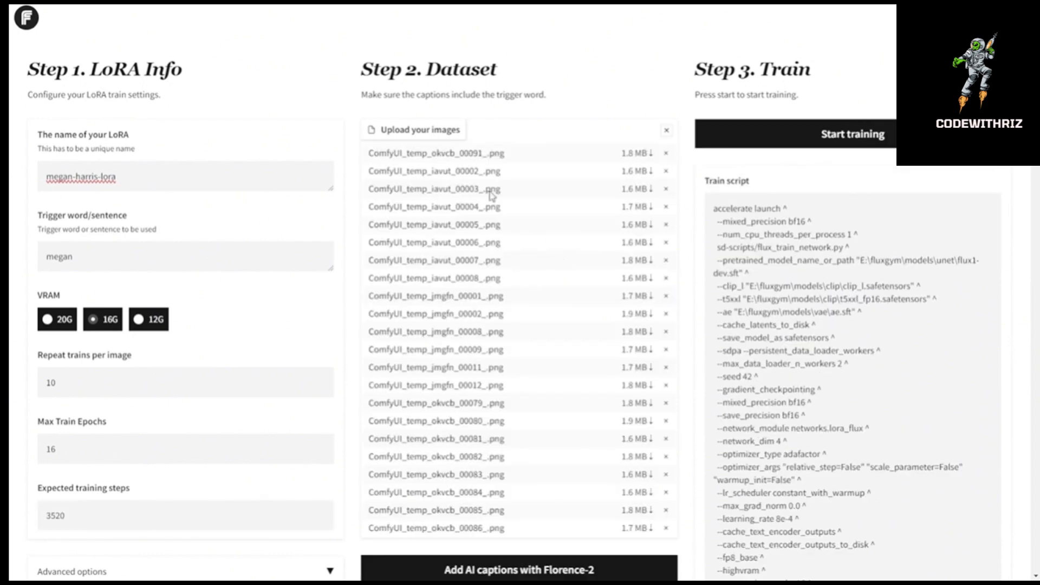
pyautogui.scroll(-3)
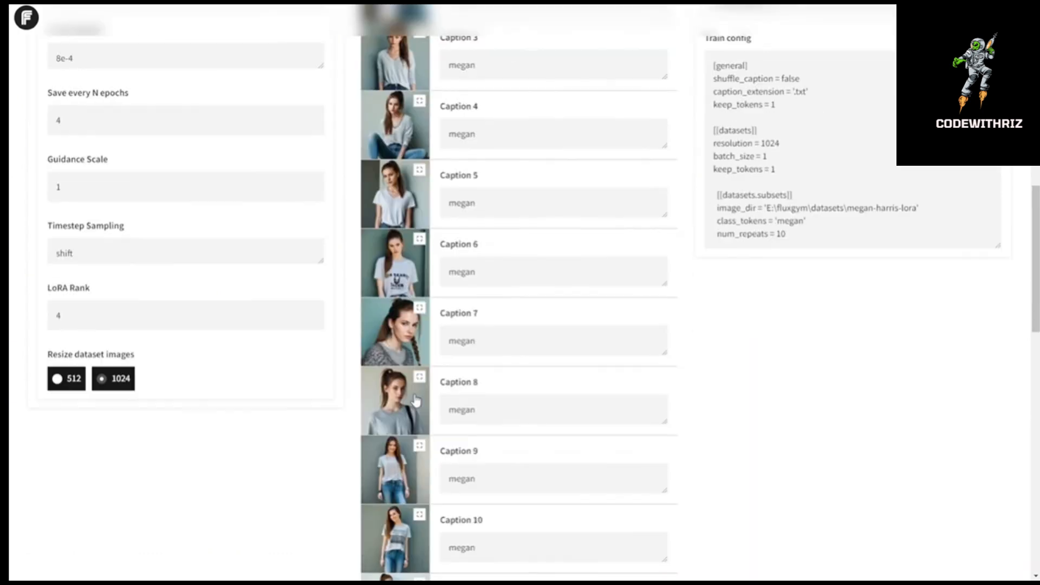
pyautogui.scroll(-3)
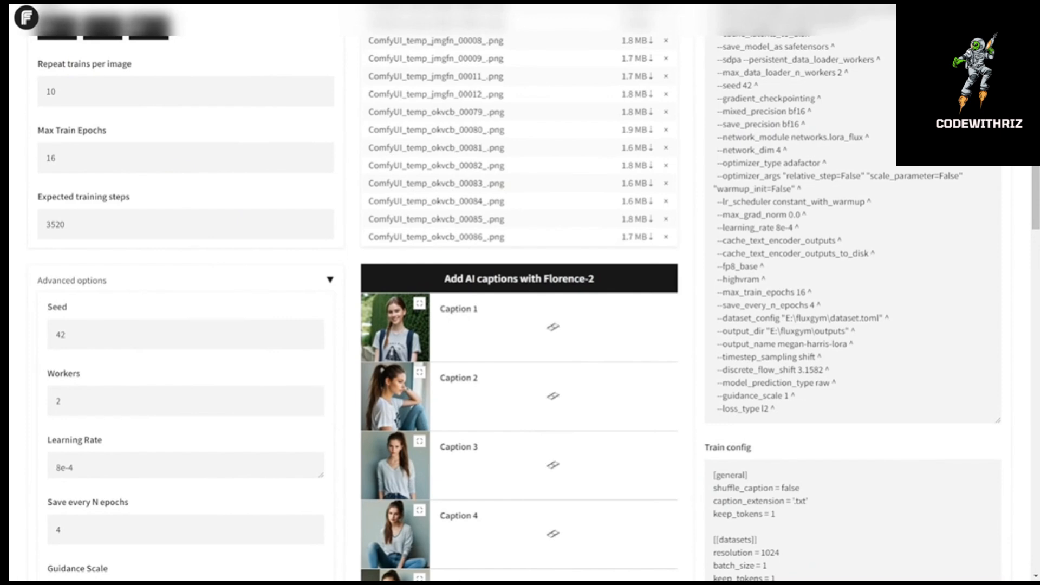
pyautogui.scroll(-3)
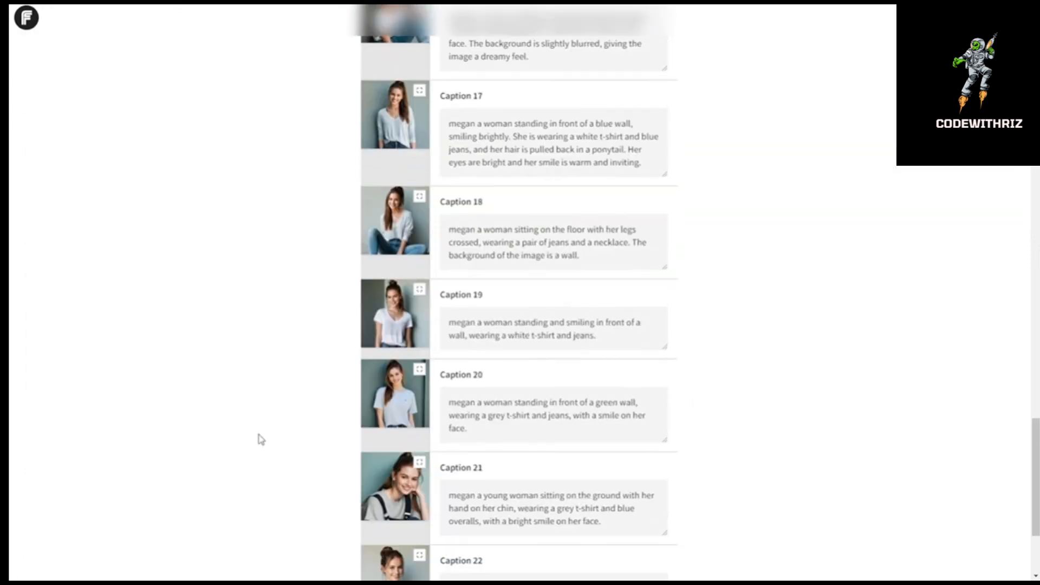
pyautogui.scroll(3)
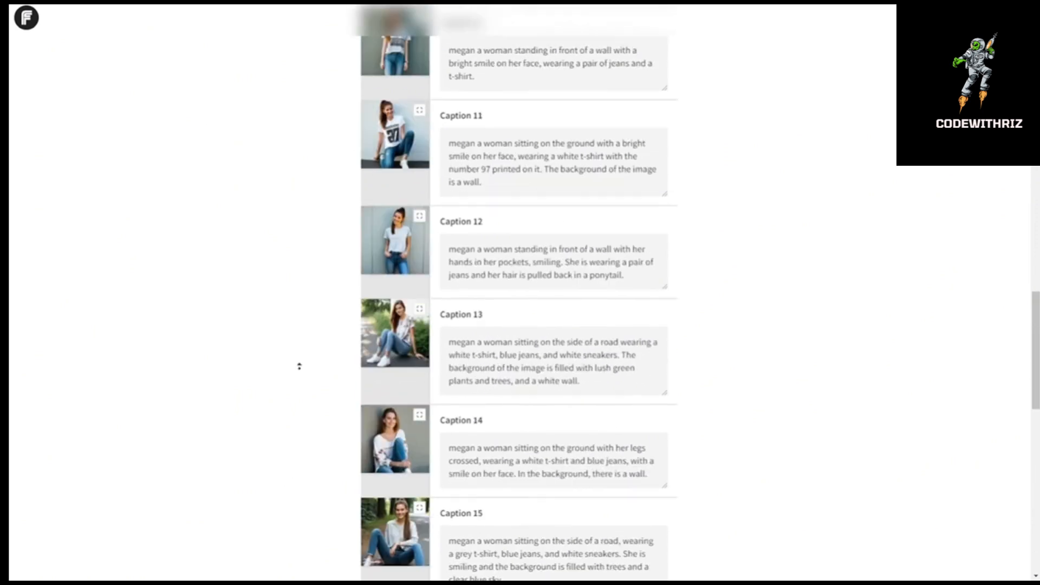
pyautogui.scroll(3)
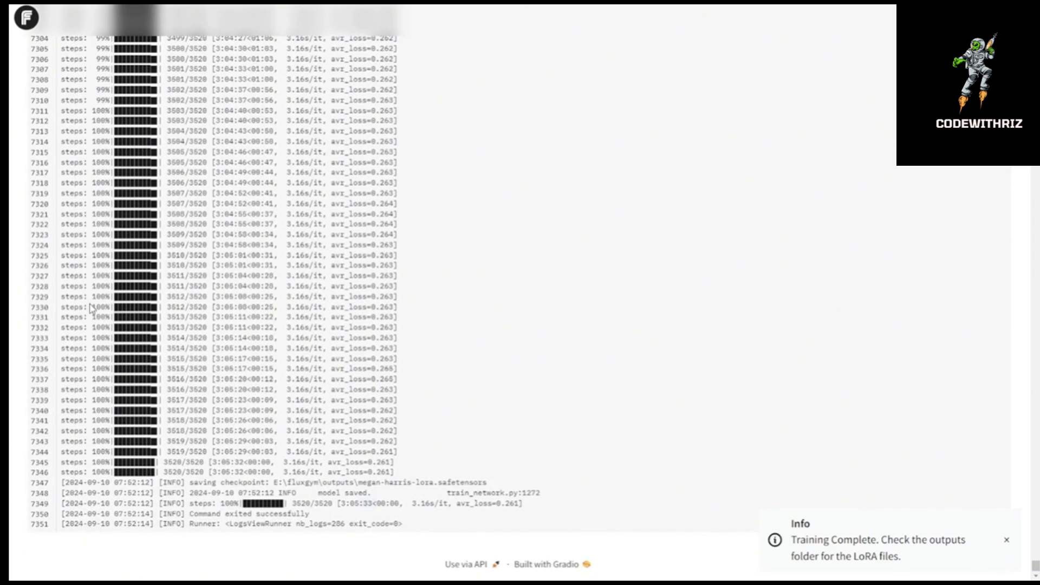
pyautogui.moveTo(375, 372)
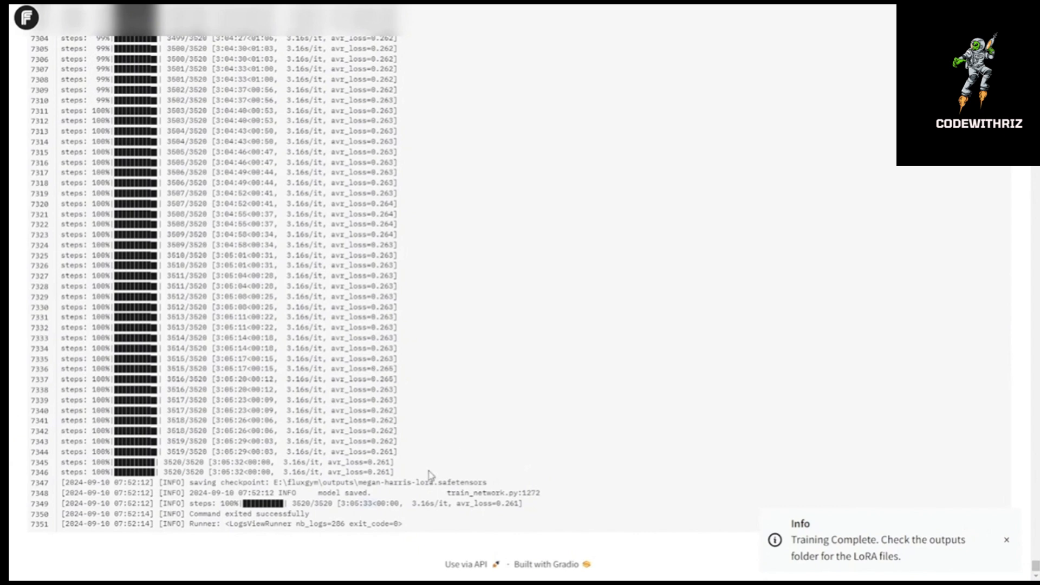
pyautogui.moveTo(331, 516)
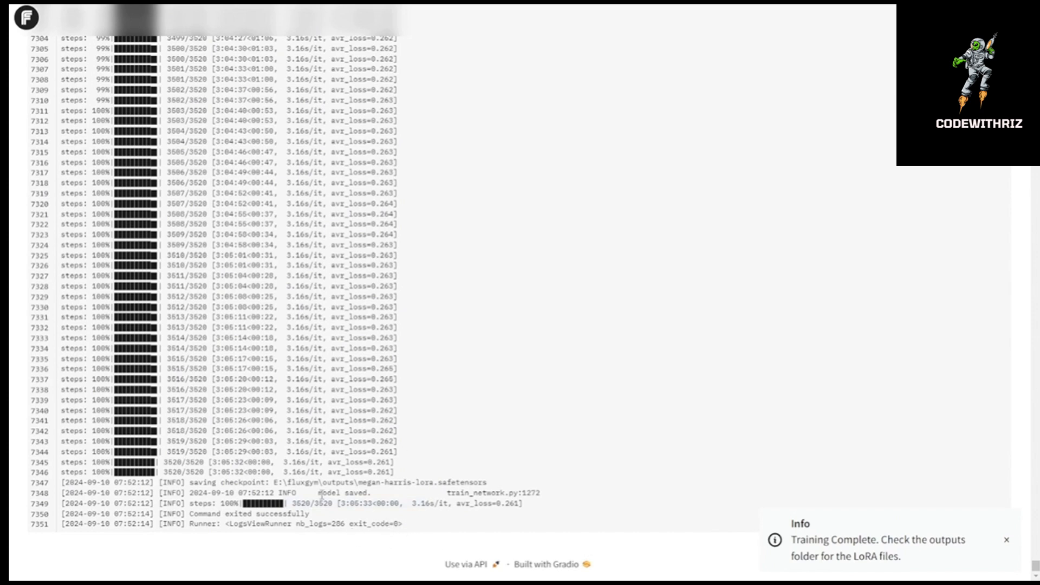
pyautogui.moveTo(468, 447)
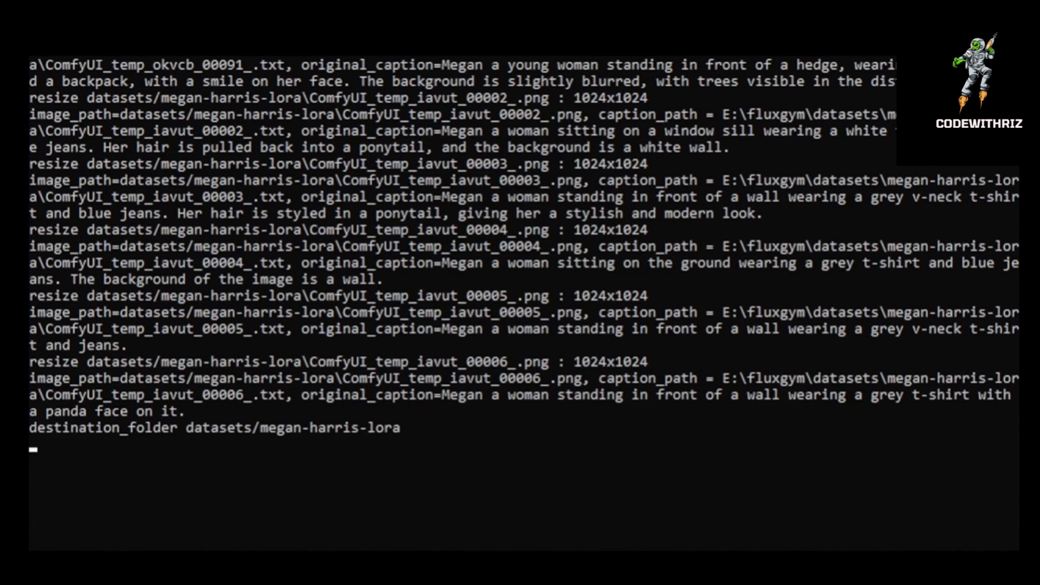
pyautogui.scroll(-3)
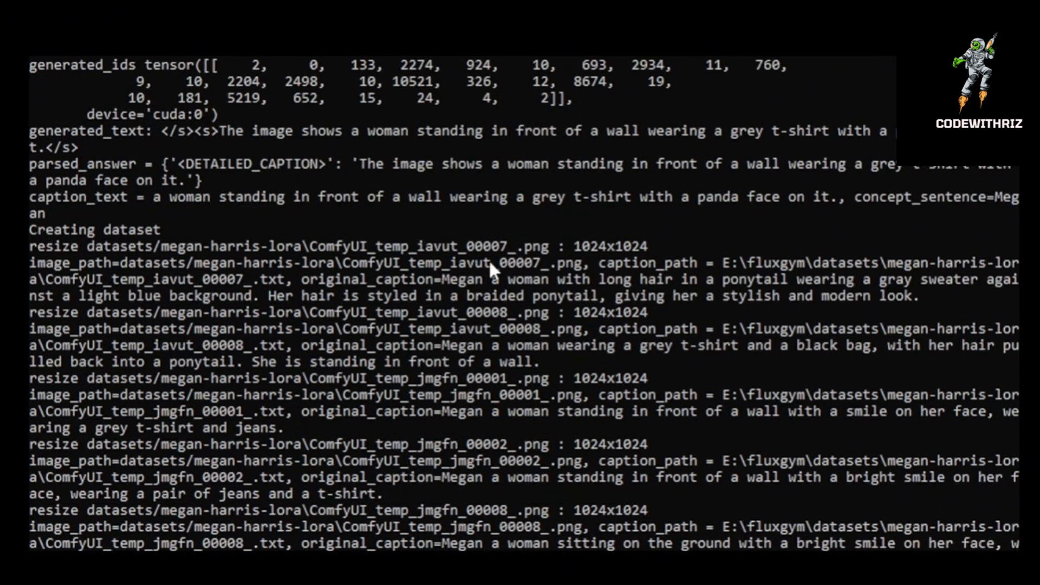
pyautogui.scroll(-3)
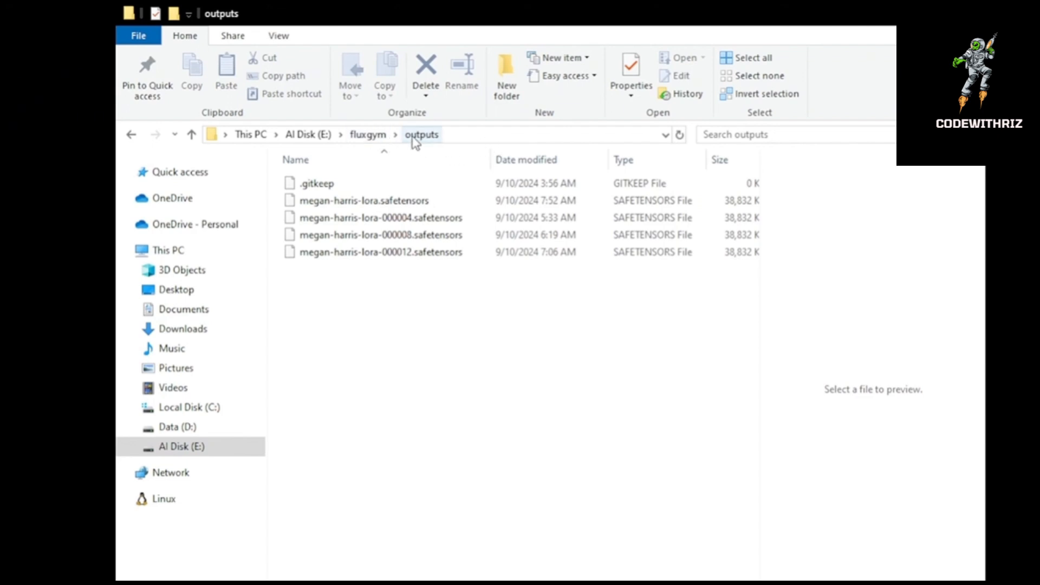
pyautogui.click(381, 253)
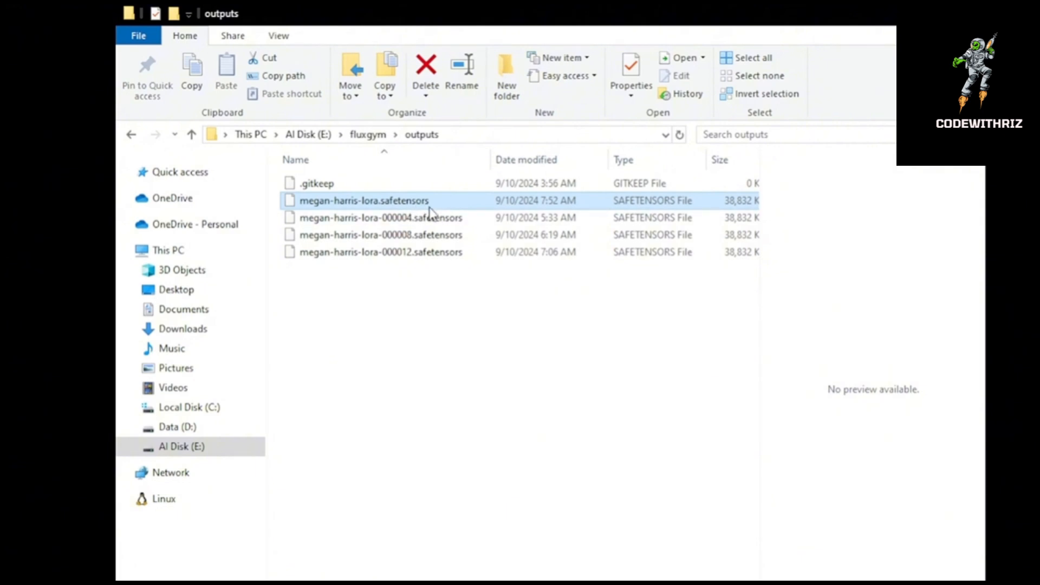
pyautogui.moveTo(728, 206)
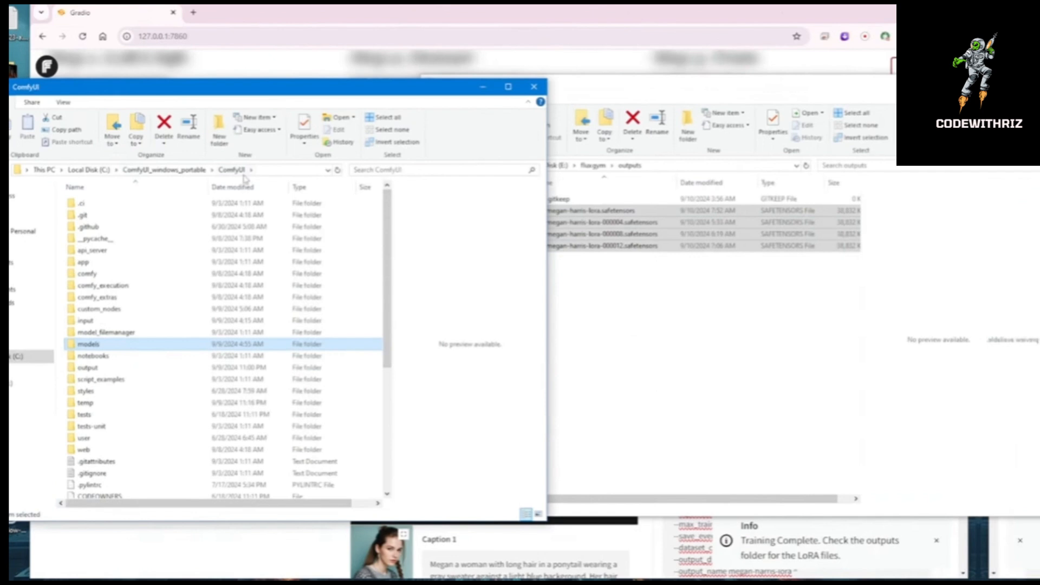
# - Navigate into ComfyUI's models\loras\Flux folder
pyautogui.doubleClick(88, 345)
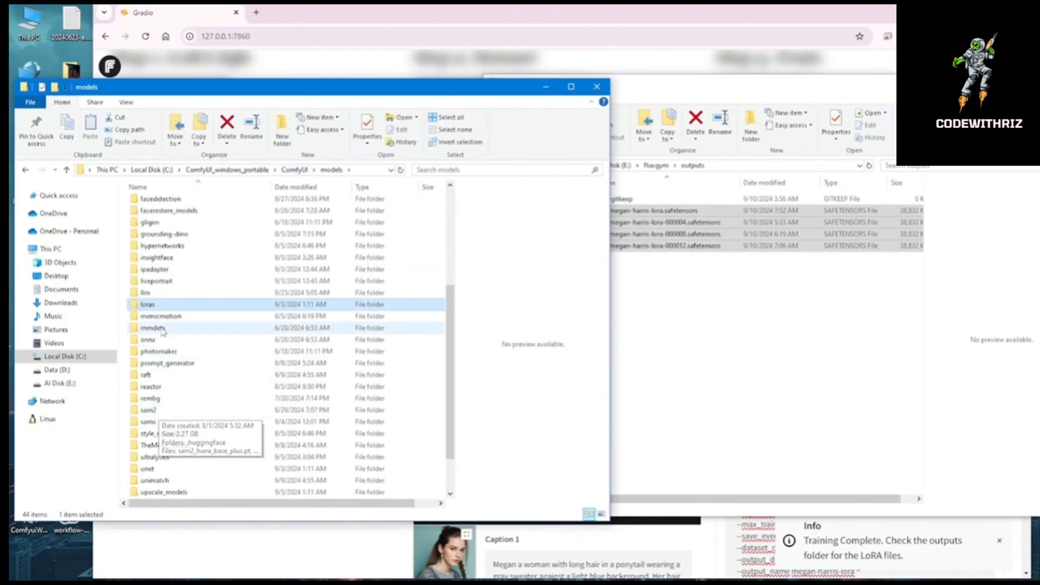
pyautogui.doubleClick(147, 304)
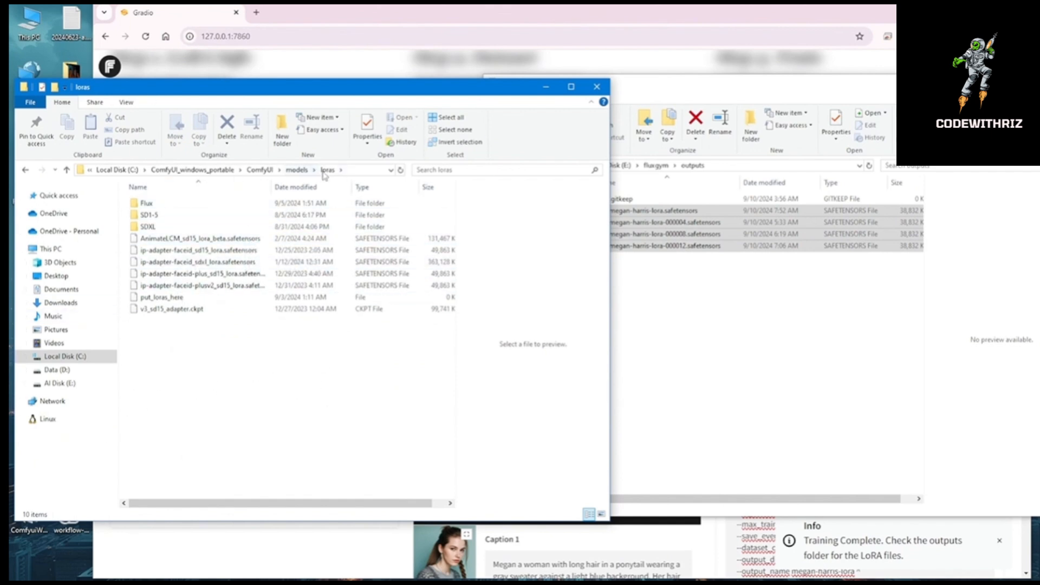
pyautogui.doubleClick(145, 203)
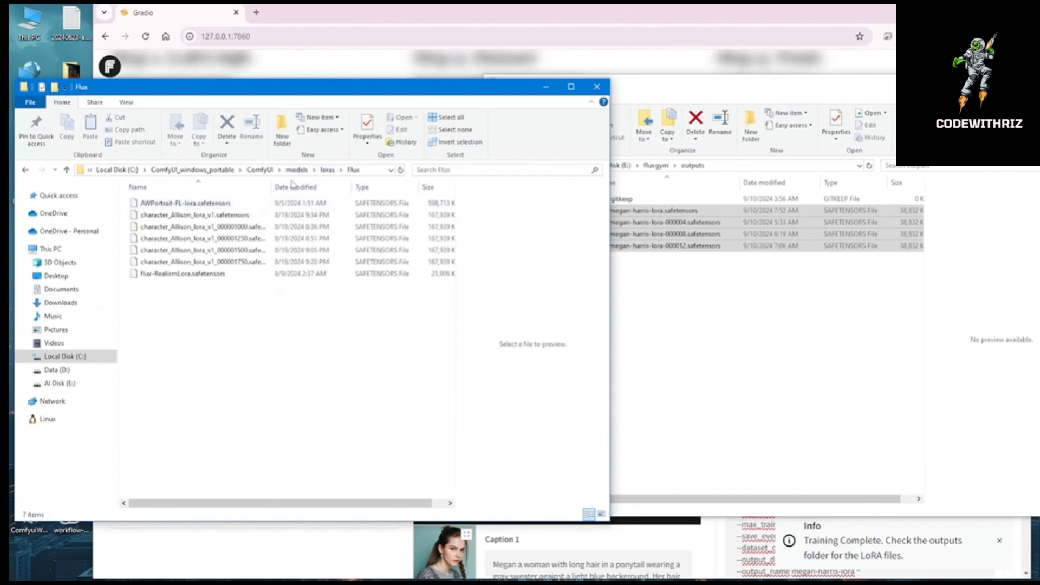
pyautogui.click(199, 261)
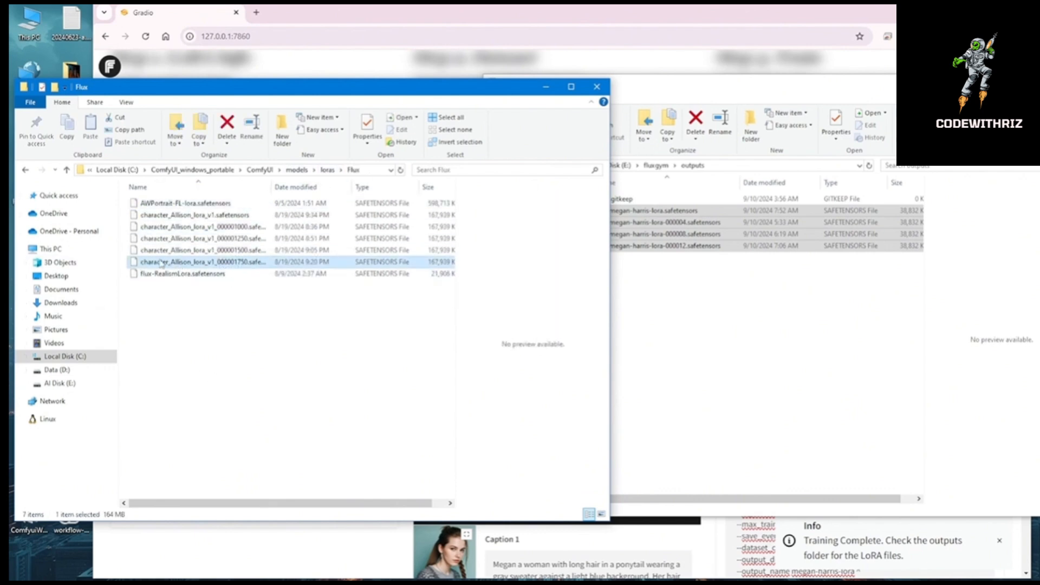
# - Select megan-harris-lora.safetensors in the outputs window and copy it into the Flux loras folder
pyautogui.click(225, 238)
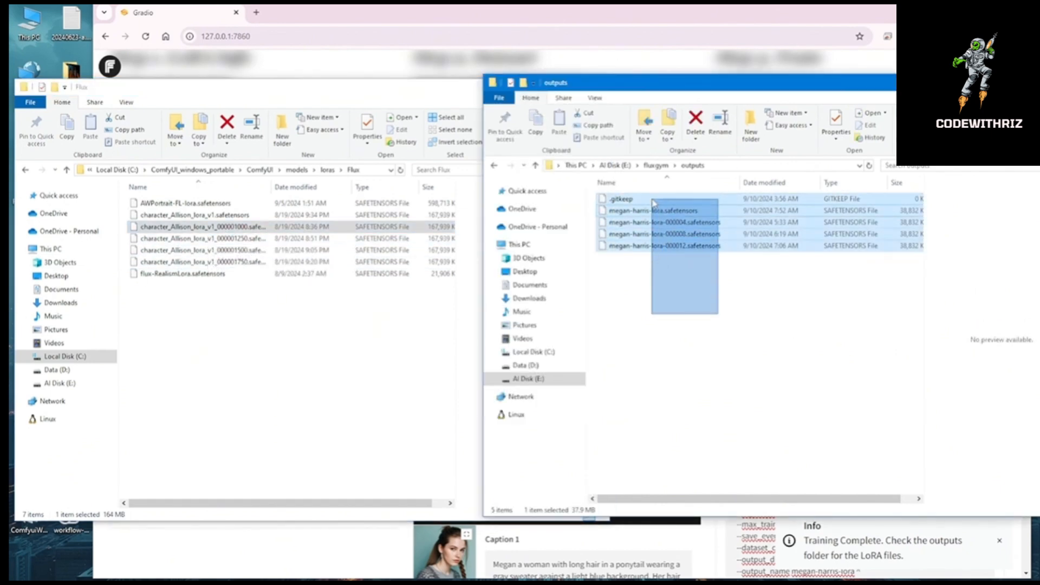
pyautogui.click(663, 211)
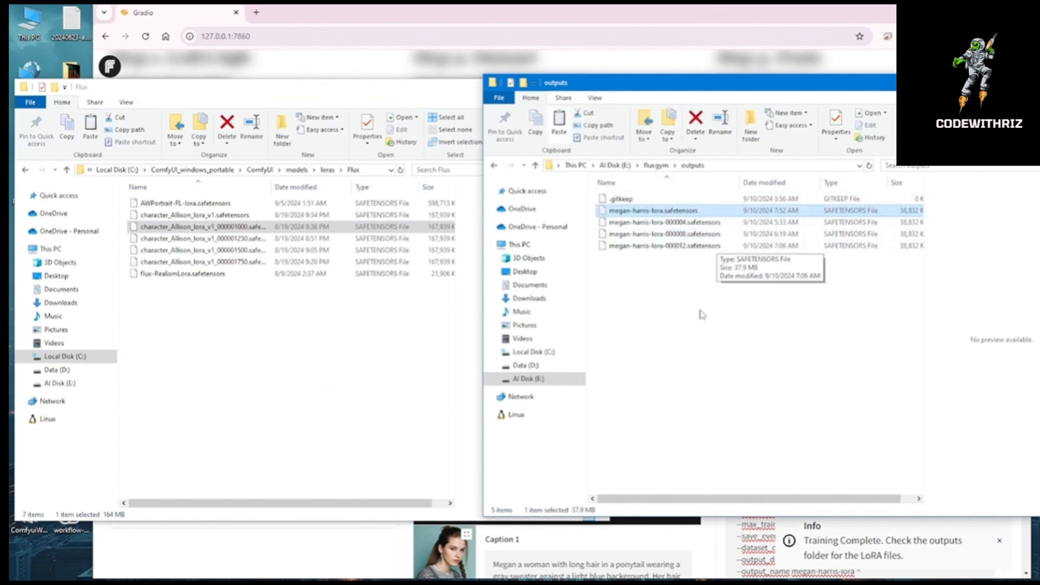
pyautogui.click(199, 285)
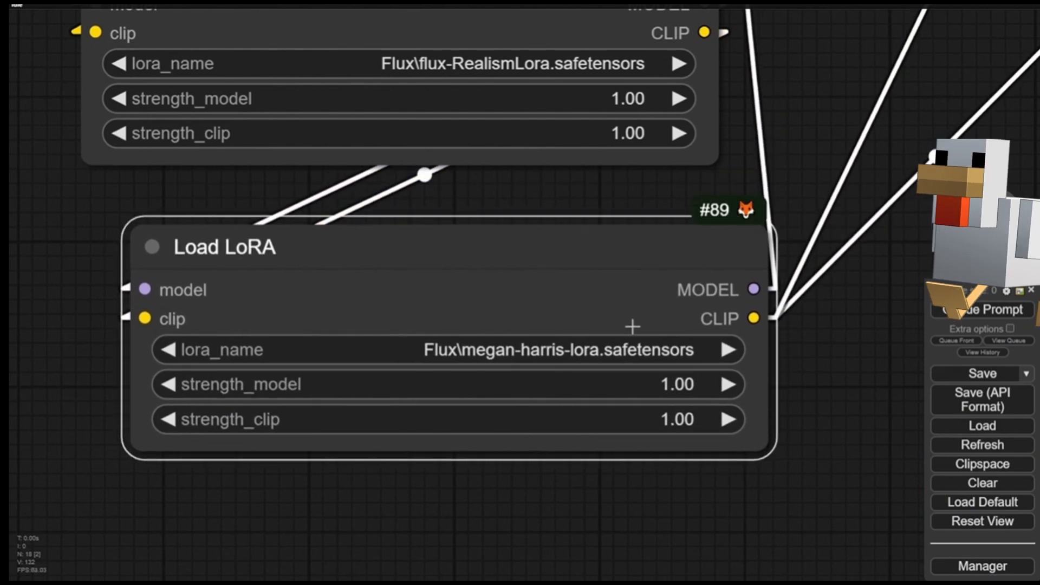
pyautogui.moveTo(474, 329)
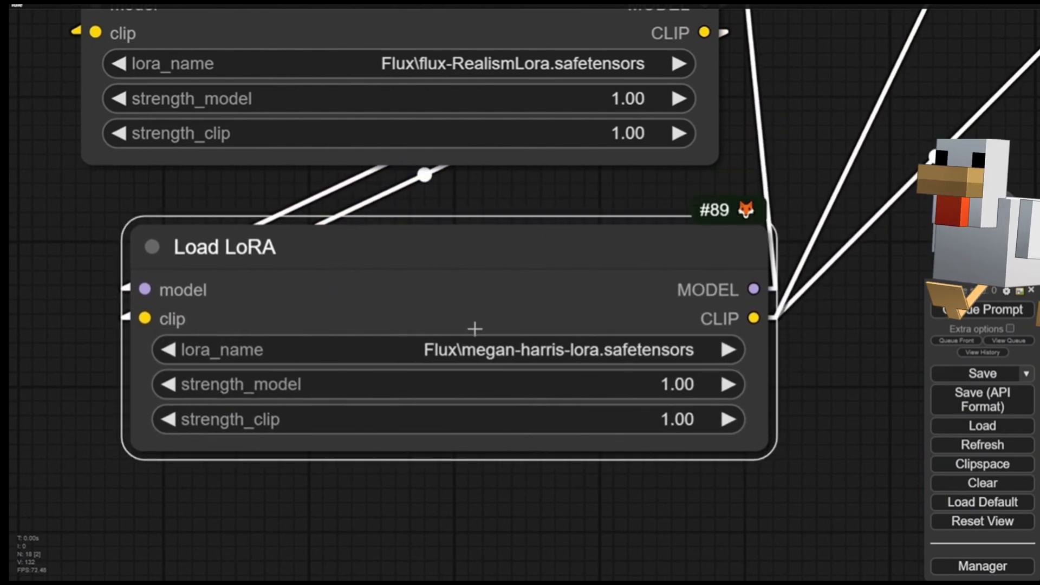
# - Pick Flux\megan-harris-lora.safetensors in Load LoRA #89 and queue the coffee-shop prompt
pyautogui.click(449, 349)
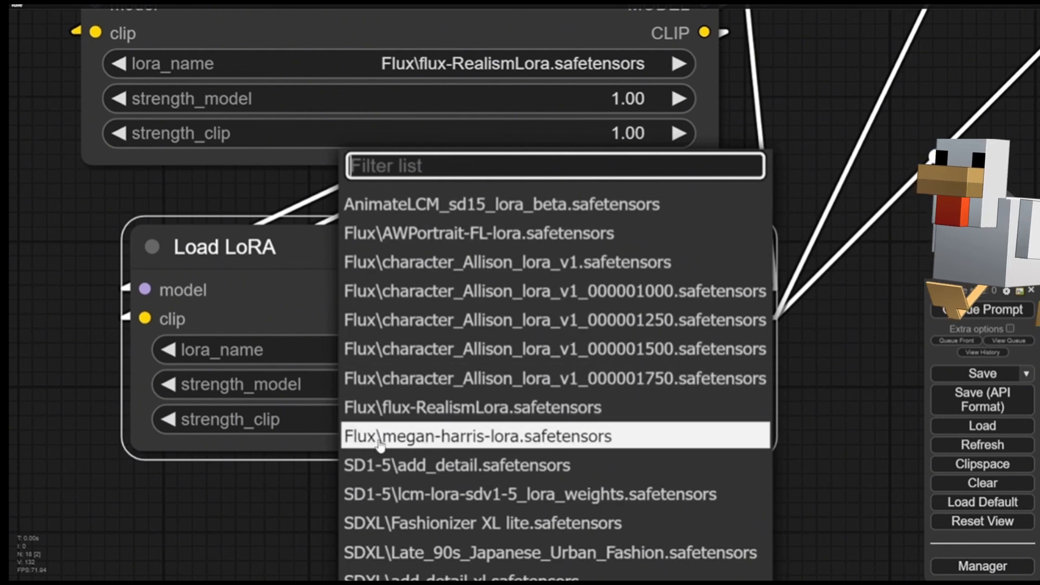
pyautogui.click(487, 435)
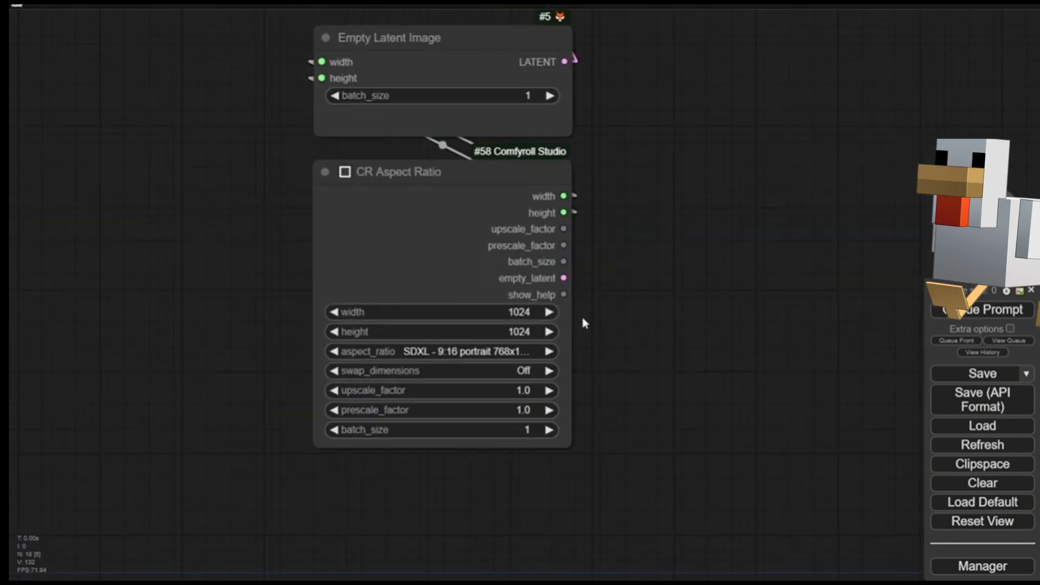
pyautogui.click(440, 351)
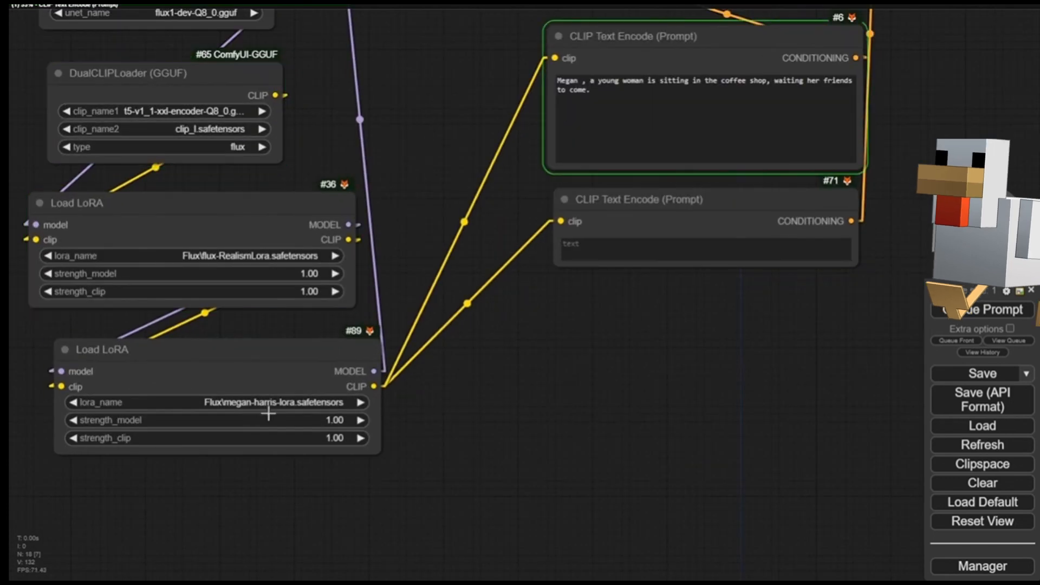
pyautogui.click(981, 79)
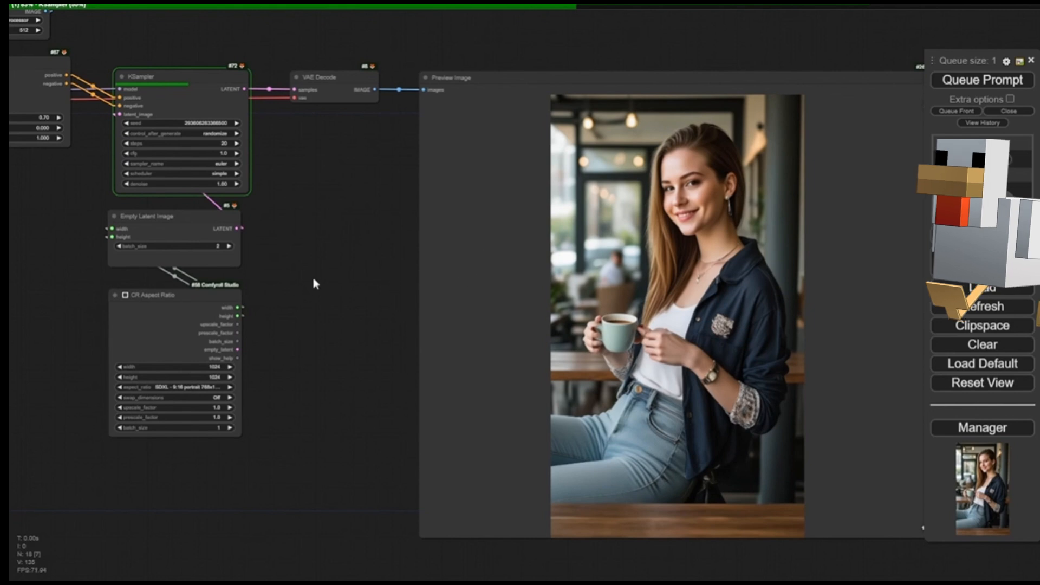
pyautogui.moveTo(369, 212)
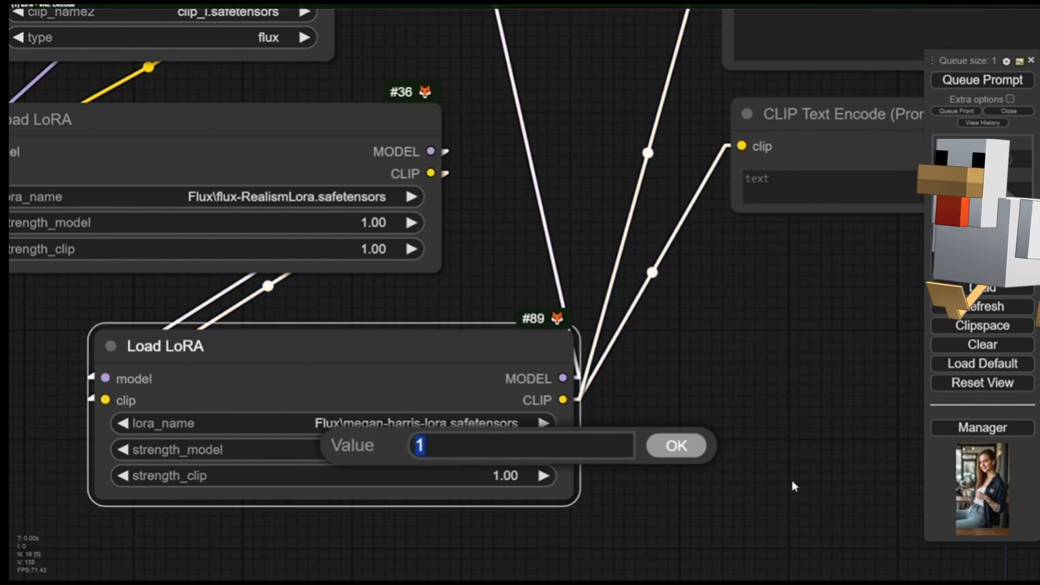
pyautogui.write('2')
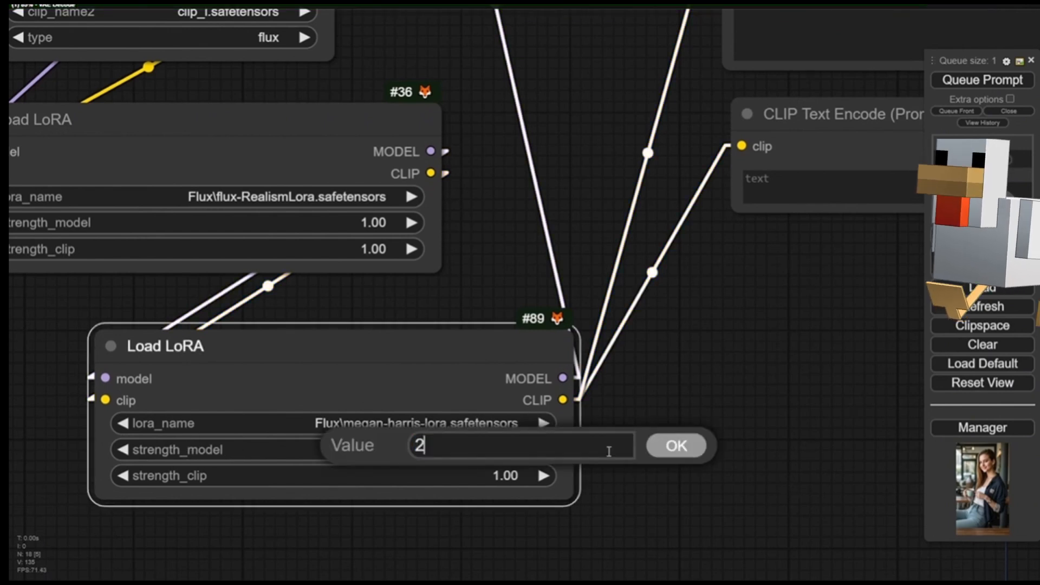